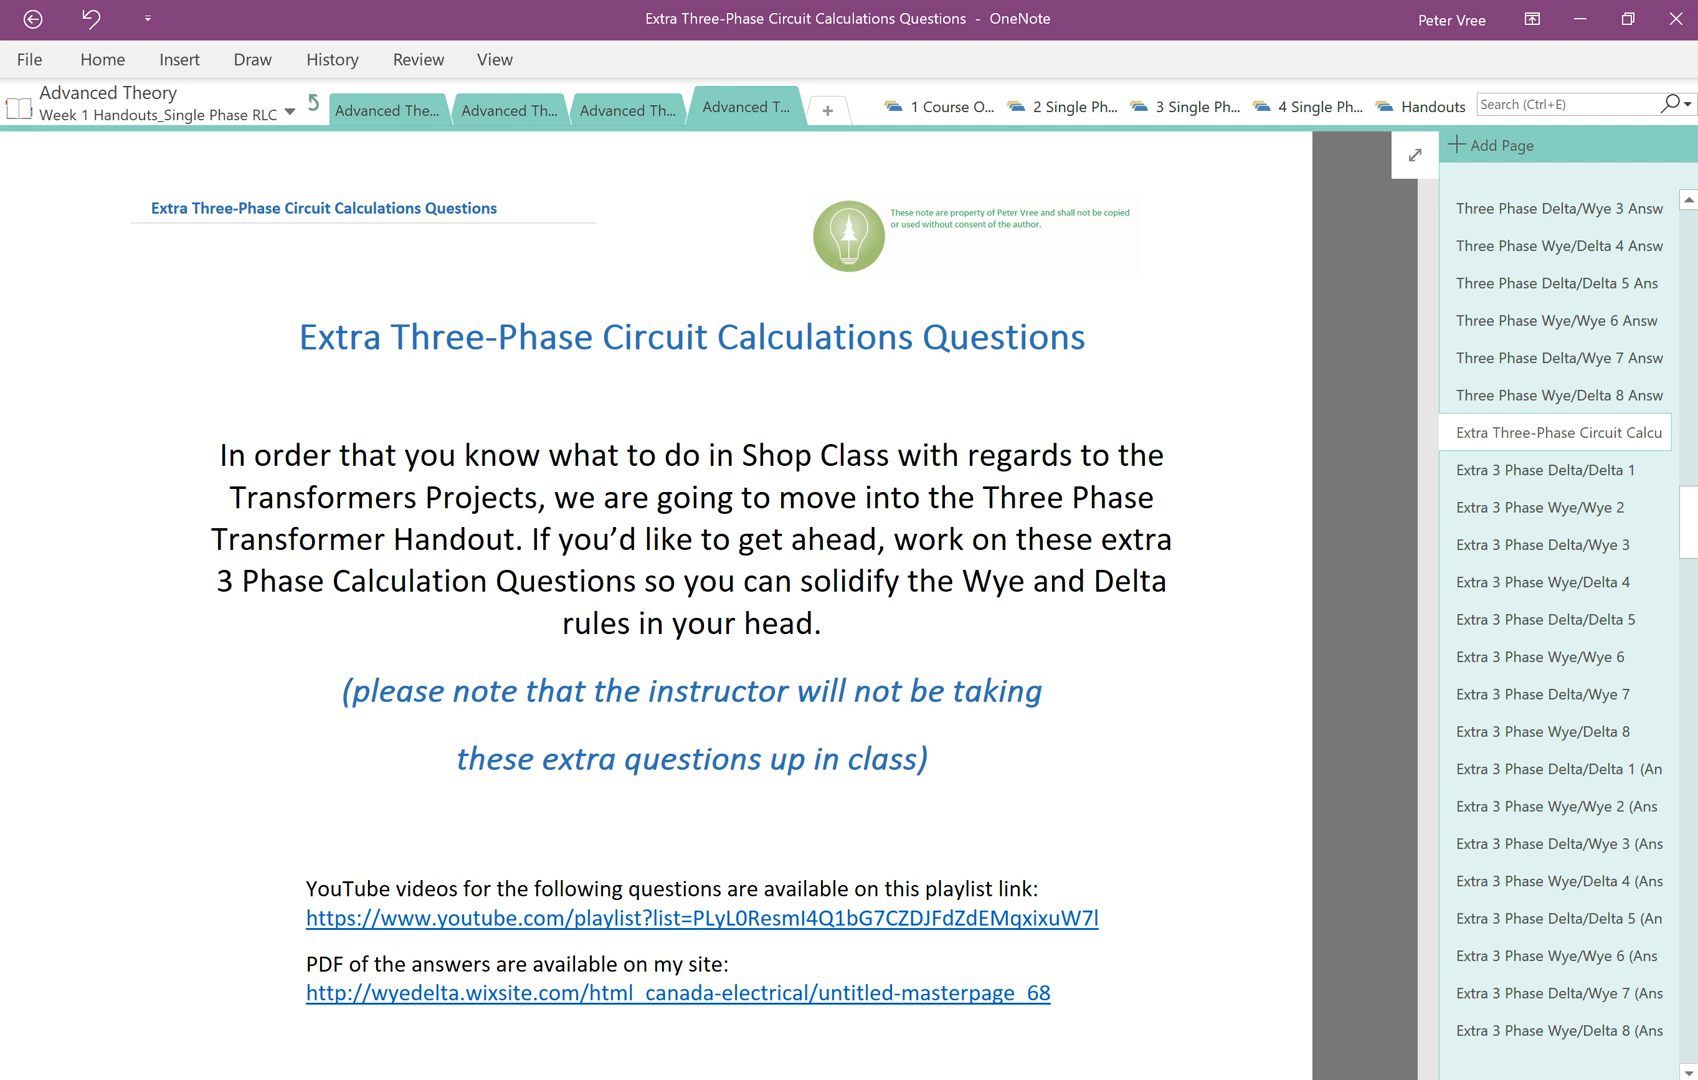
{"action": "mouse_move", "coordinate": [1526, 478]}
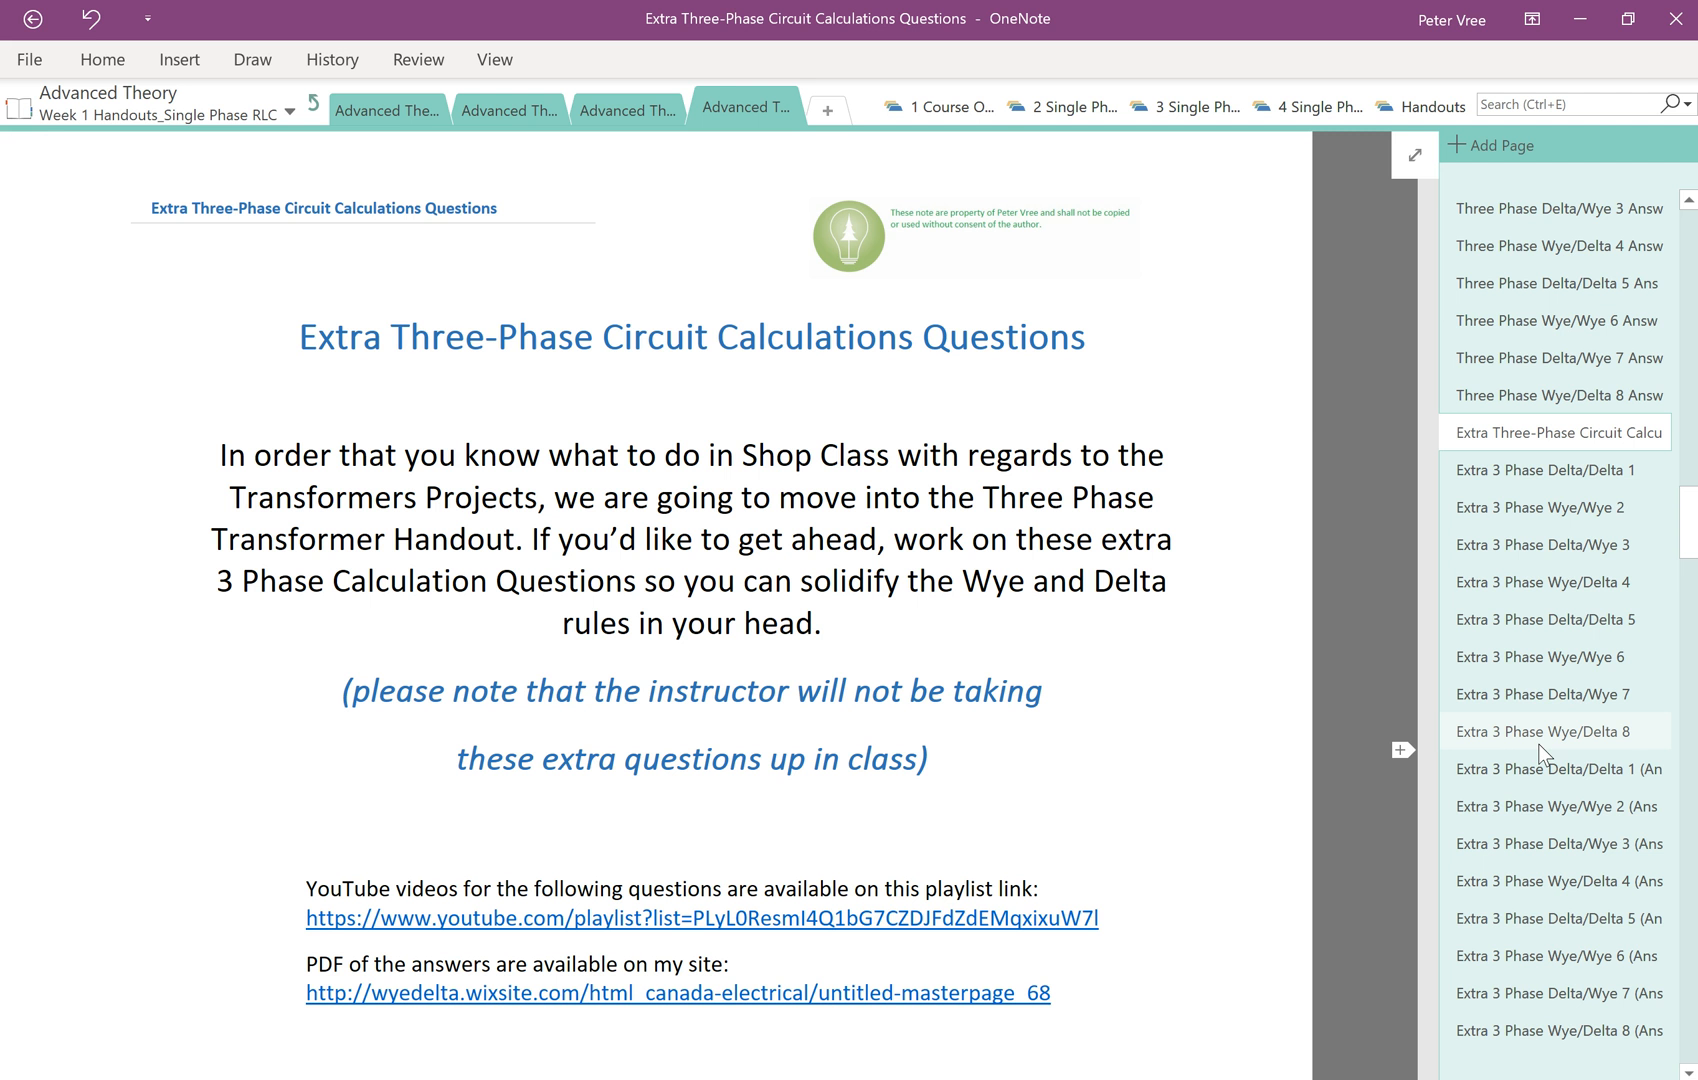
{"action": "mouse_move", "coordinate": [1544, 778]}
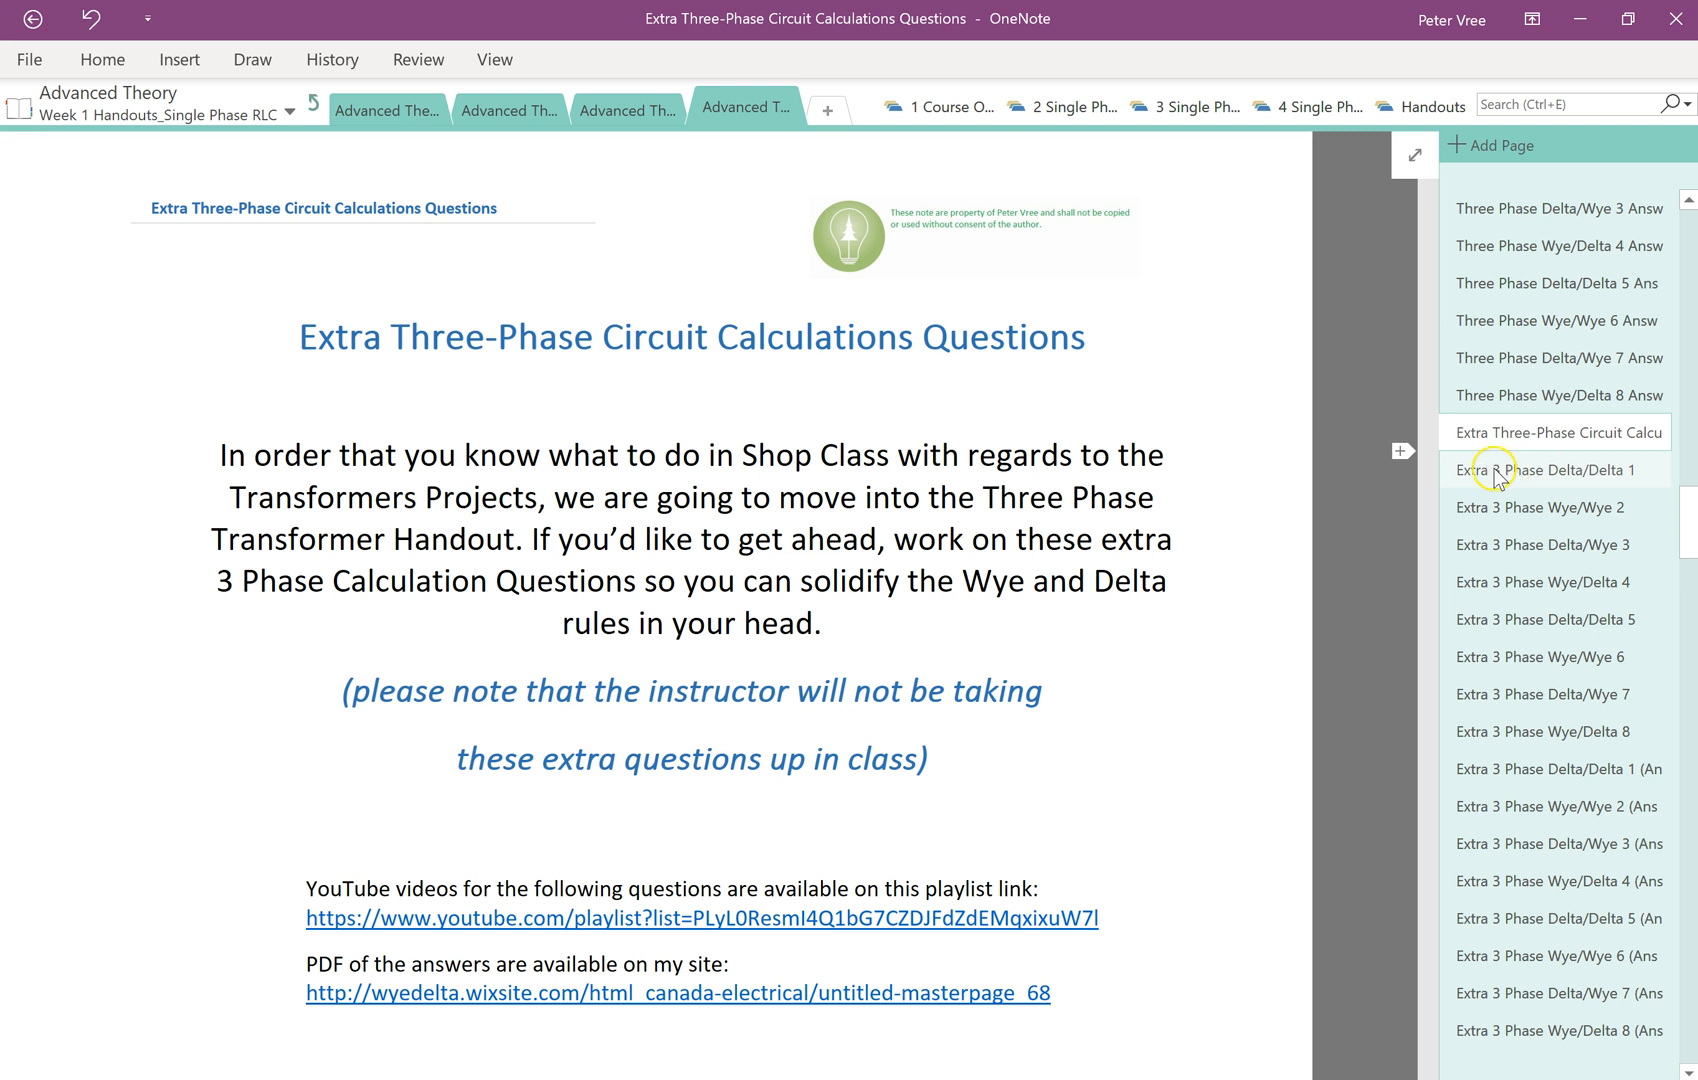
Go to the Extra 3 Phase Delta/Delta 1 page and ink 'PRI ?' beside the source delta
{"action": "left_click", "coordinate": [1554, 470]}
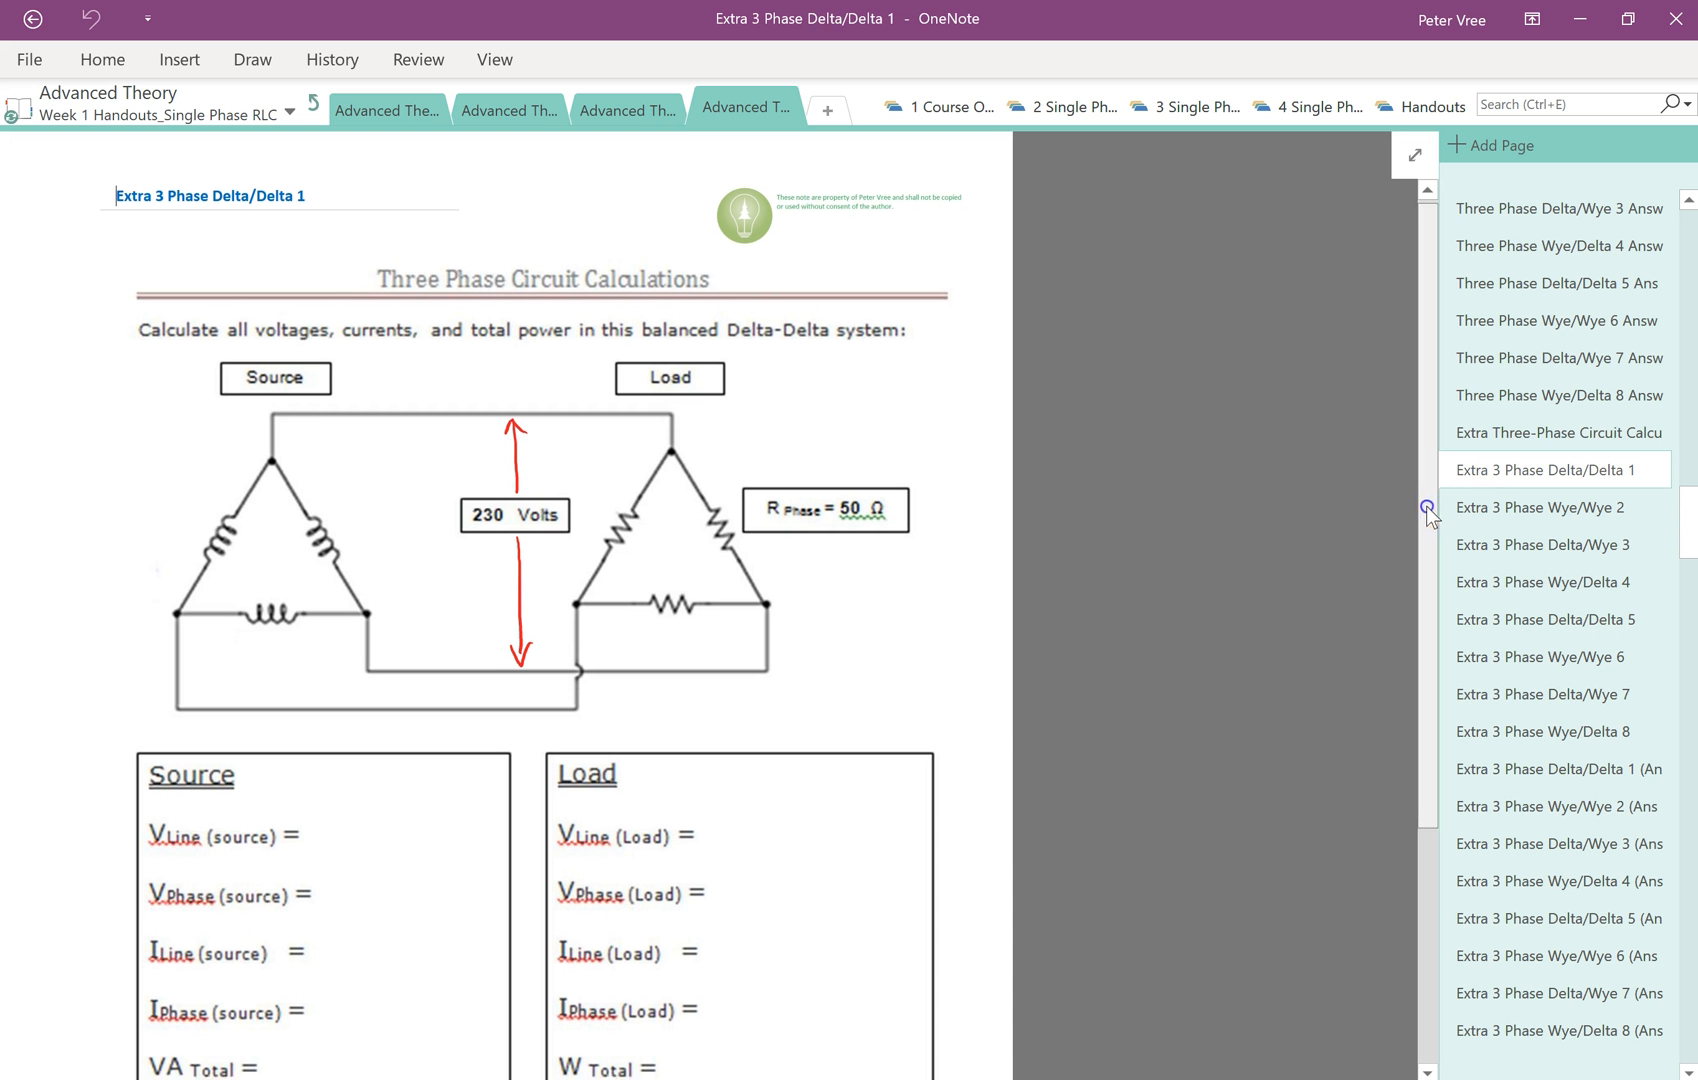
{"action": "scroll", "scroll_direction": "down", "scroll_amount": 3}
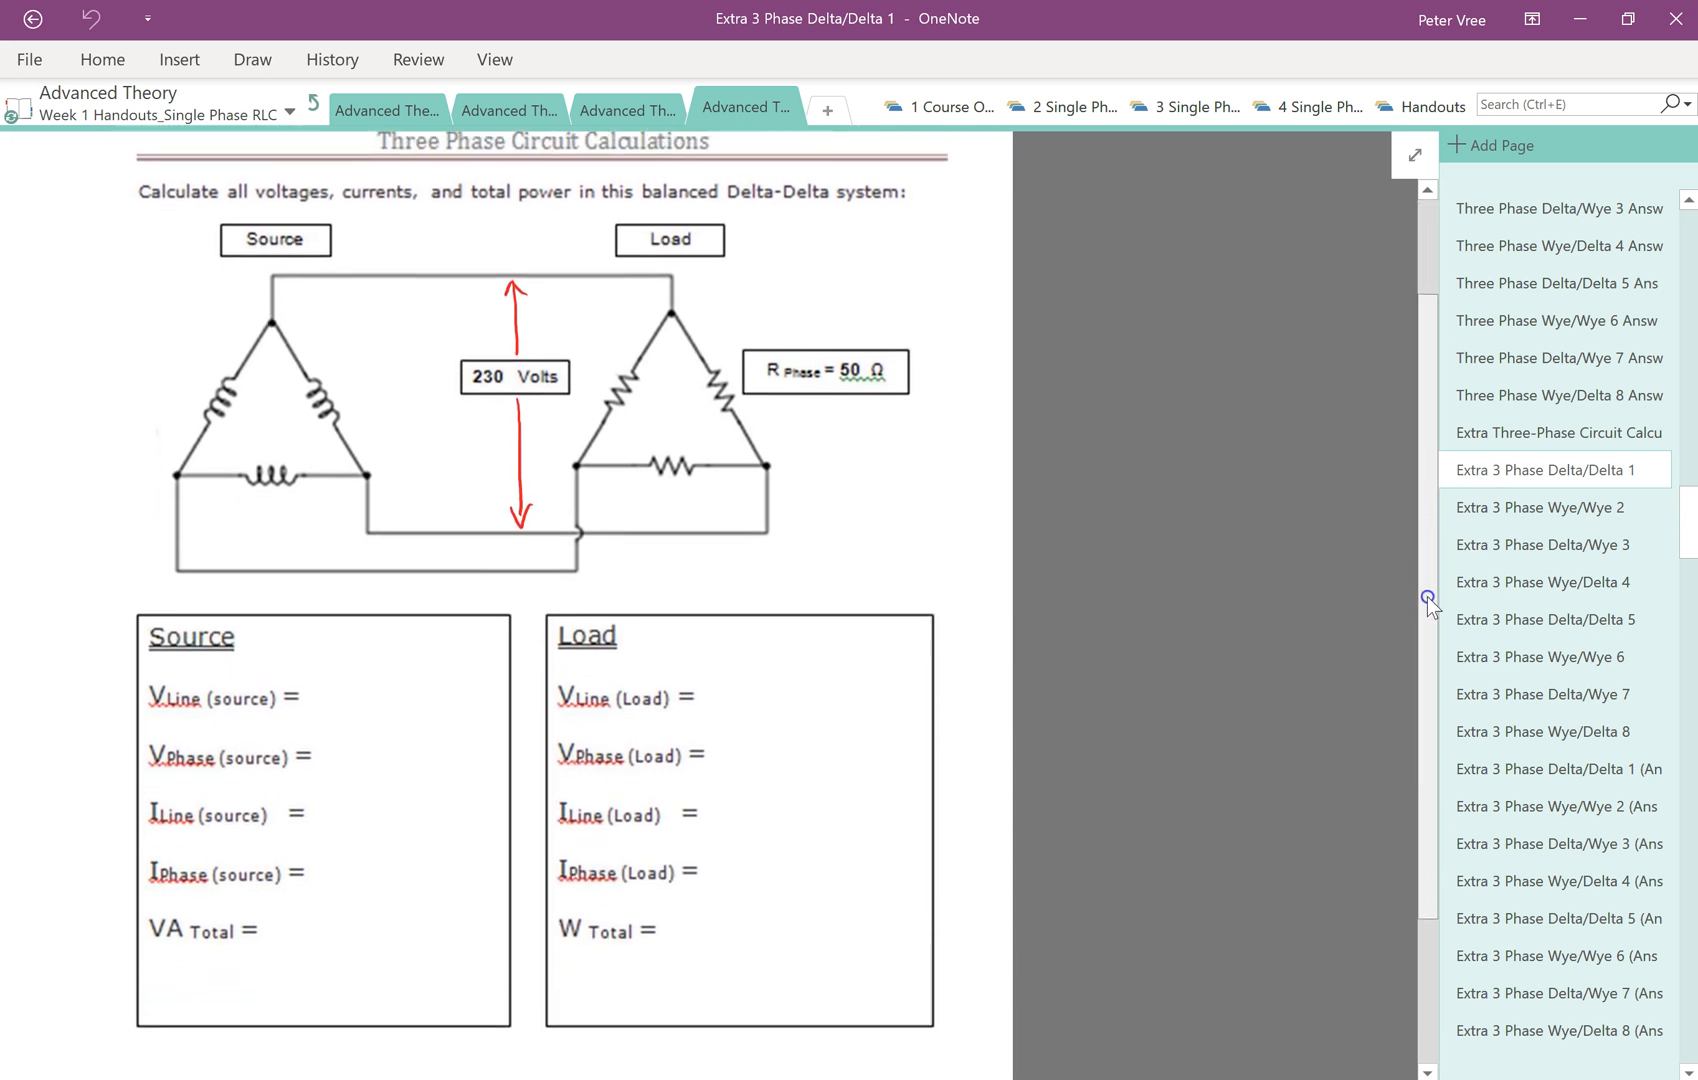
{"action": "mouse_move", "coordinate": [1342, 614]}
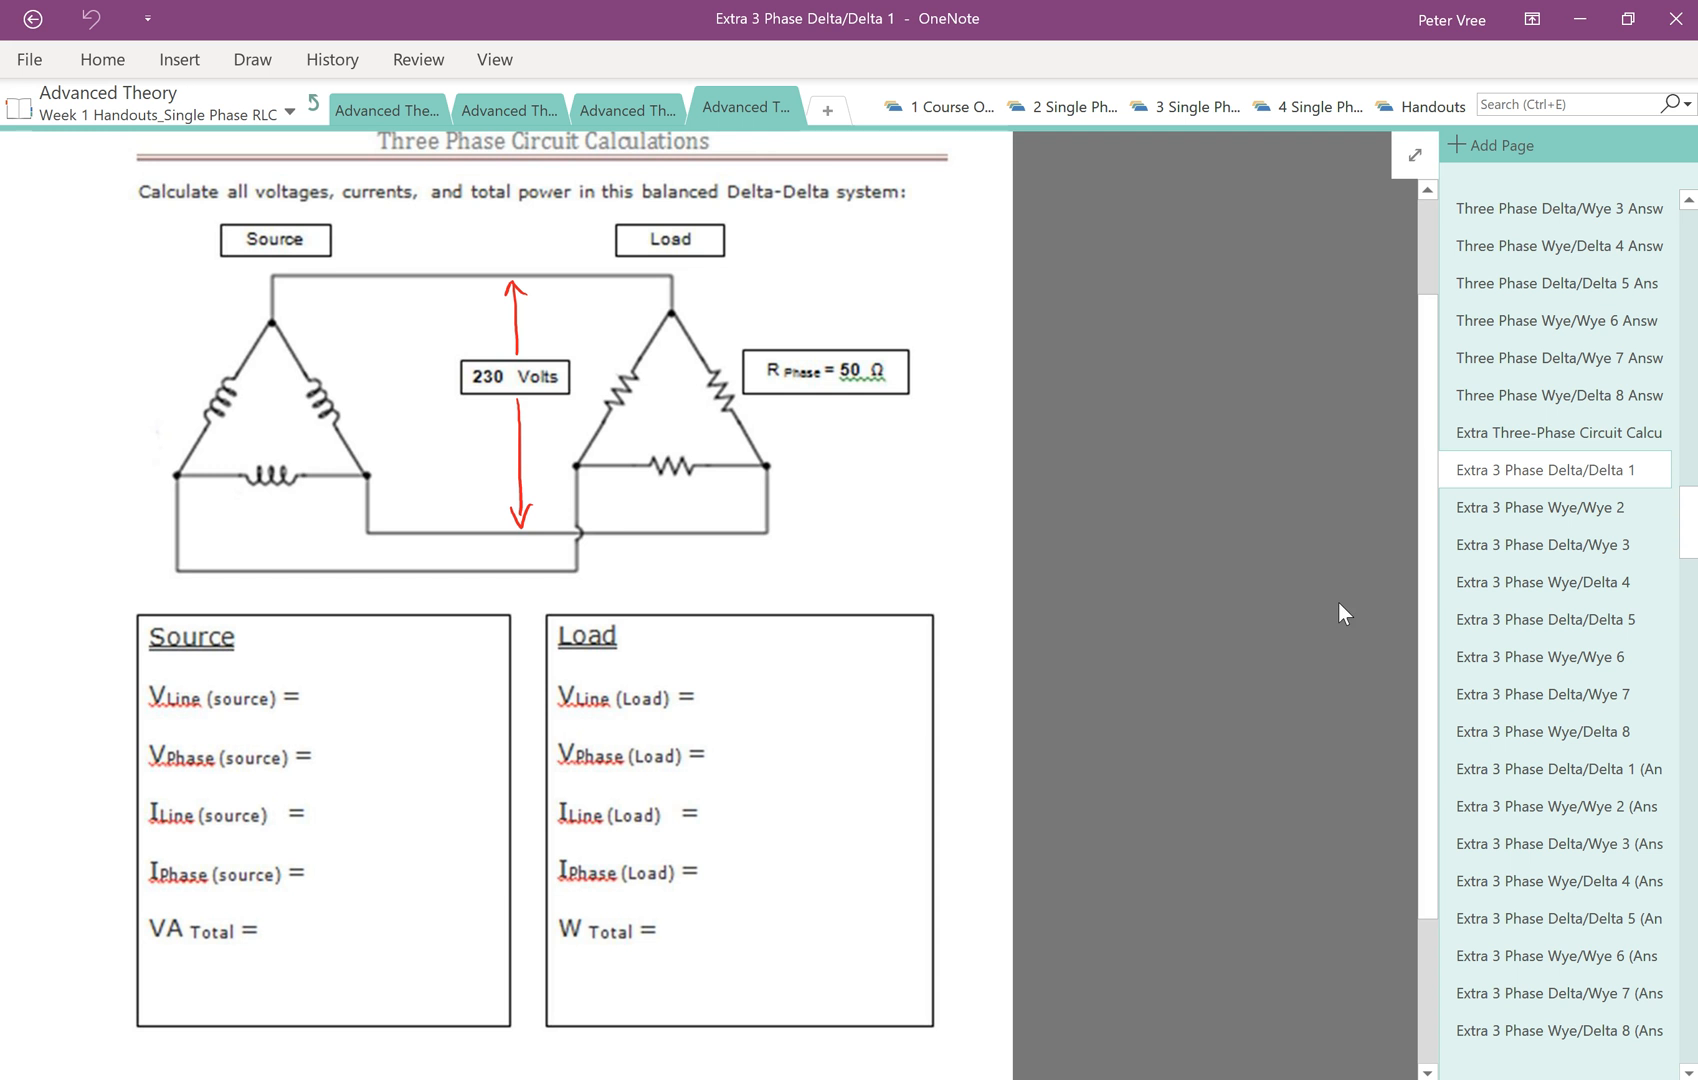
{"action": "mouse_move", "coordinate": [252, 60]}
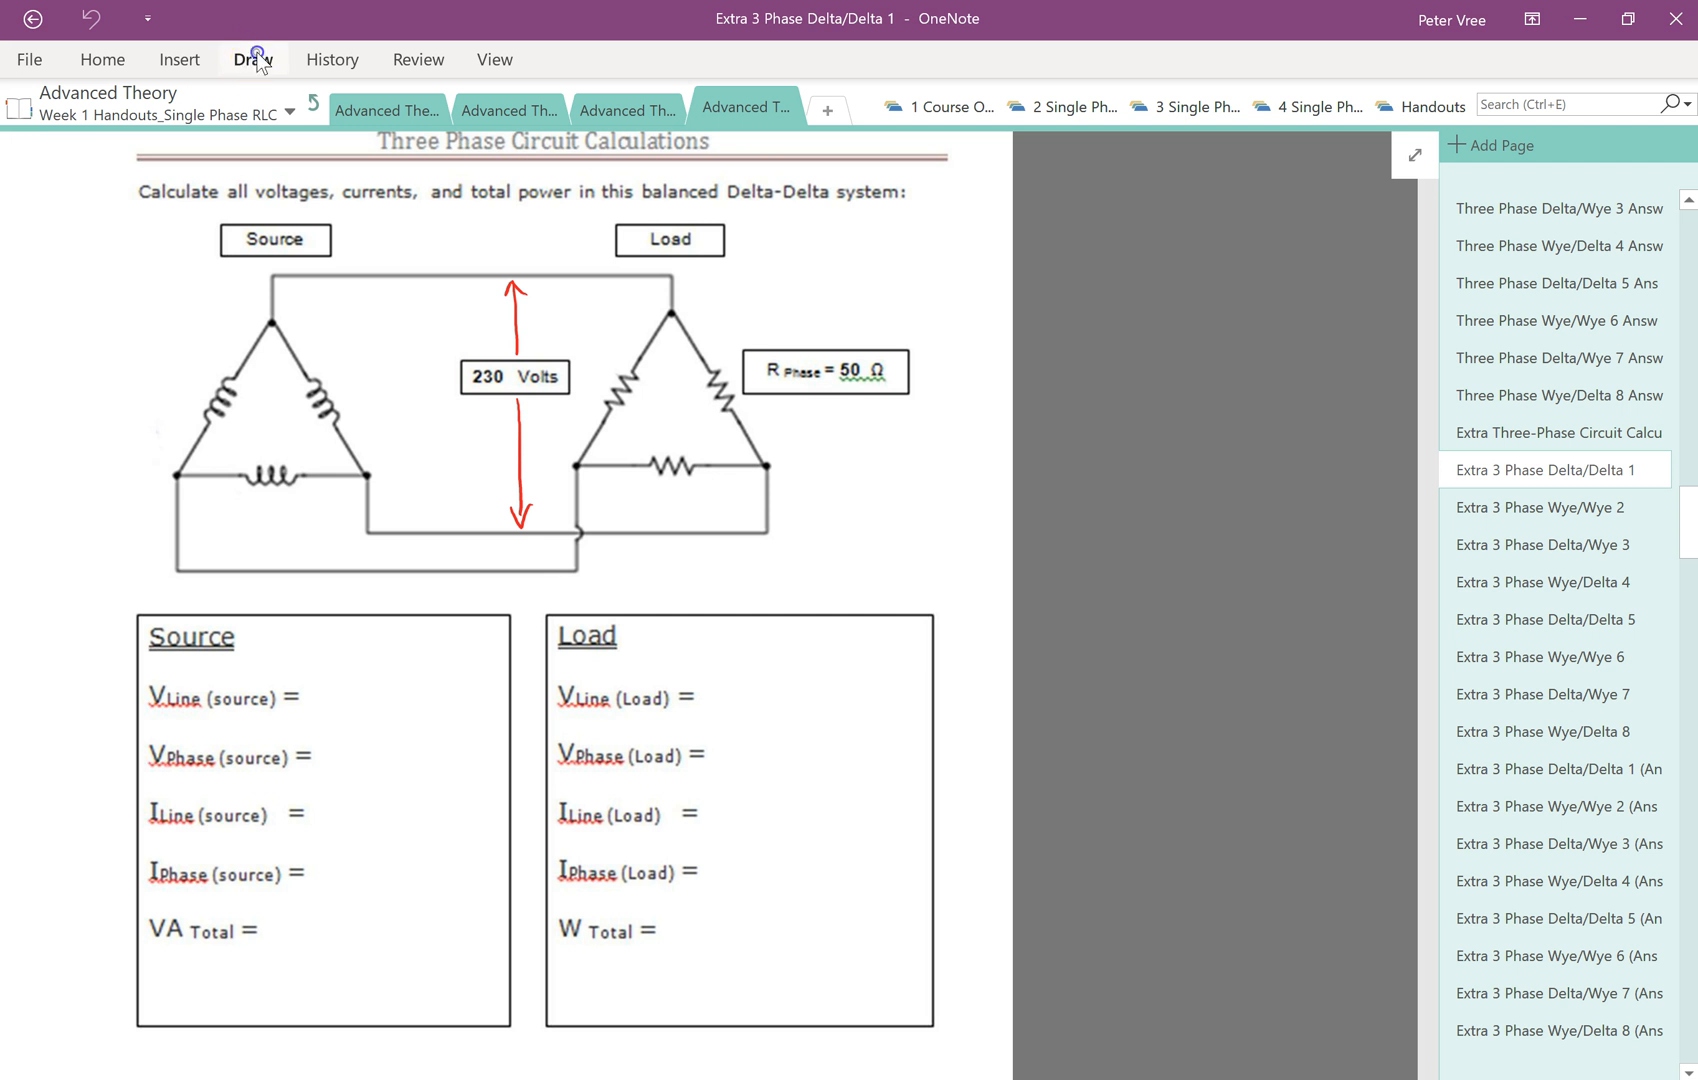
{"action": "left_click", "coordinate": [252, 60]}
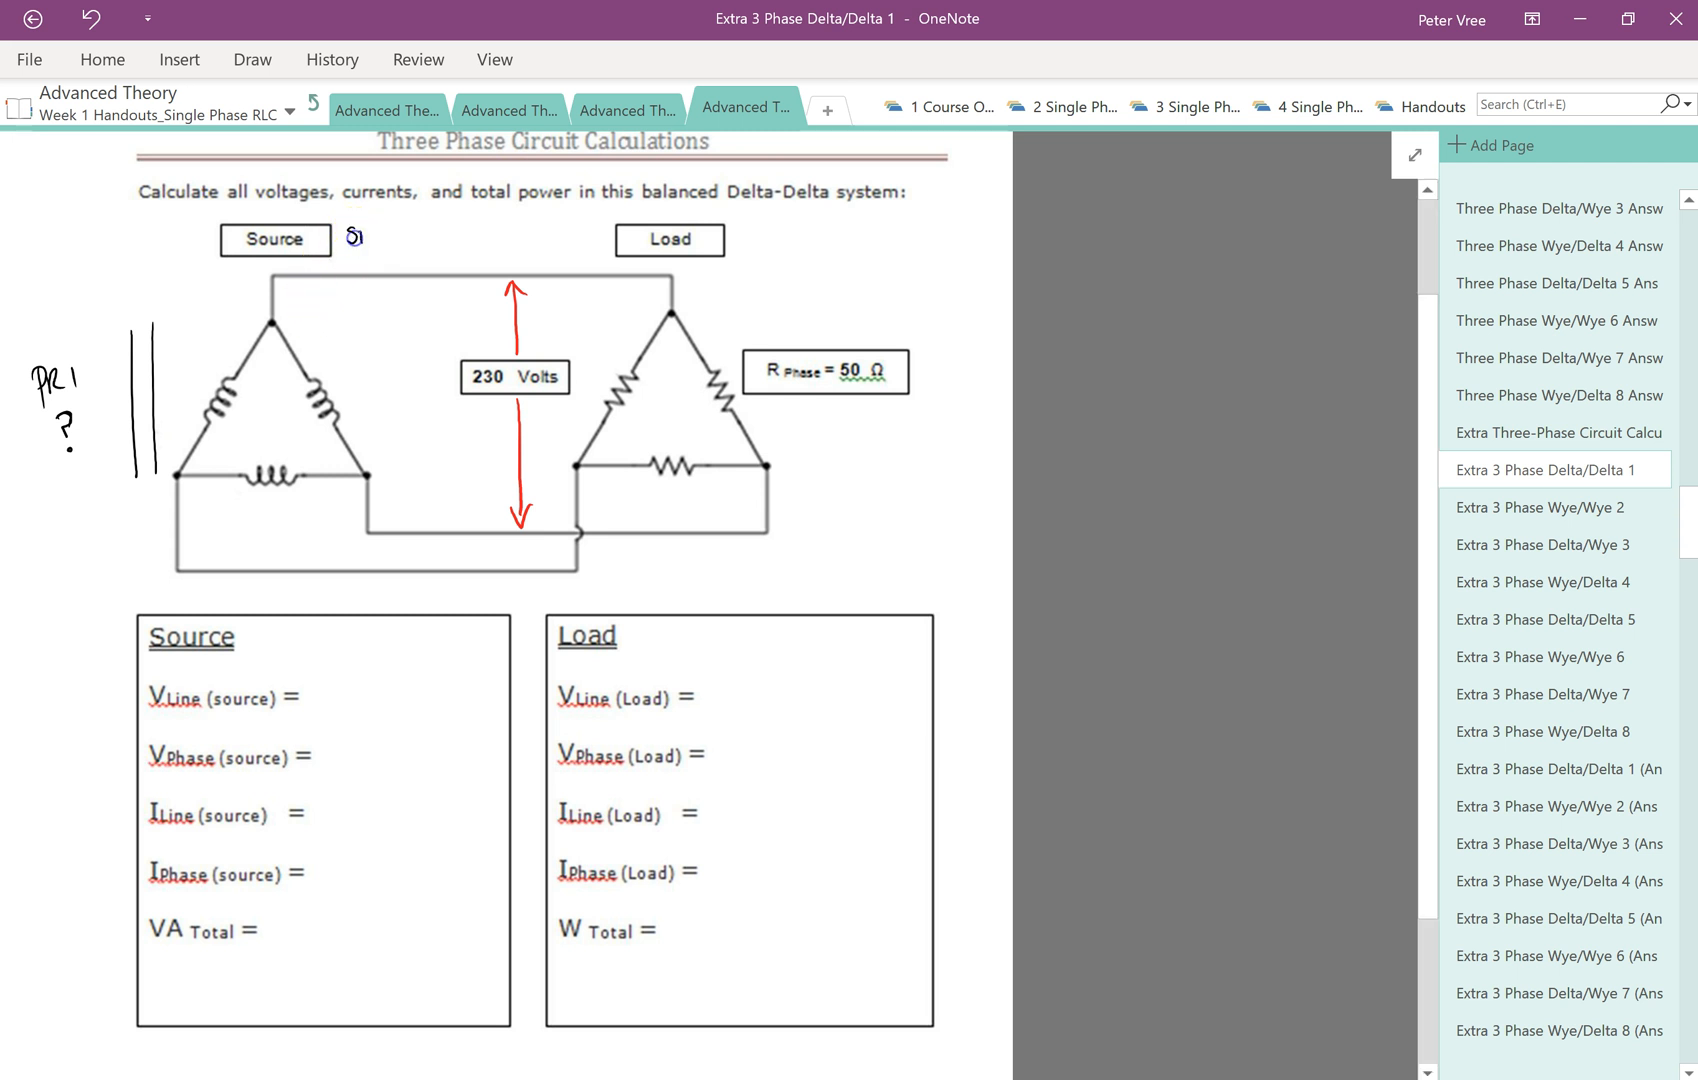
Write SECONDARY and LINE labels with V_L = V_PH and a 230 V source line voltage
{"action": "type", "text": "SECONDARY"}
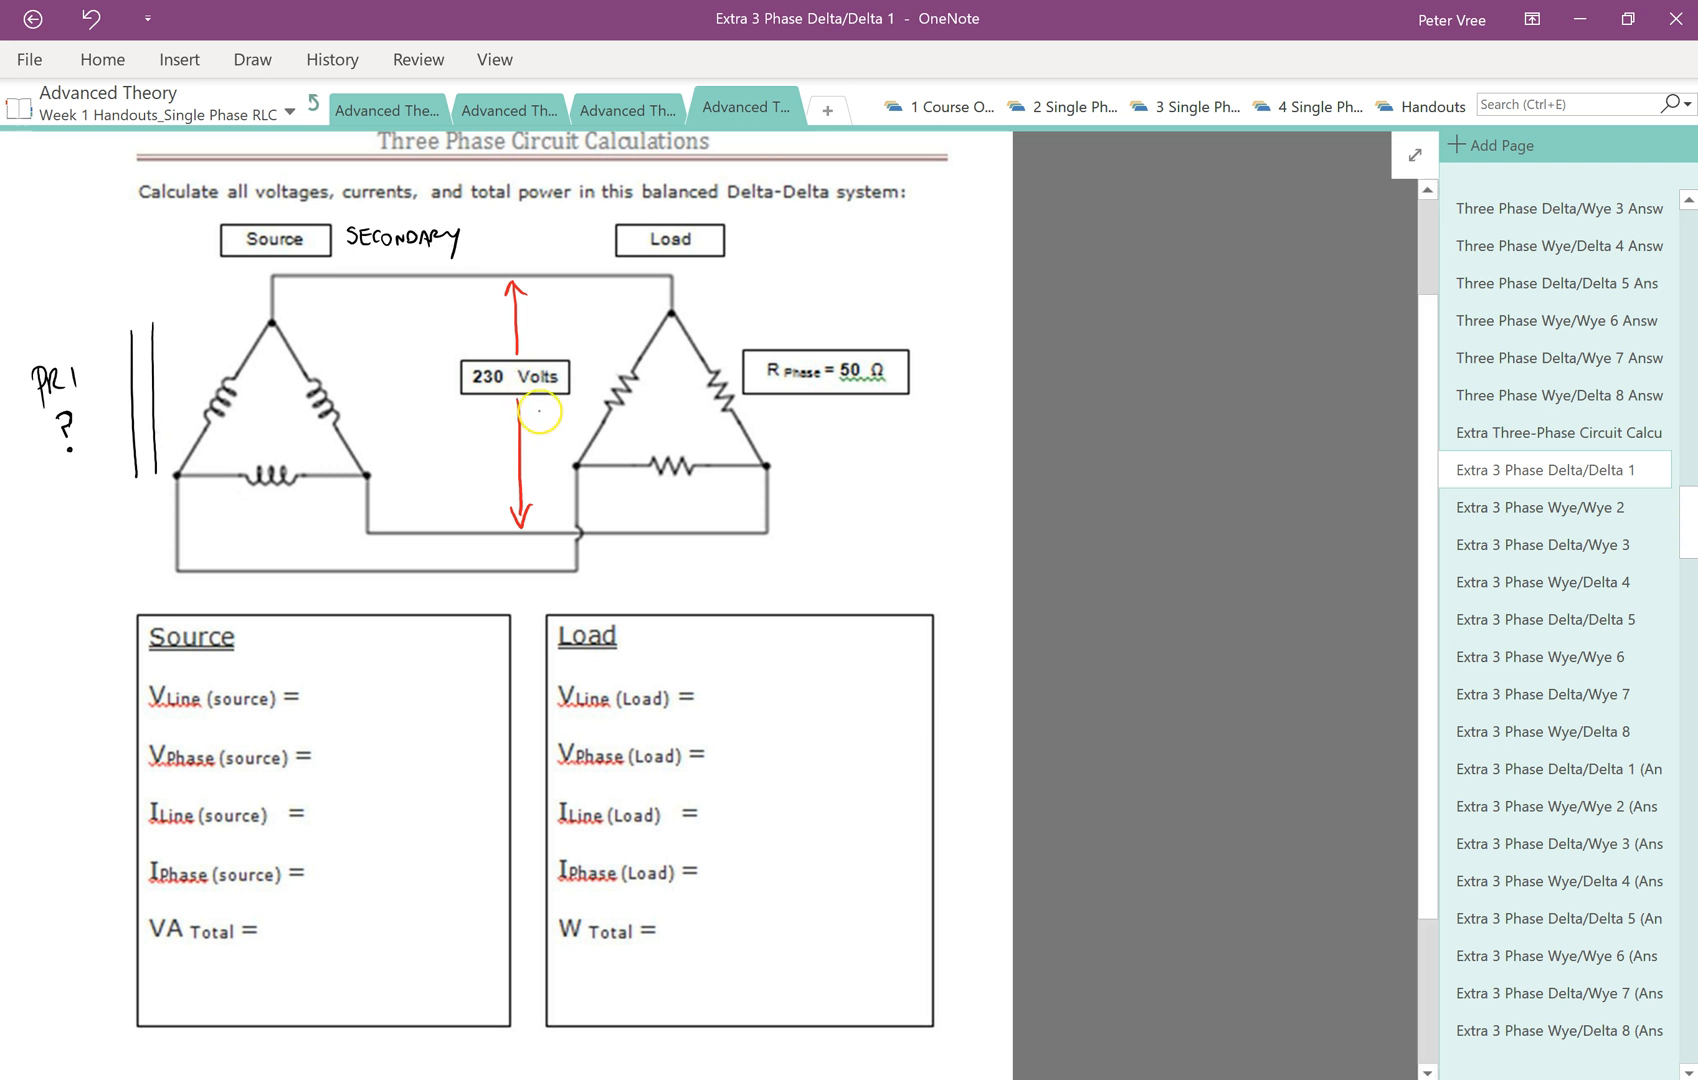
{"action": "type", "text": "LINE"}
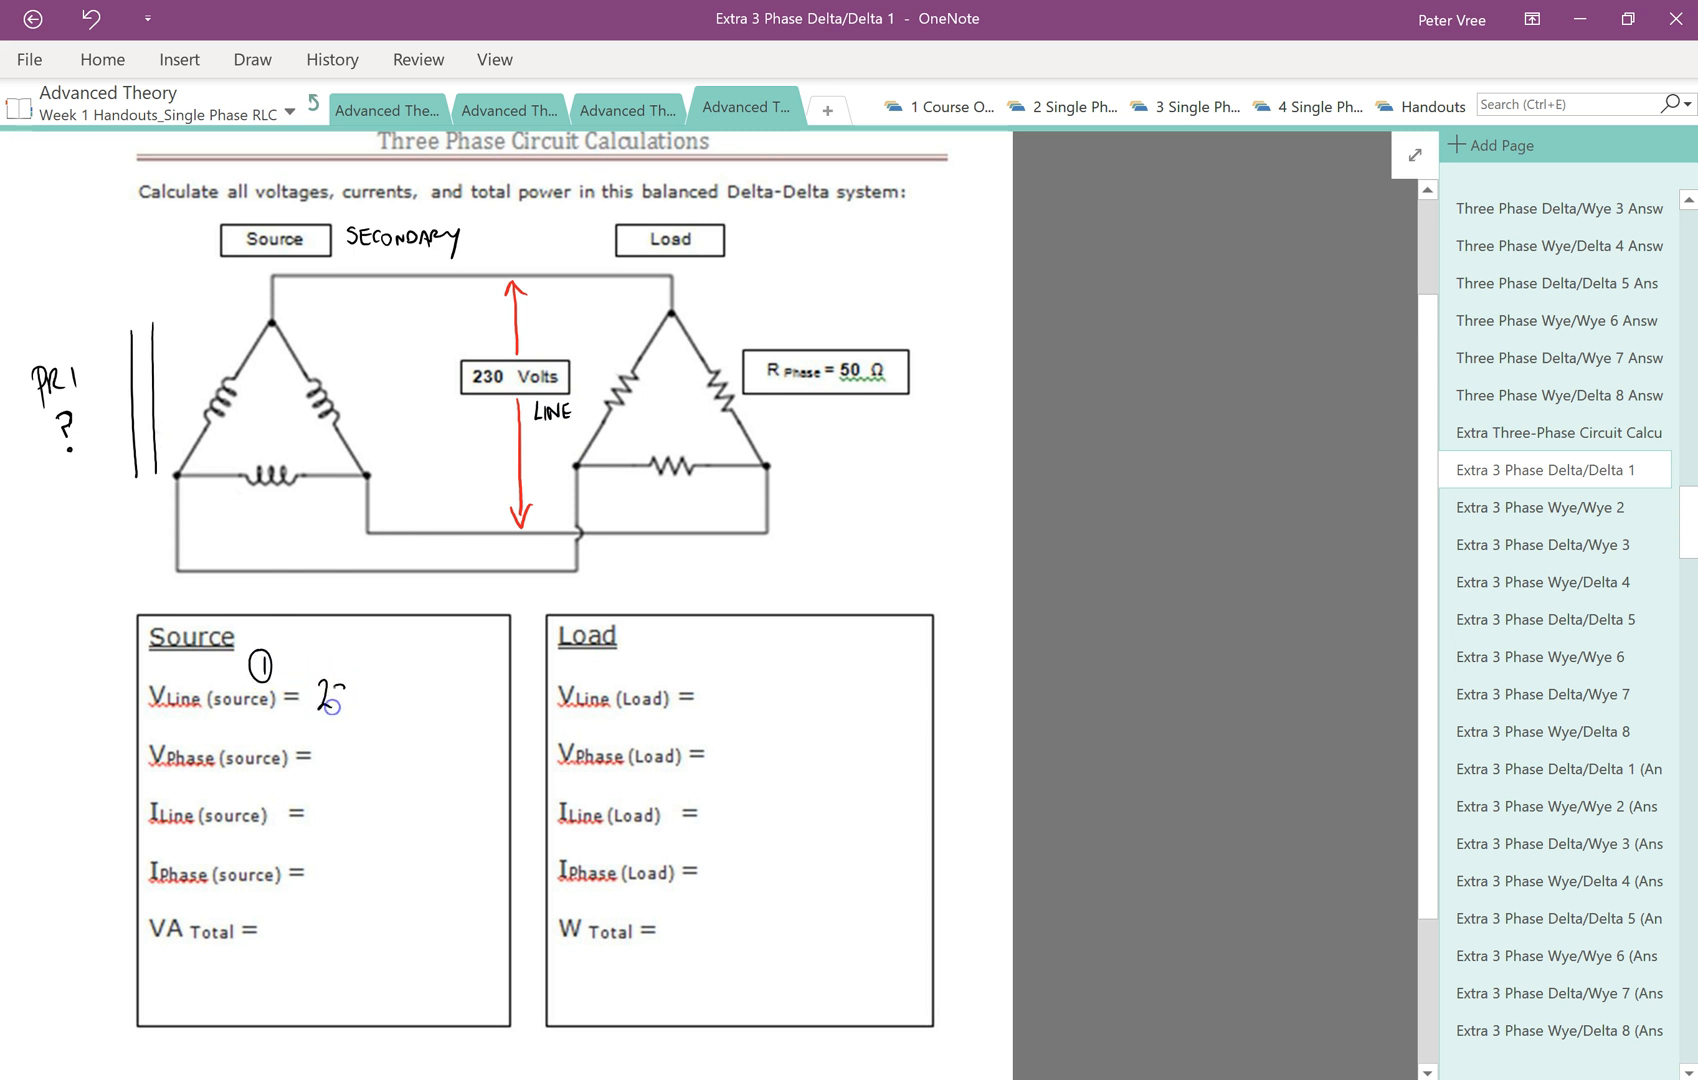
{"action": "type", "text": "230v"}
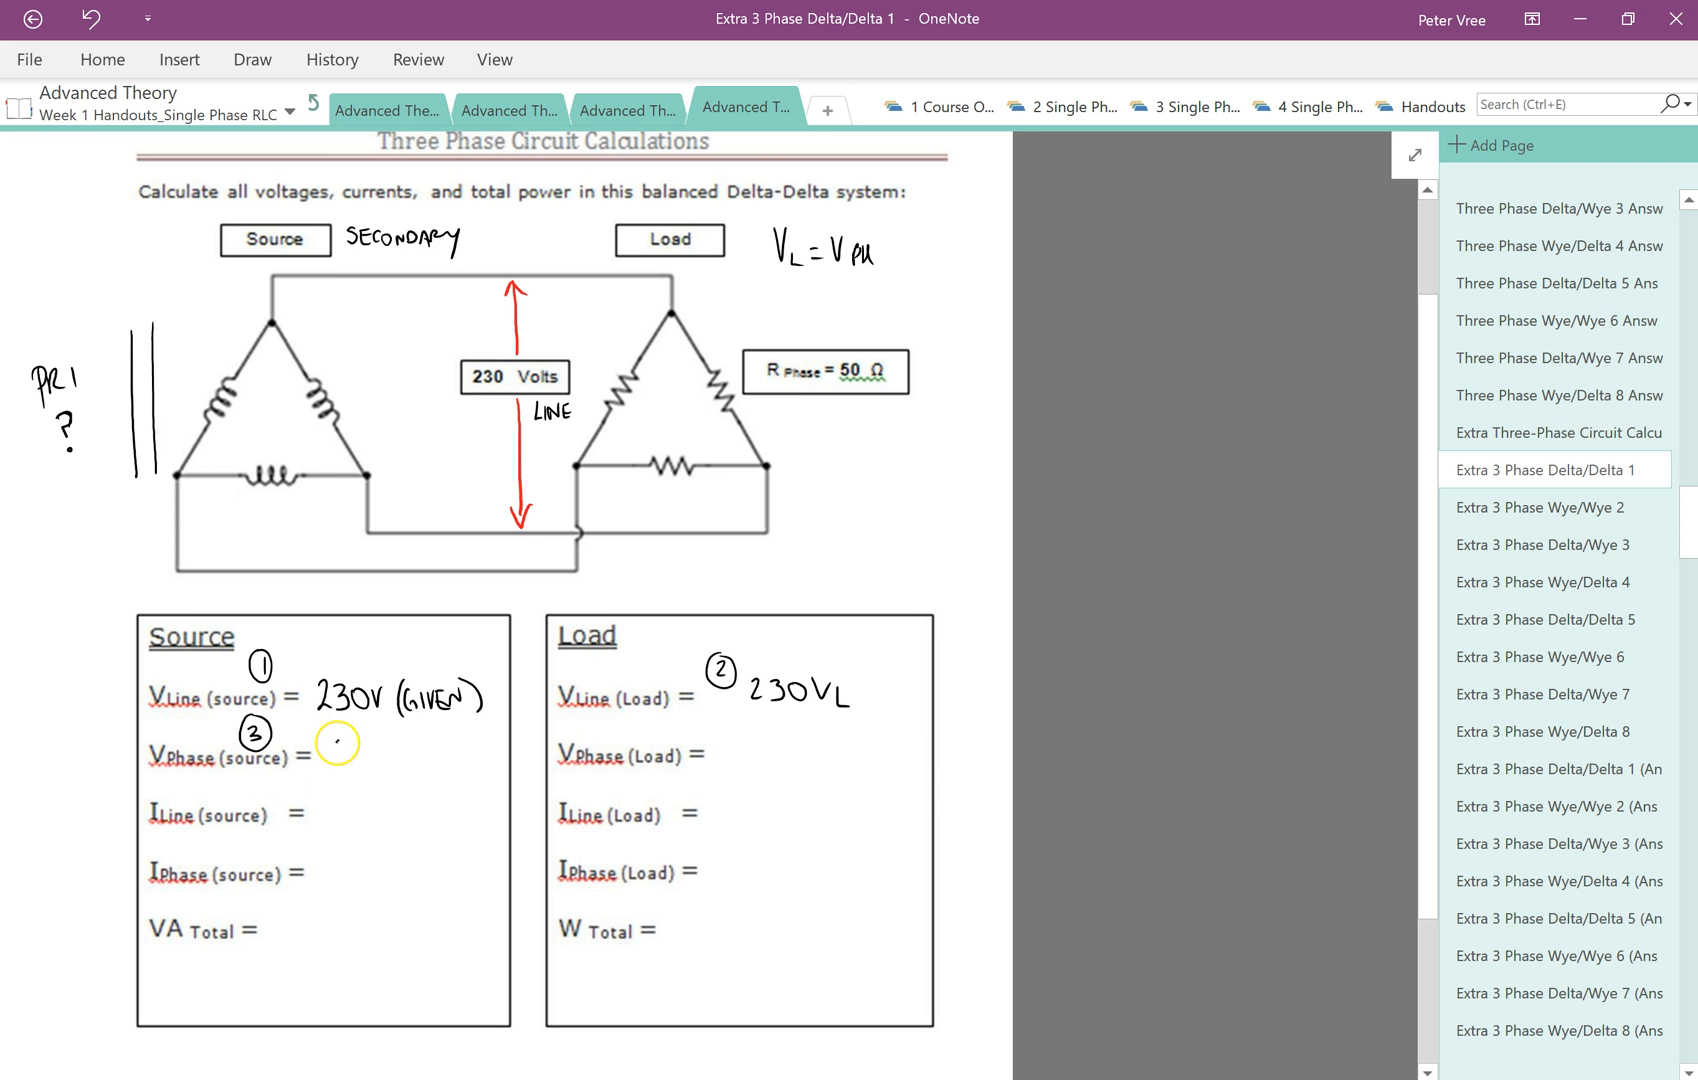
Fill in 230 V phase and line voltages for source and load, plus 230 V_PH across a load resistor
{"action": "type", "text": "230VPH"}
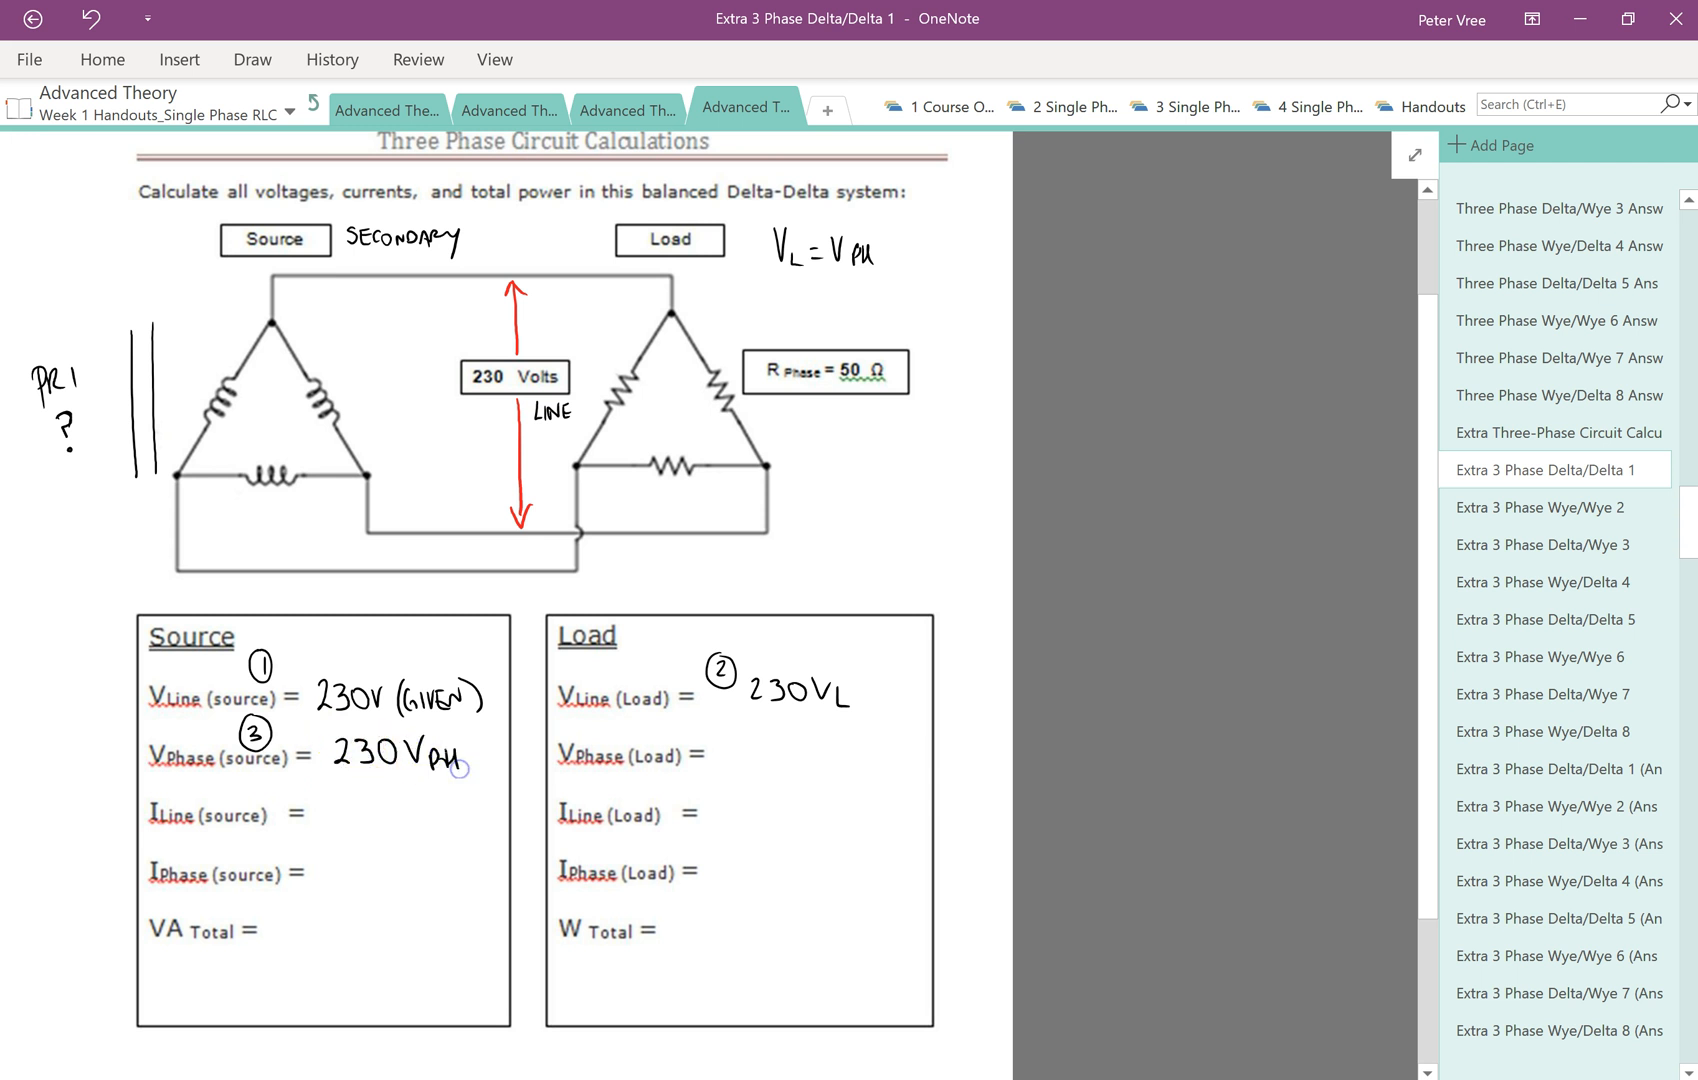
{"action": "type", "text": "20"}
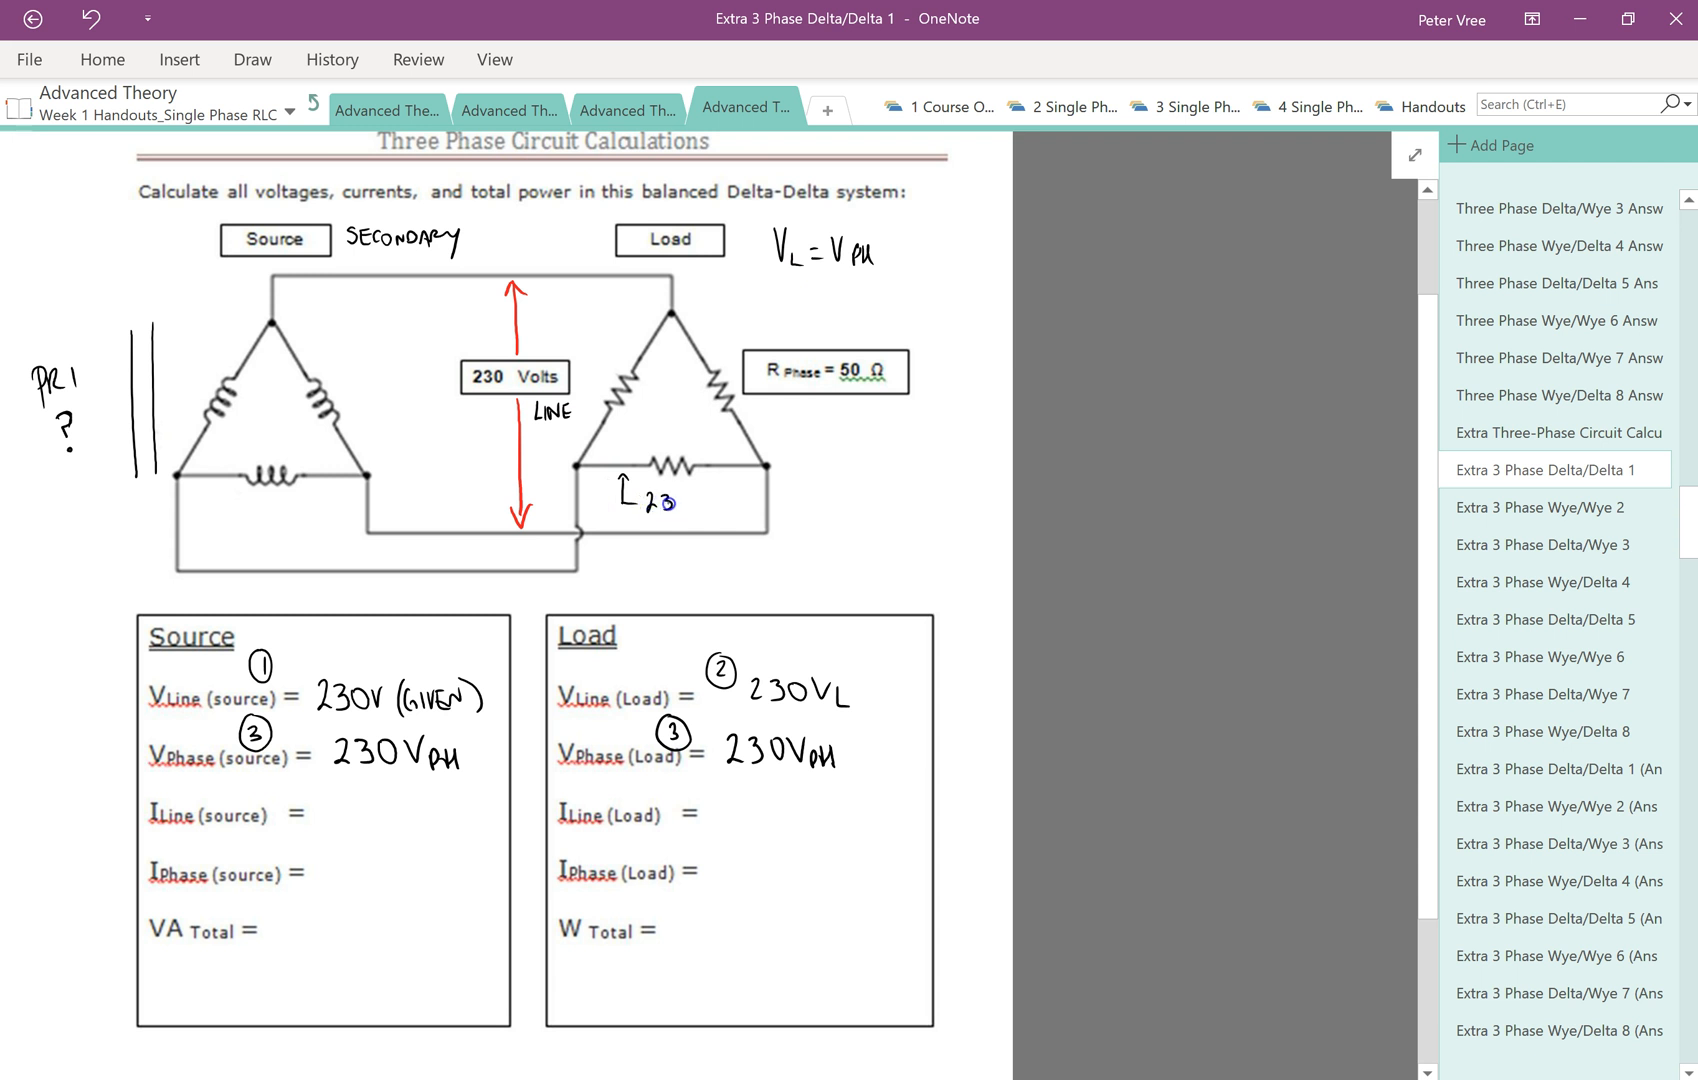
{"action": "type", "text": "230Vph"}
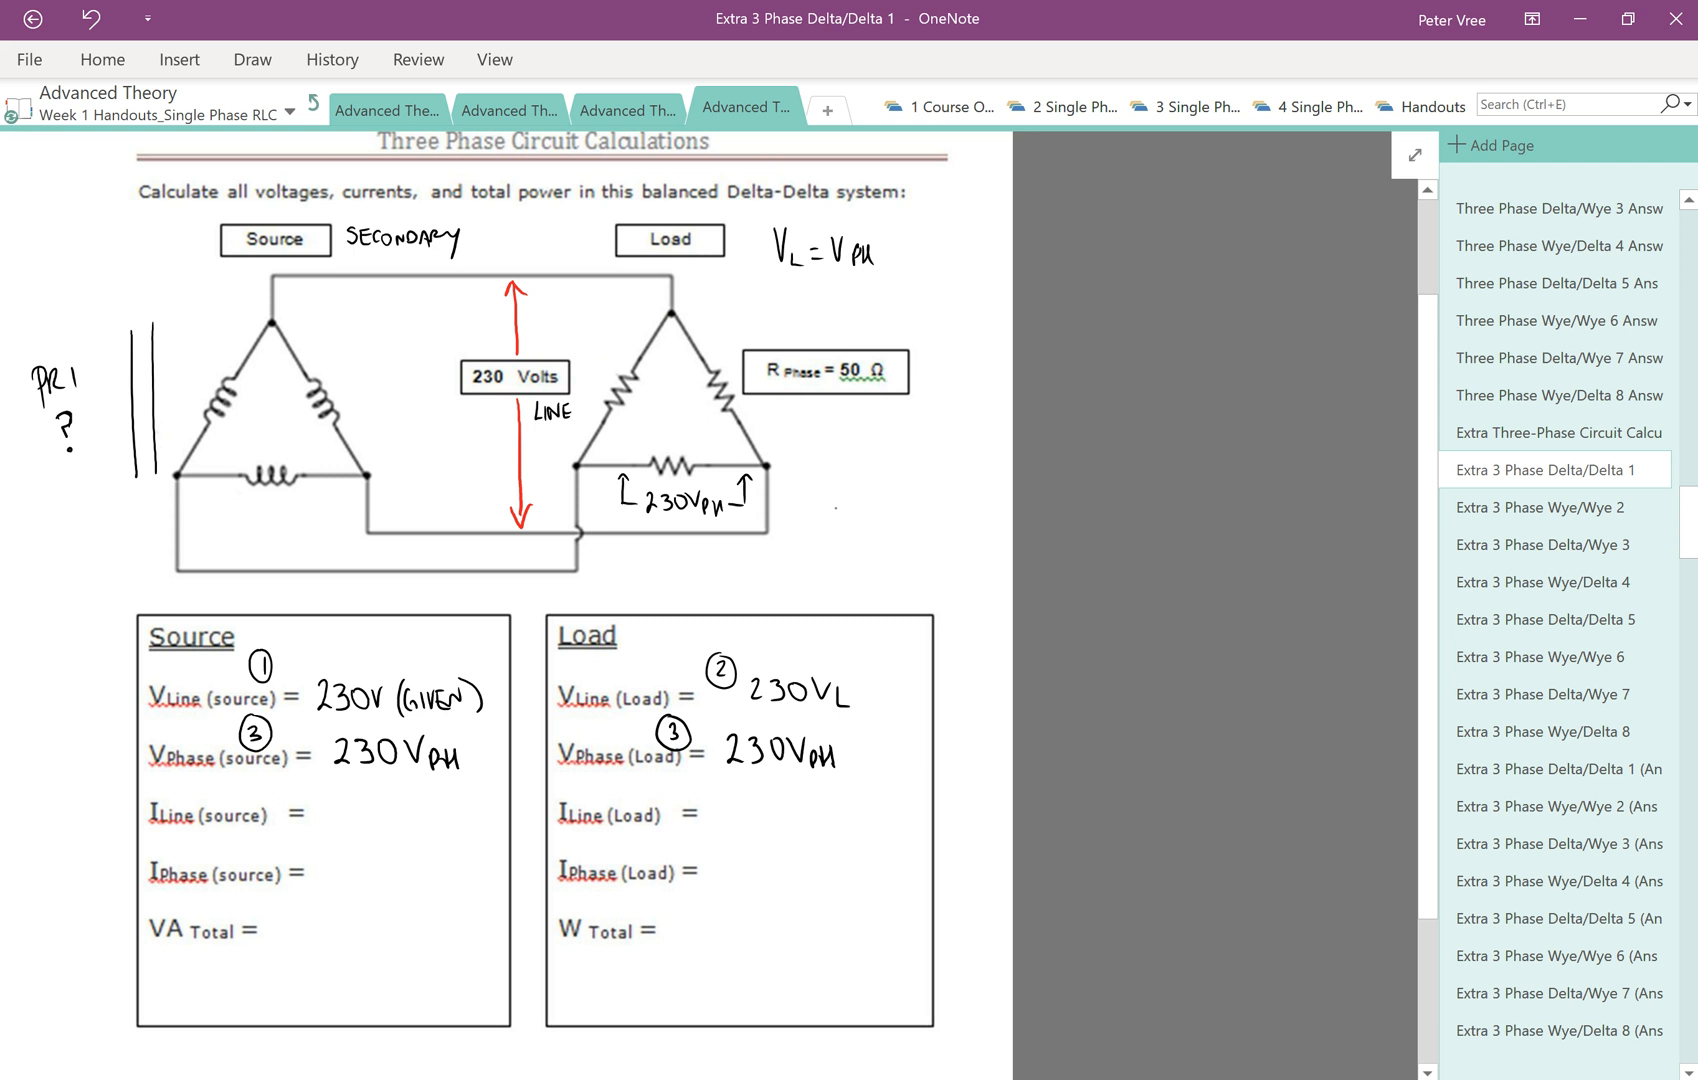
Mark step 4 and draw a red Ohm's law circle with 230 V_PH over 50 Ω
{"action": "left_click", "coordinate": [594, 848]}
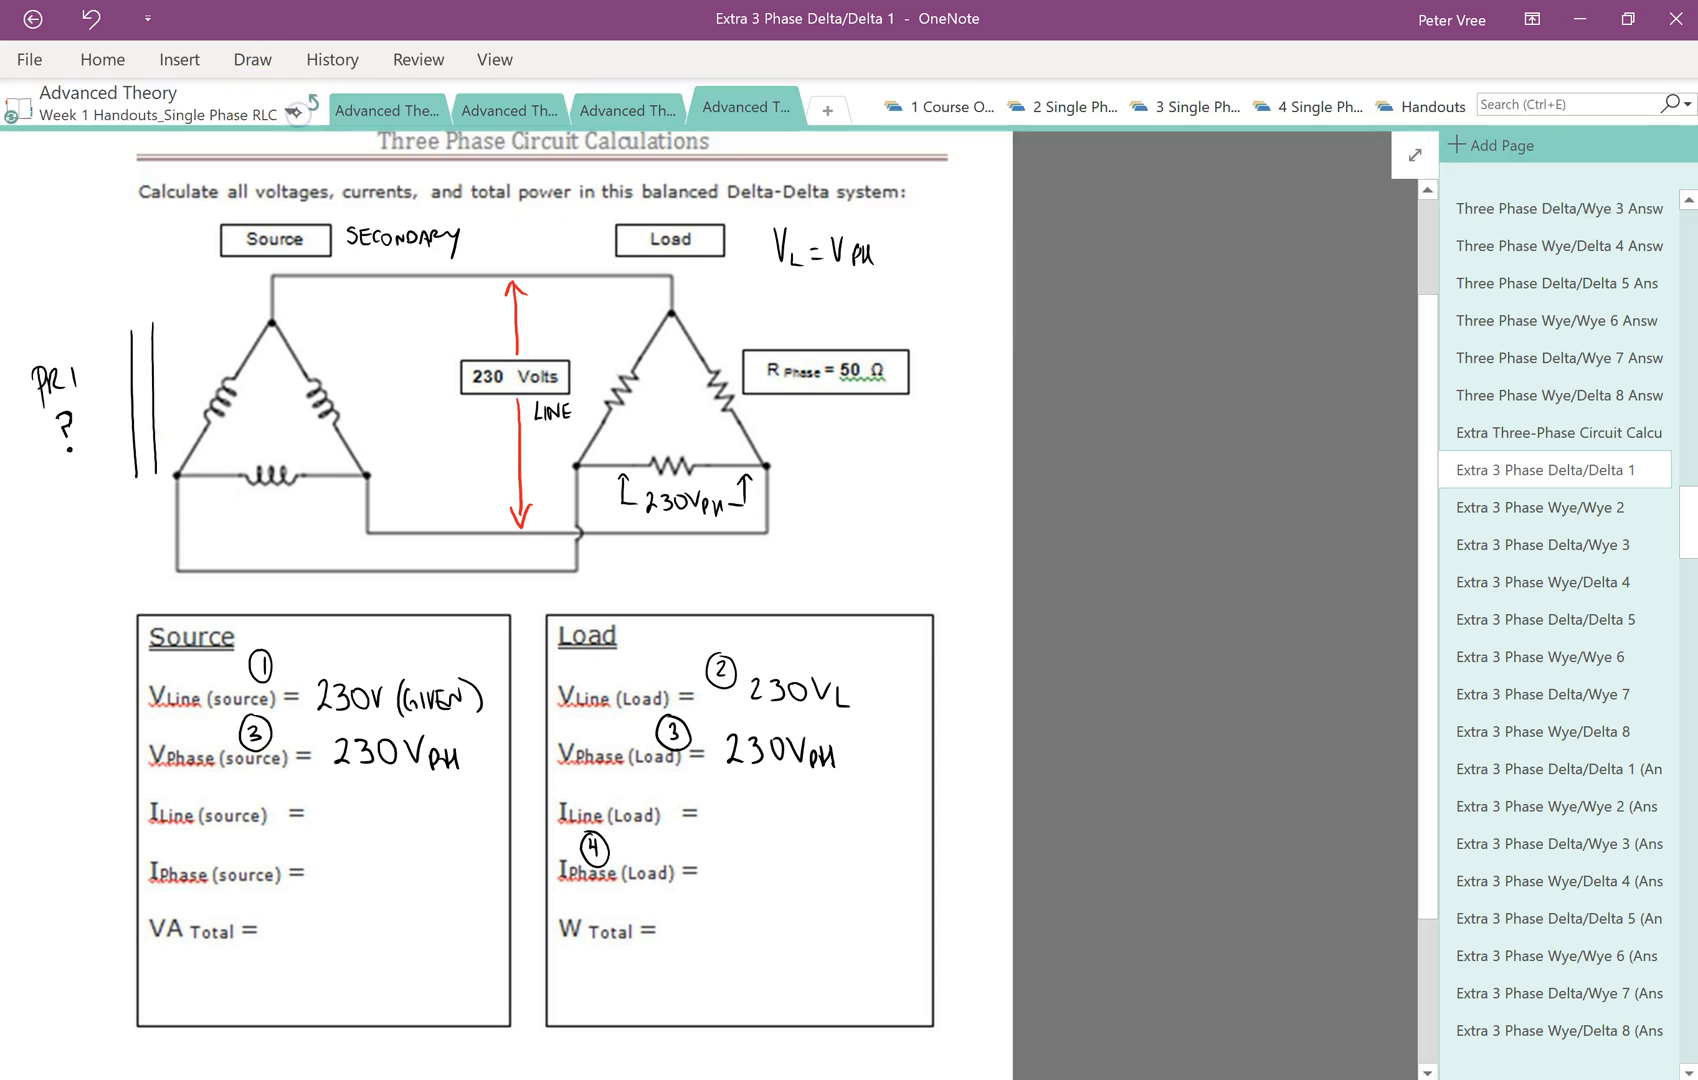
{"action": "left_click_drag", "start_coordinate": [936, 426], "coordinate": [848, 570]}
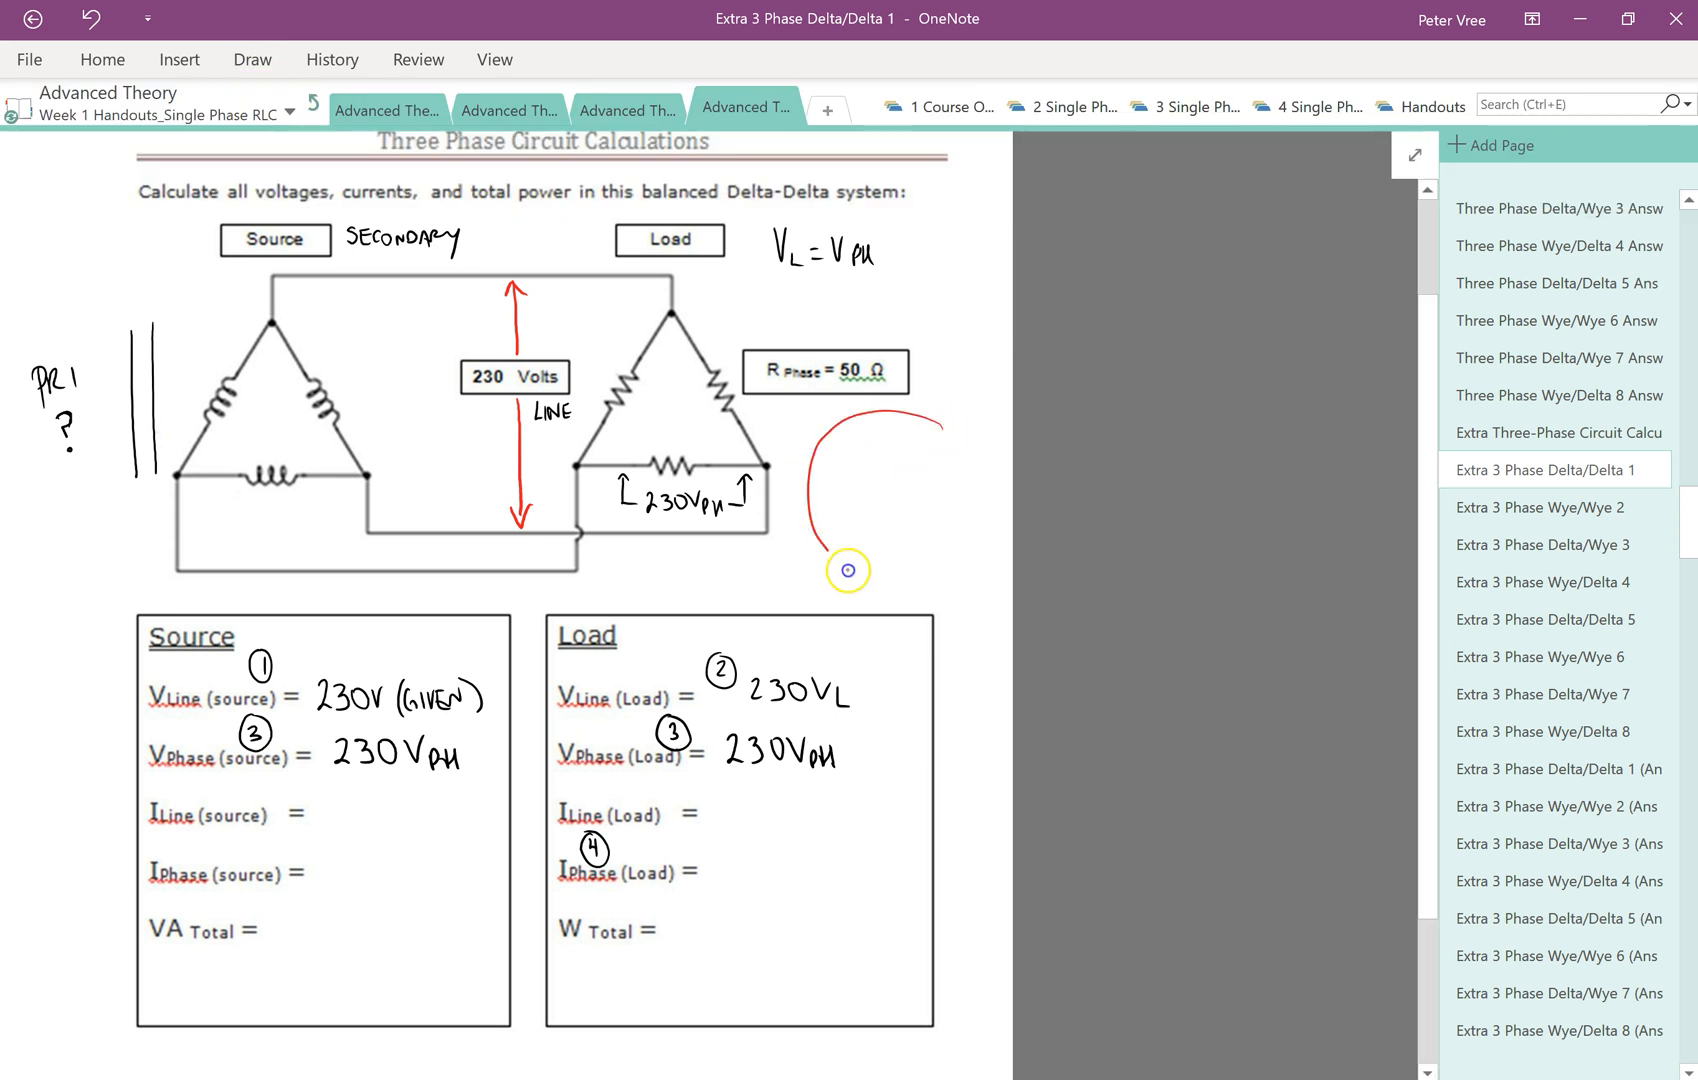
{"action": "left_click_drag", "start_coordinate": [848, 570], "coordinate": [996, 434]}
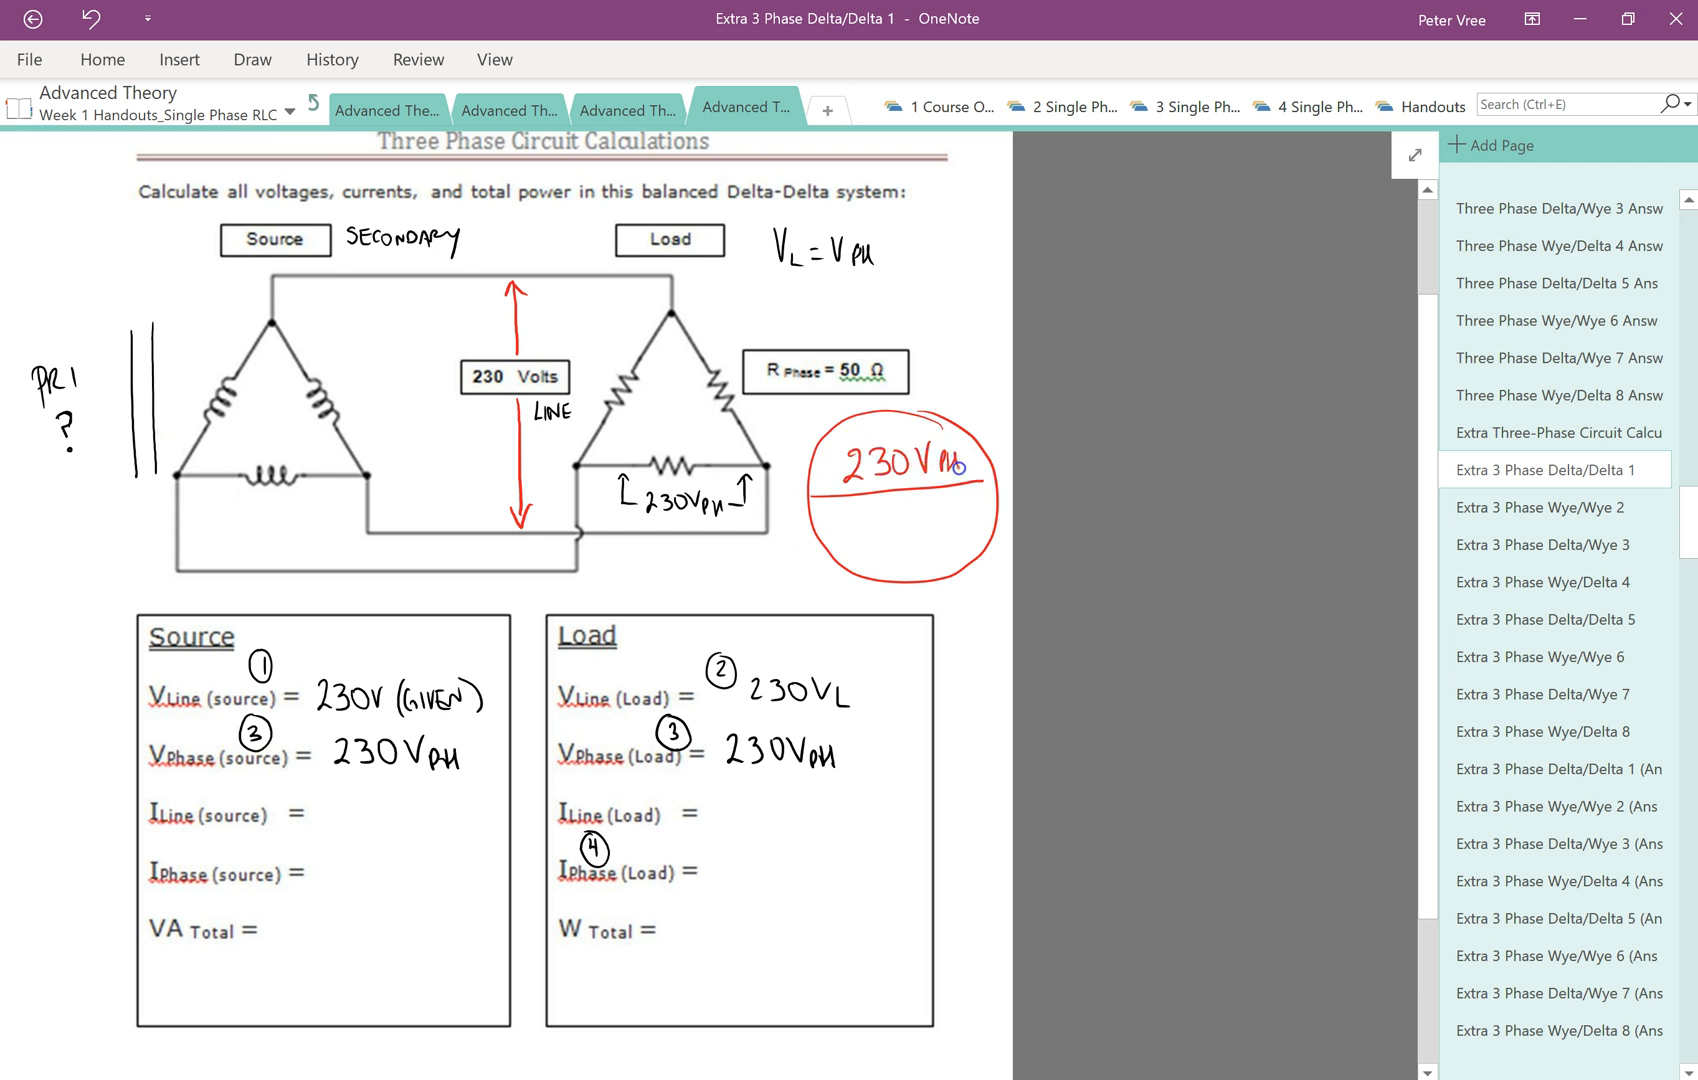
{"action": "left_click_drag", "start_coordinate": [908, 490], "coordinate": [916, 574]}
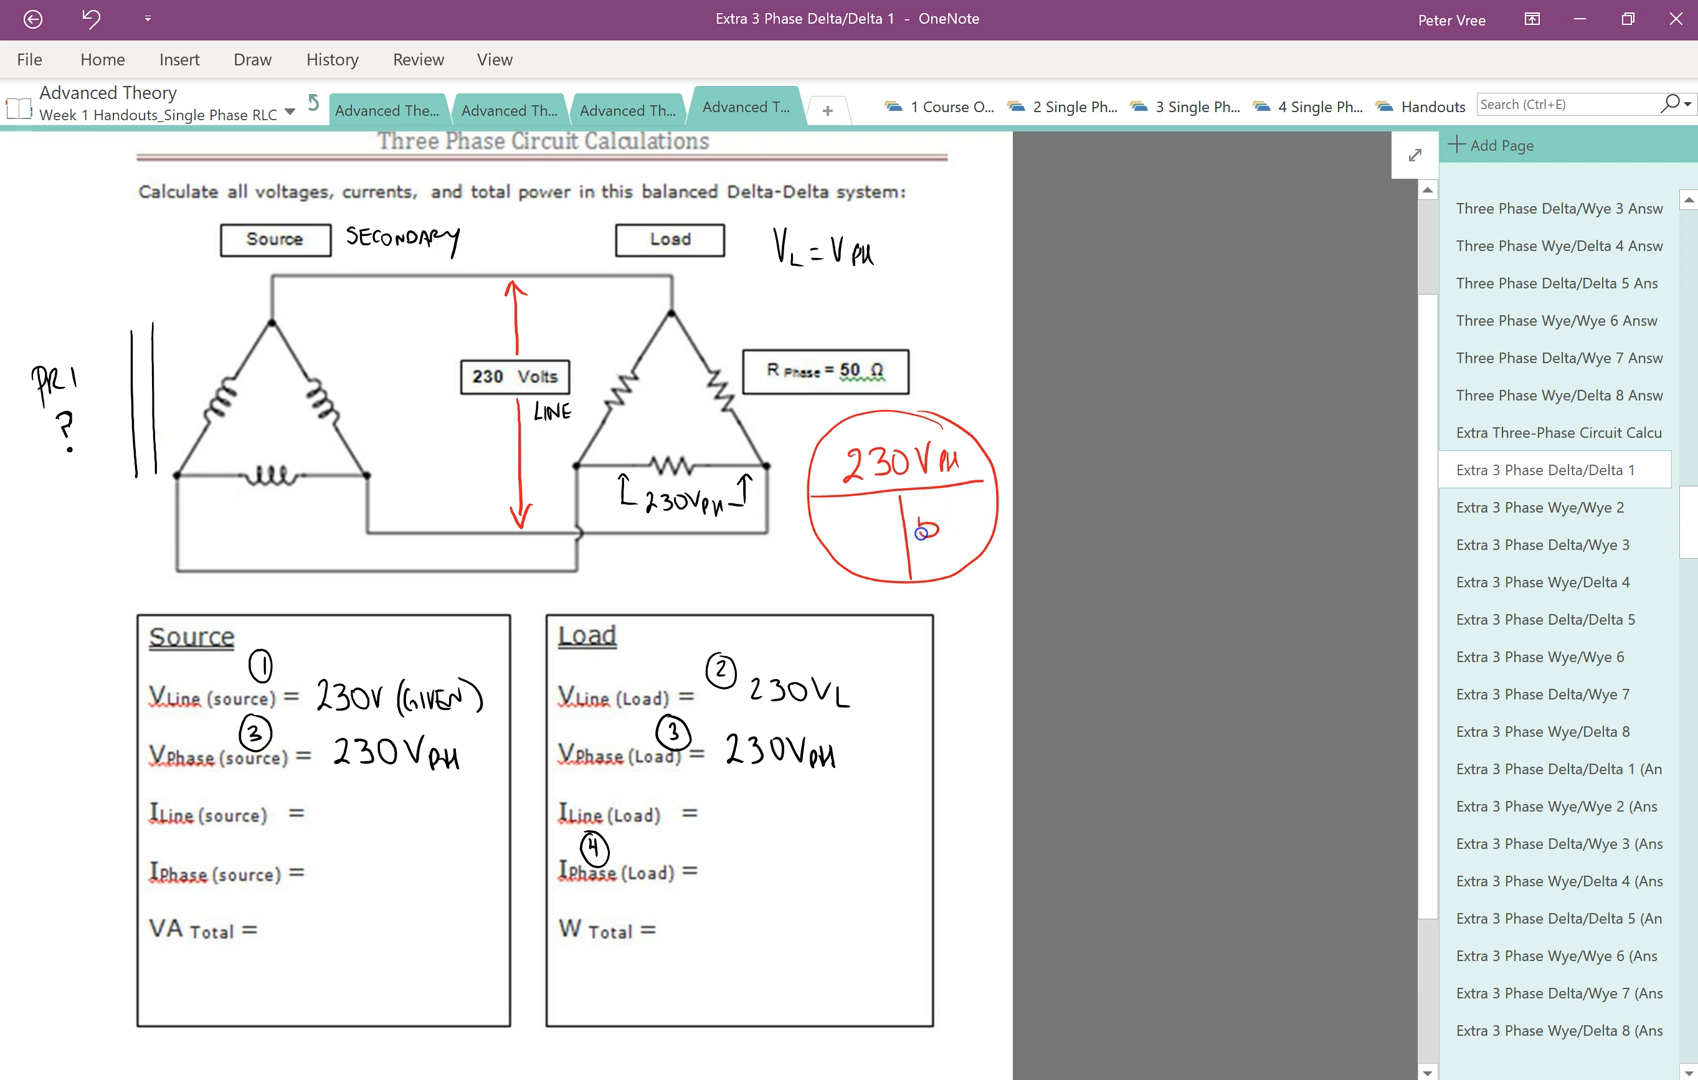
{"action": "left_click_drag", "start_coordinate": [920, 504], "coordinate": [986, 526]}
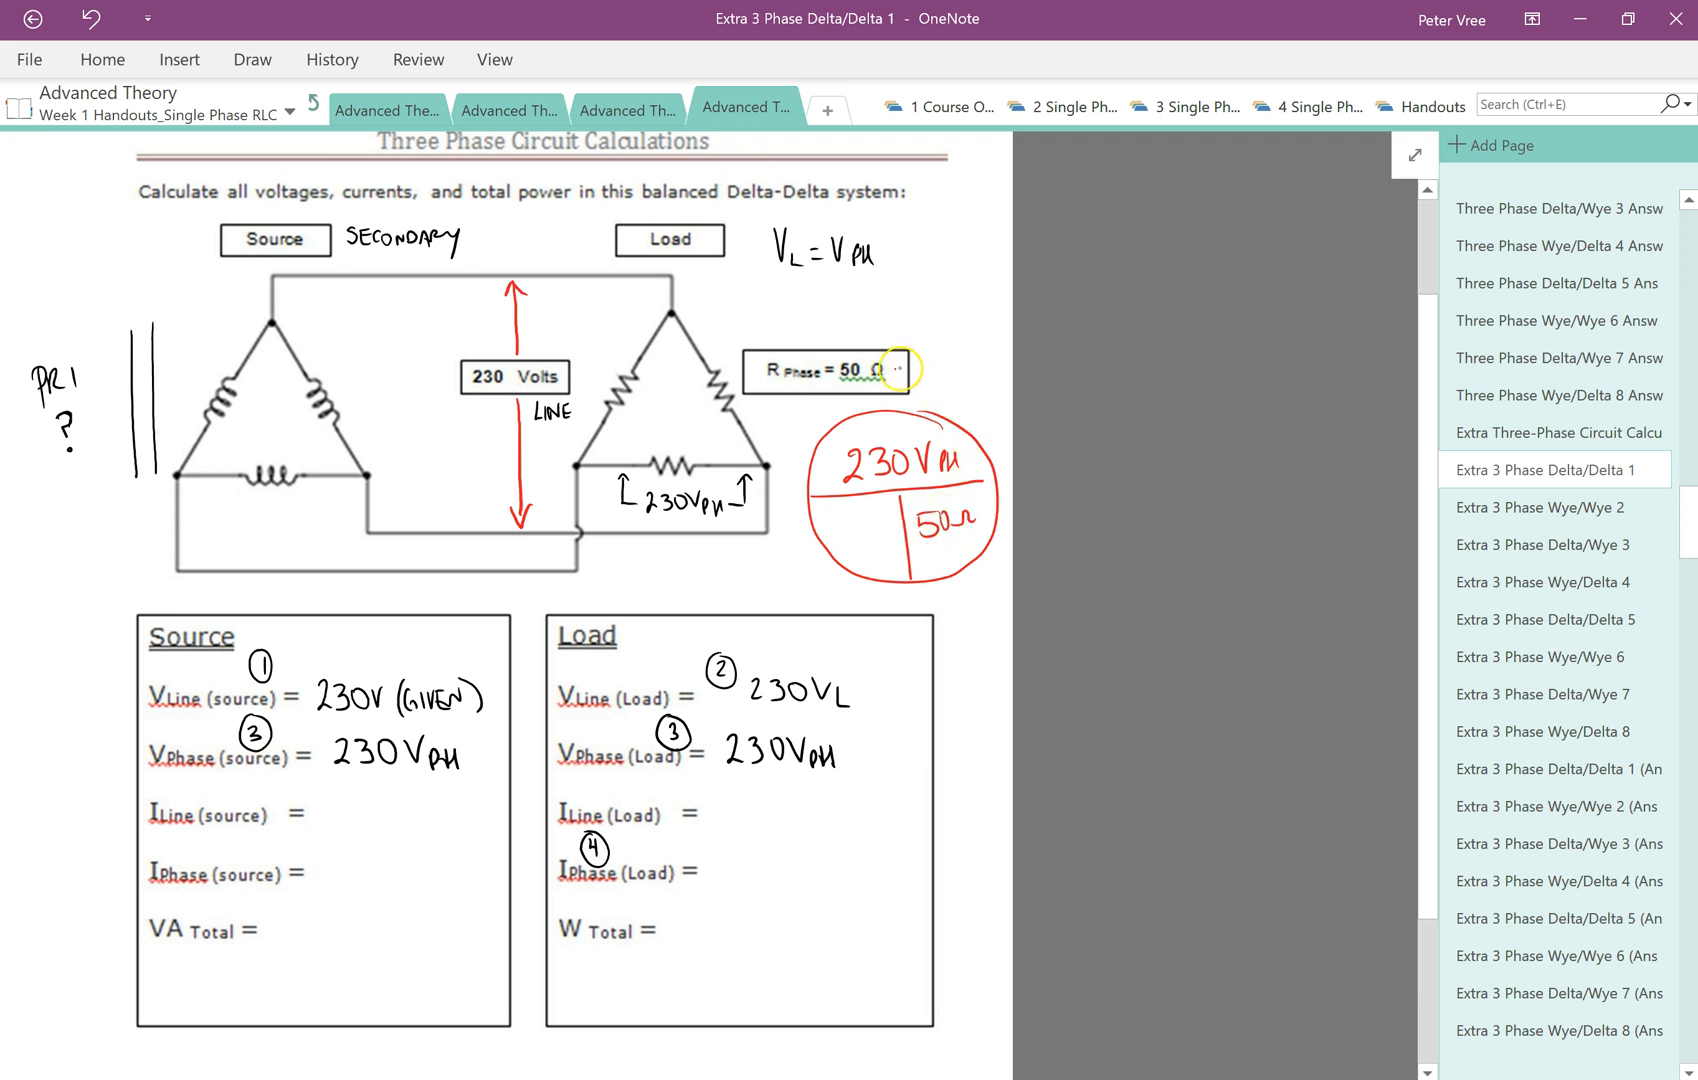
{"action": "left_click_drag", "start_coordinate": [898, 368], "coordinate": [964, 530]}
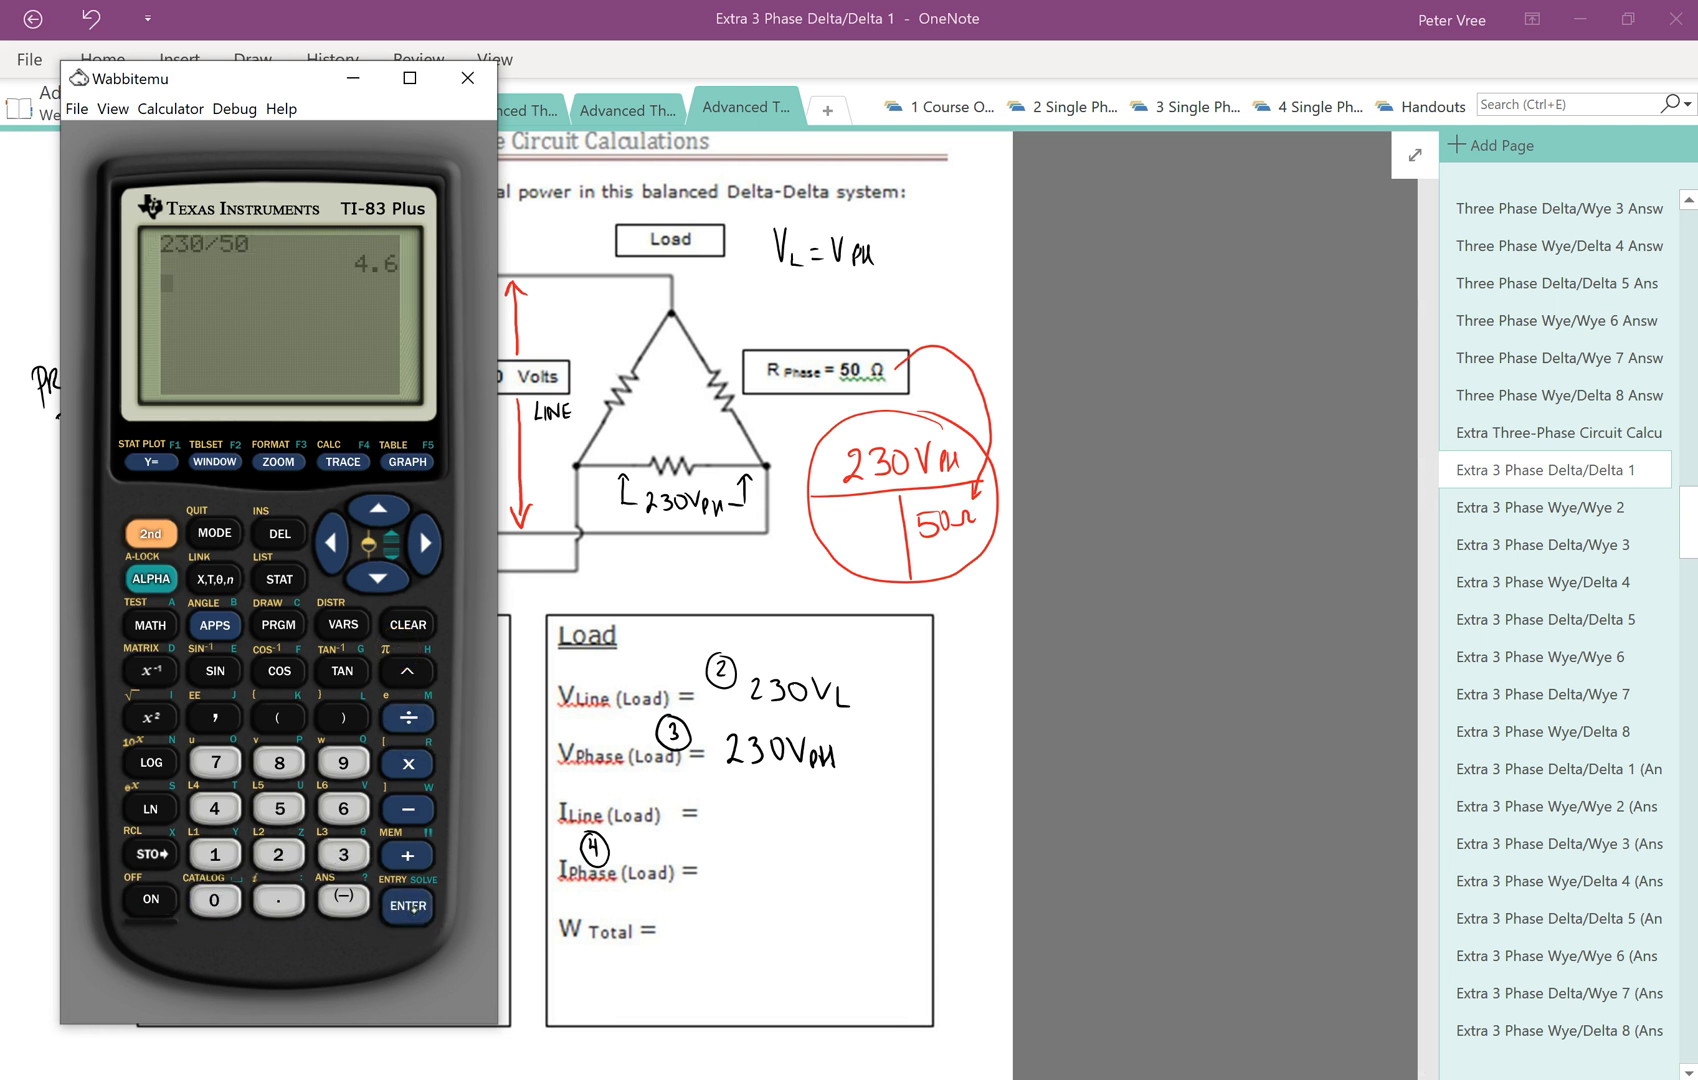
Write 4.6 A_PH phase current and 4.6A ×√3 = on the load line-current row
{"action": "left_click", "coordinate": [468, 76]}
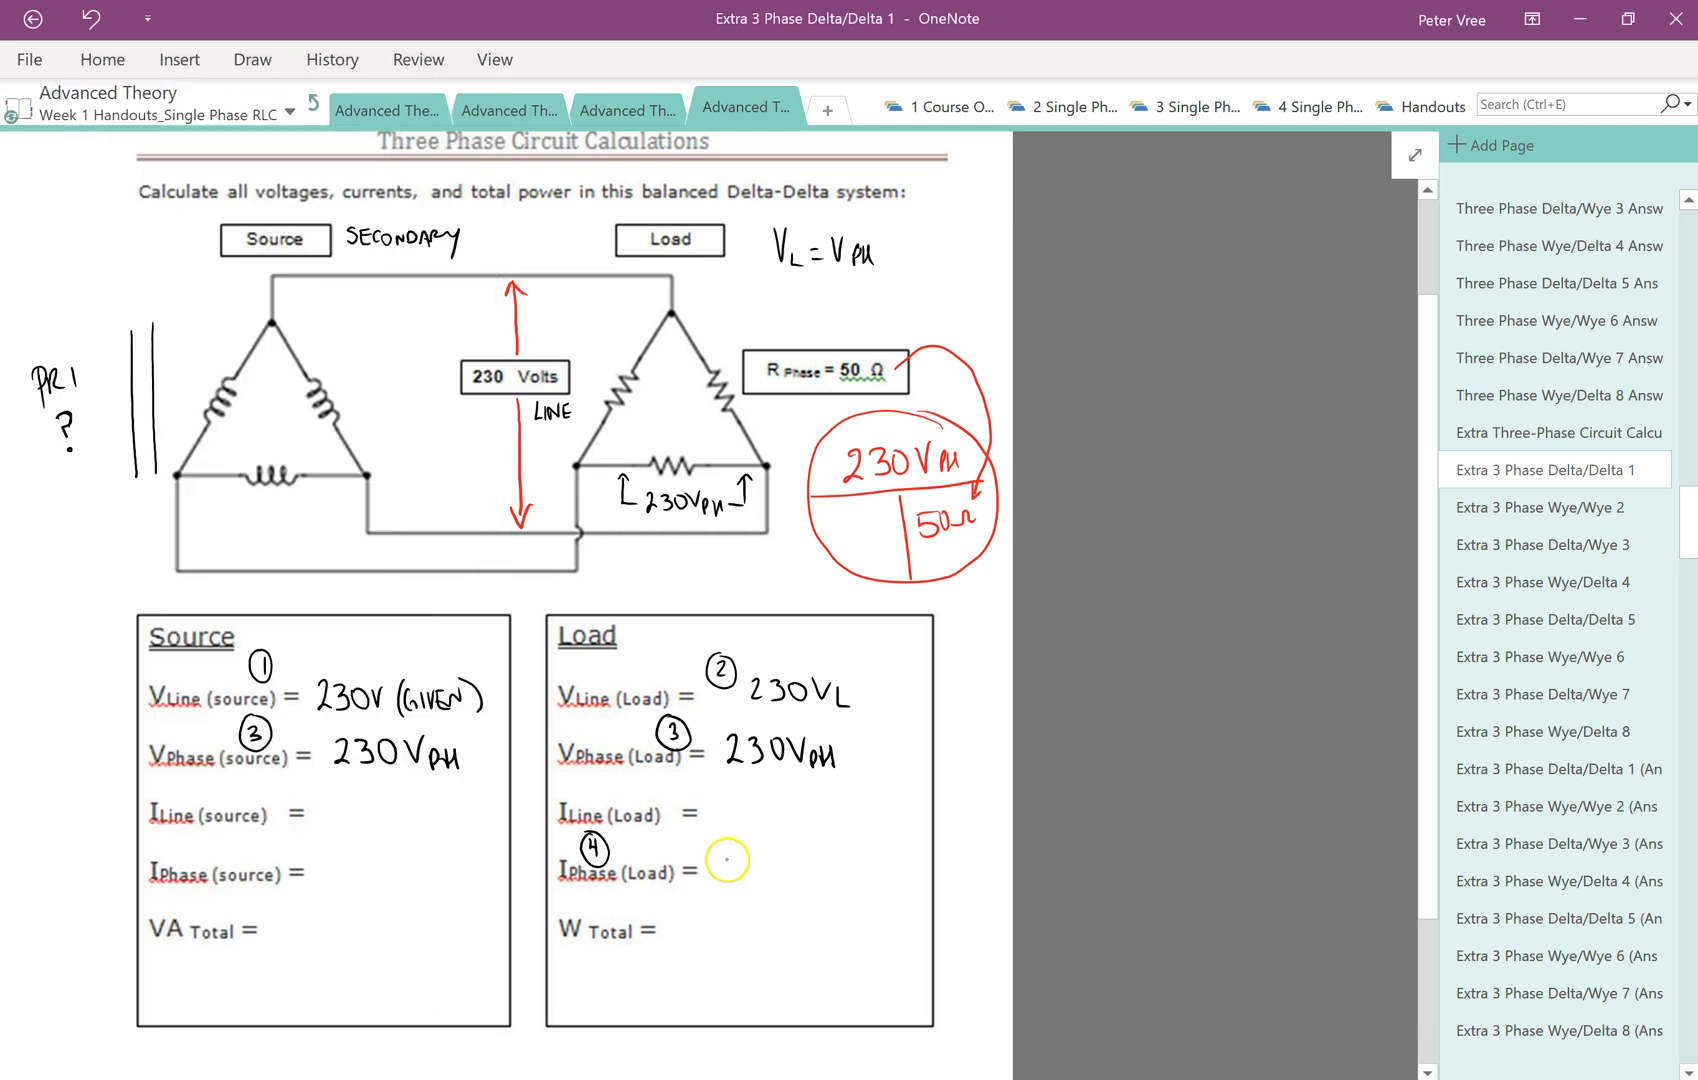
{"action": "type", "text": "4.6"}
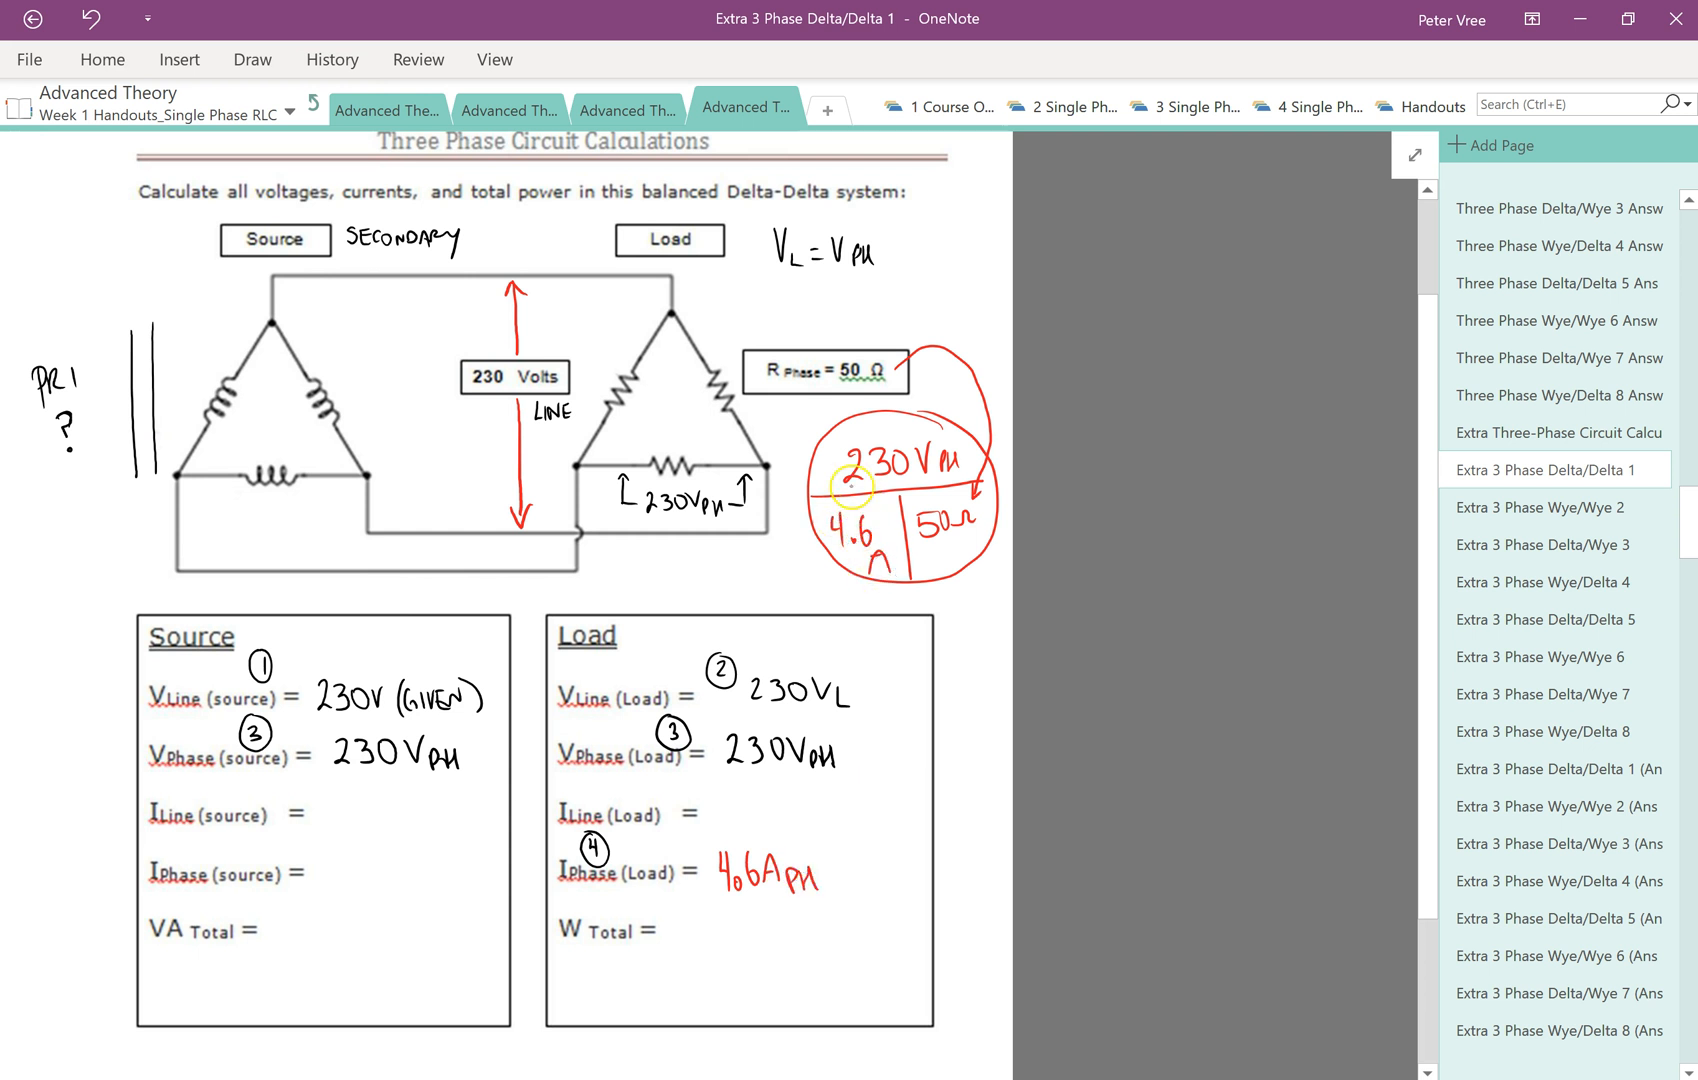
{"action": "left_click_drag", "start_coordinate": [742, 434], "coordinate": [824, 498]}
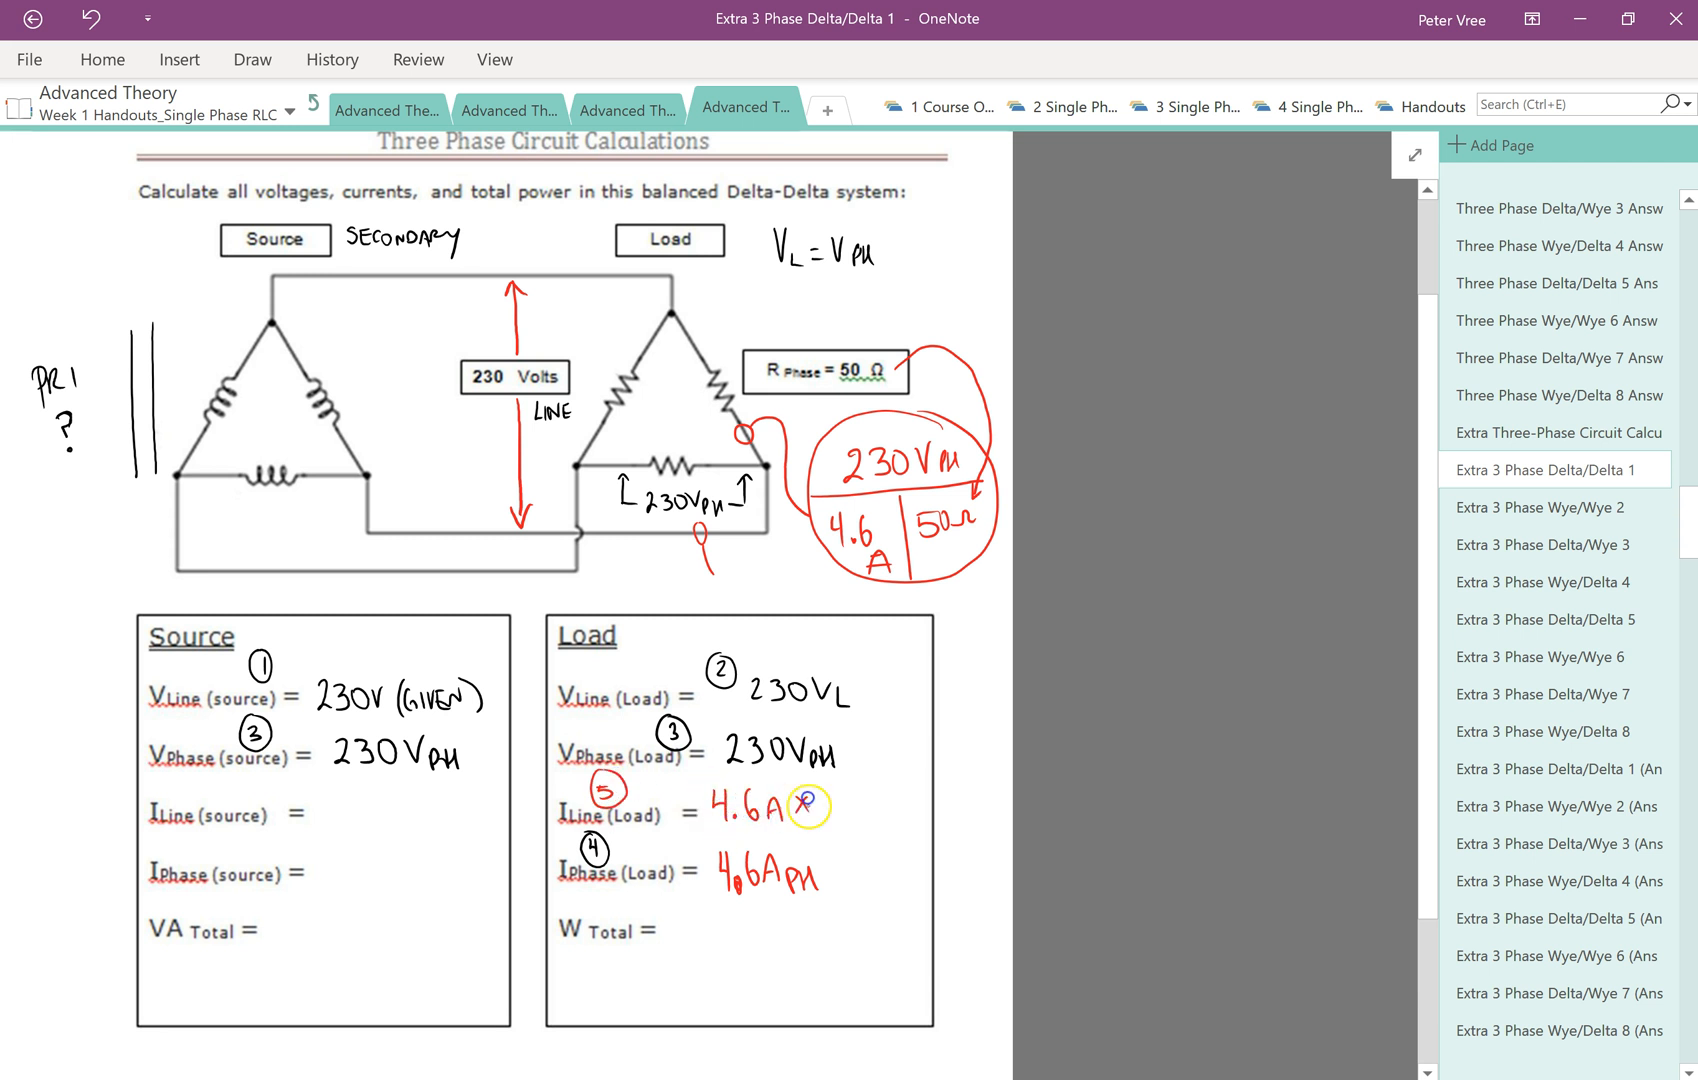
{"action": "type", "text": "×√3 ="}
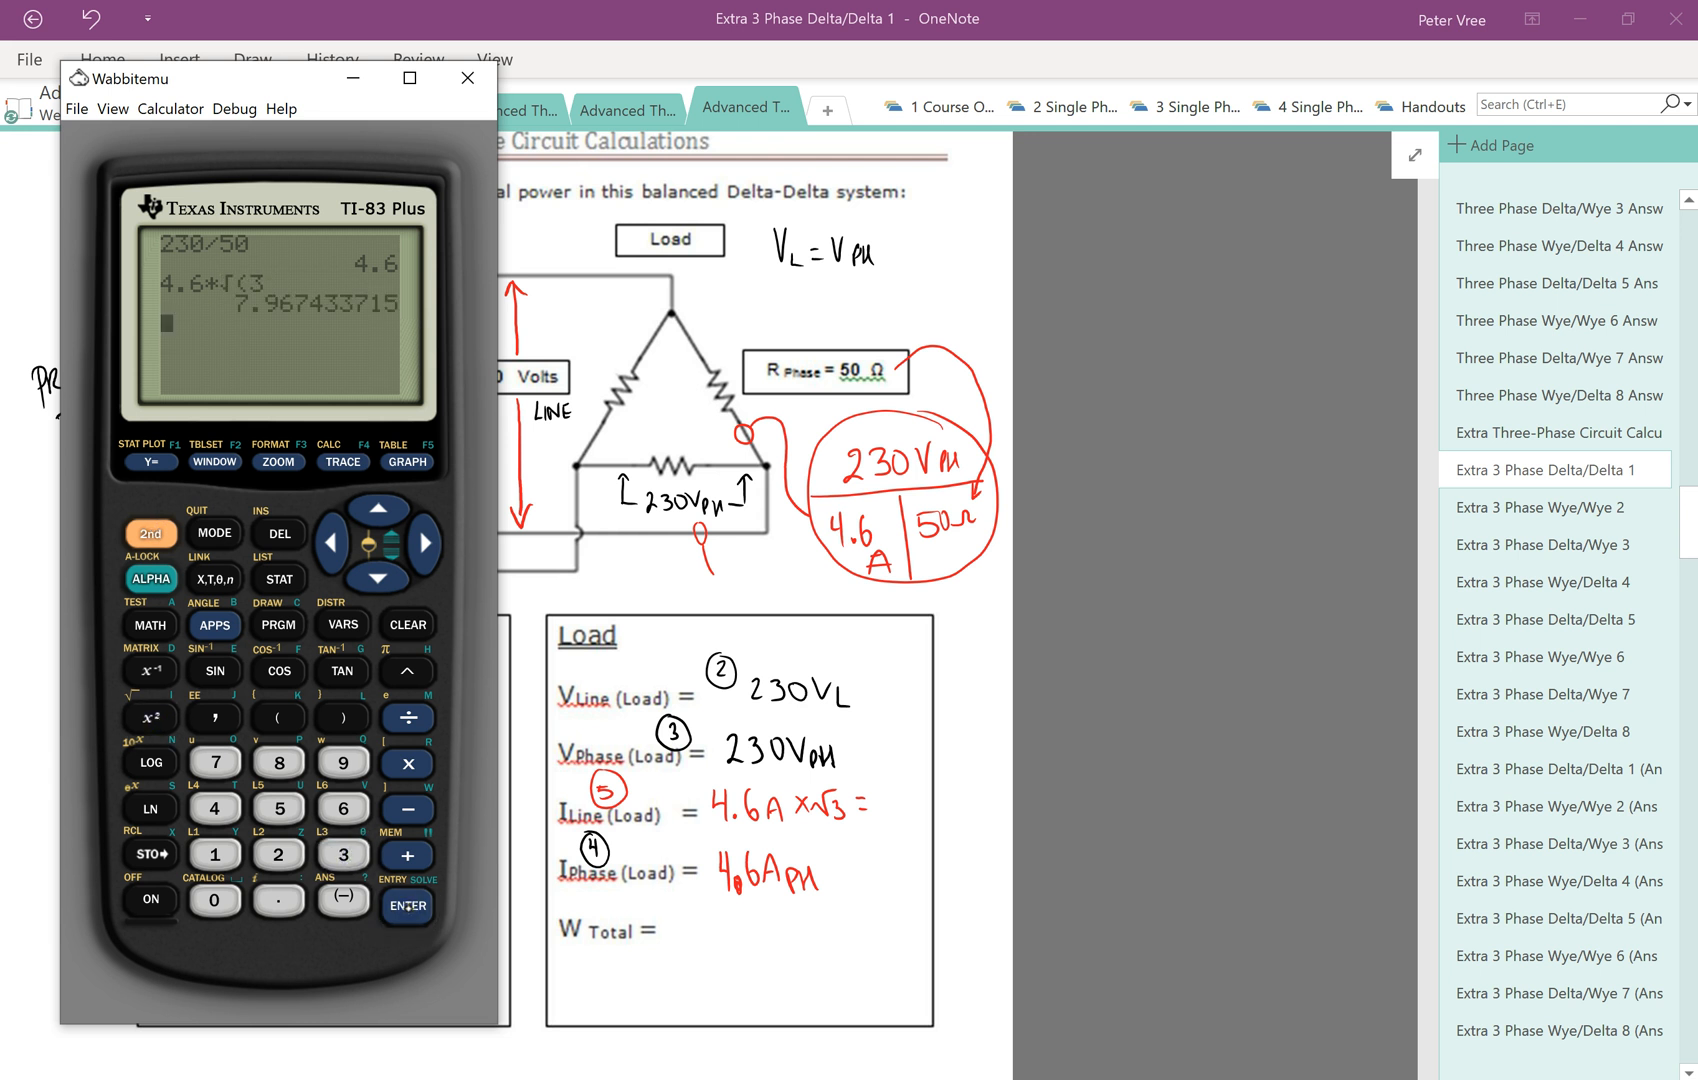
Write 7.967 A_L as the load line current and label it on the source wiring
{"action": "left_click", "coordinate": [466, 76]}
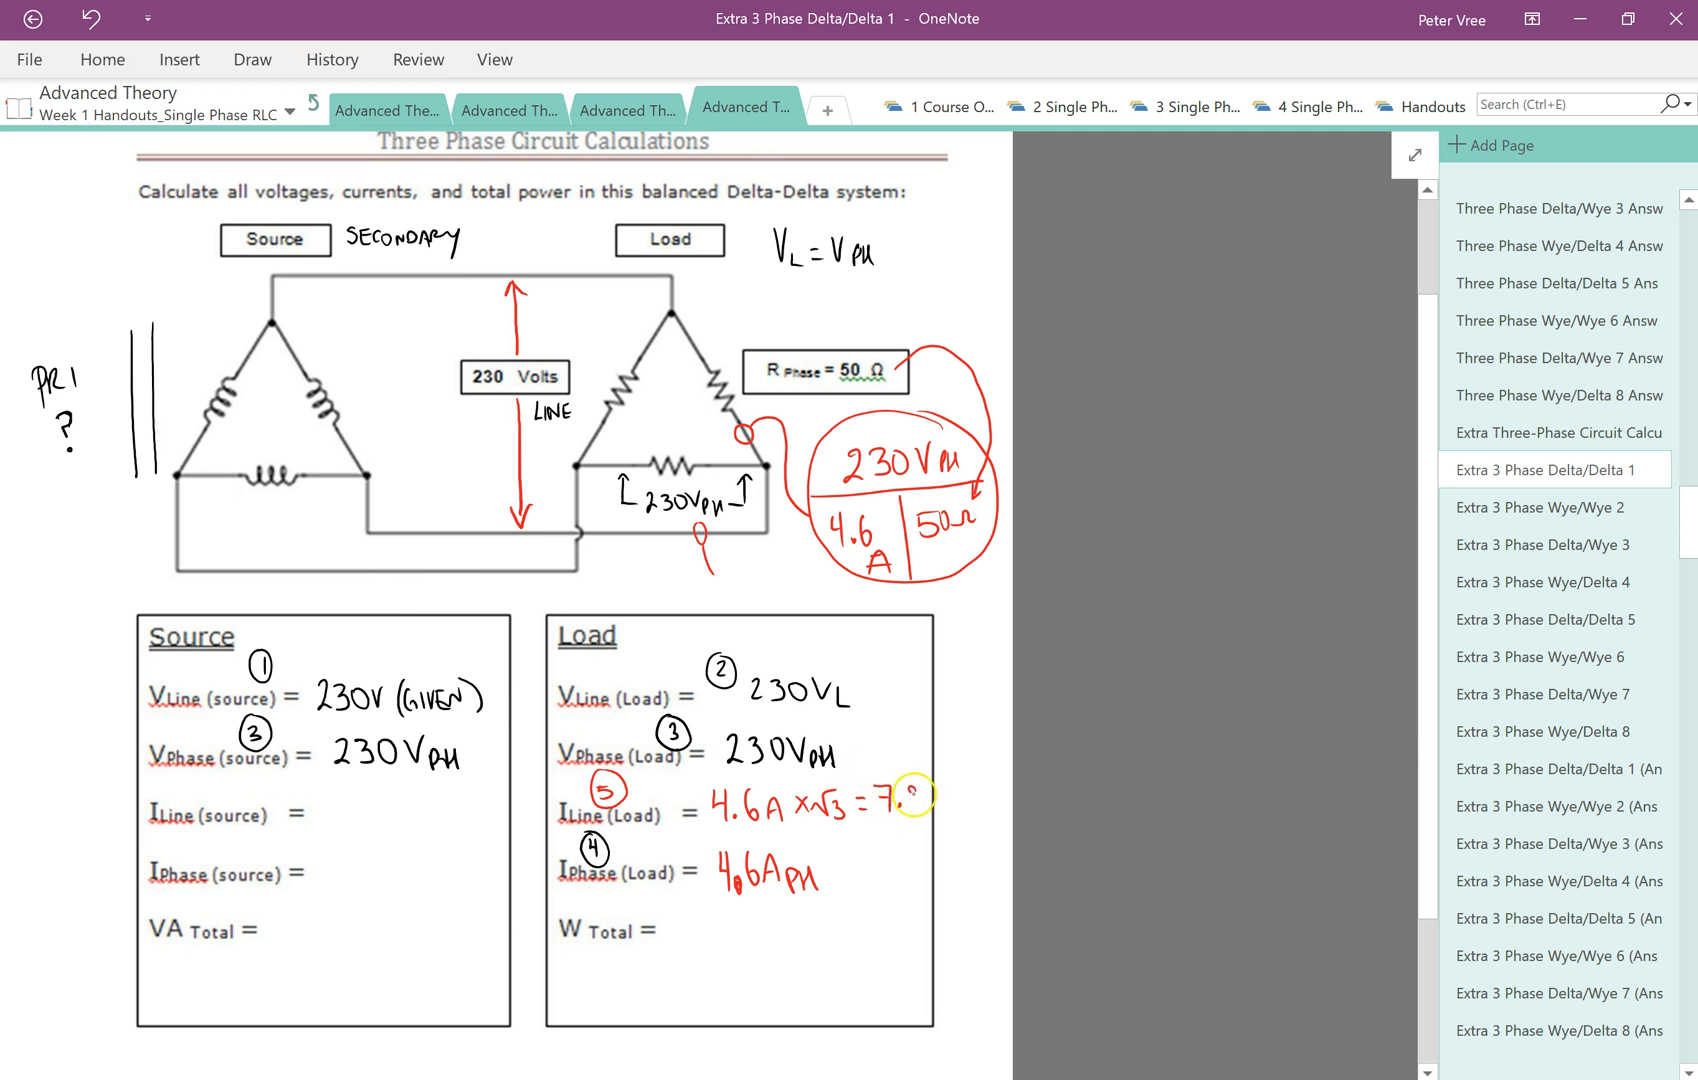
{"action": "type", "text": "967AL"}
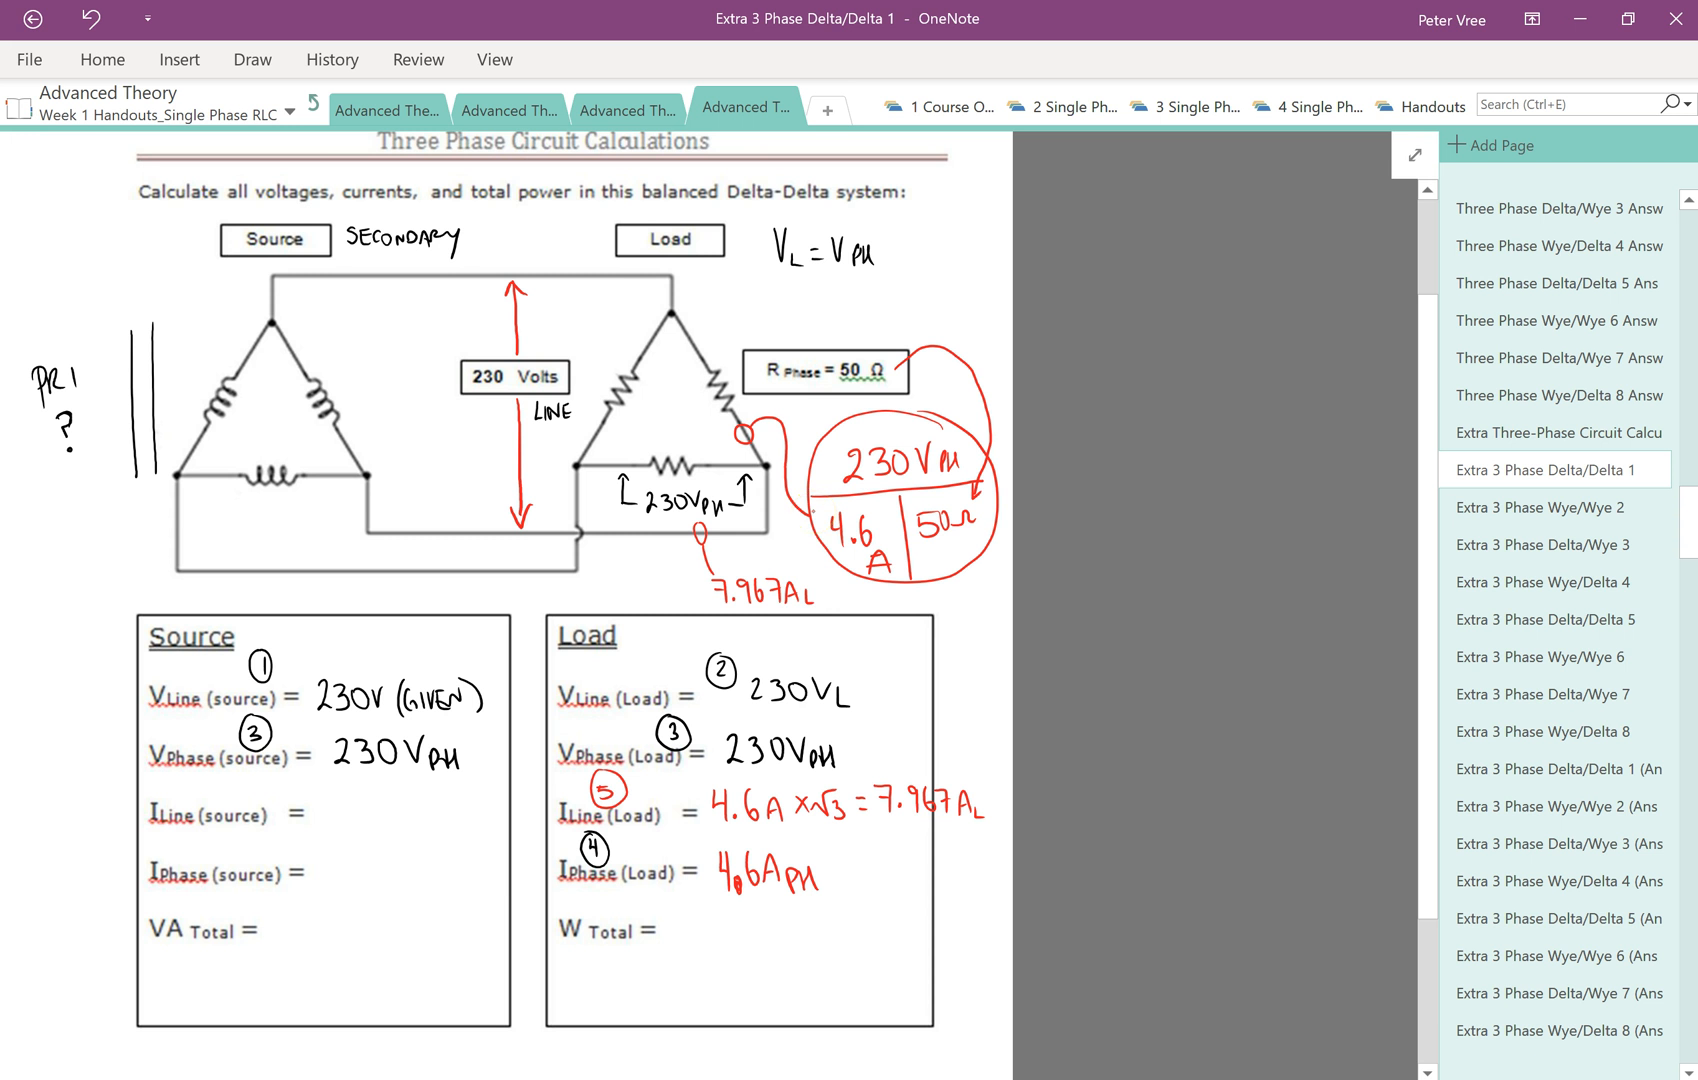
{"action": "left_click", "coordinate": [404, 524]}
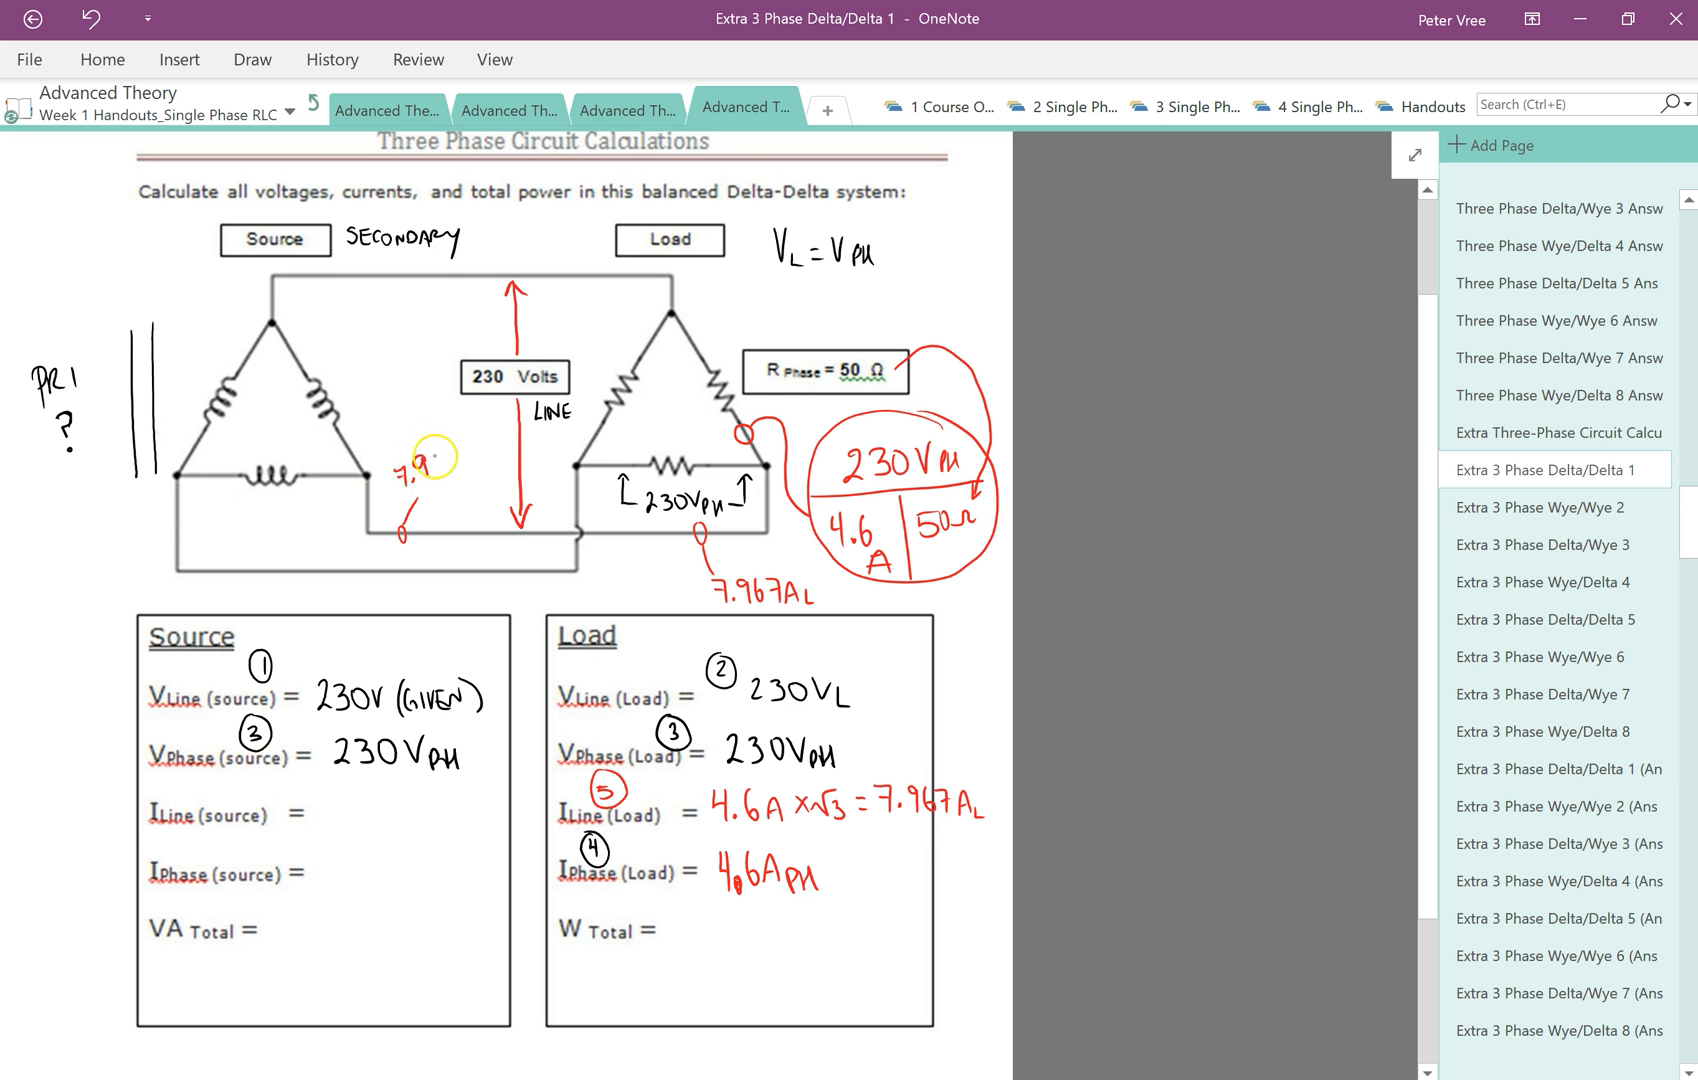
{"action": "type", "text": "7.967AL"}
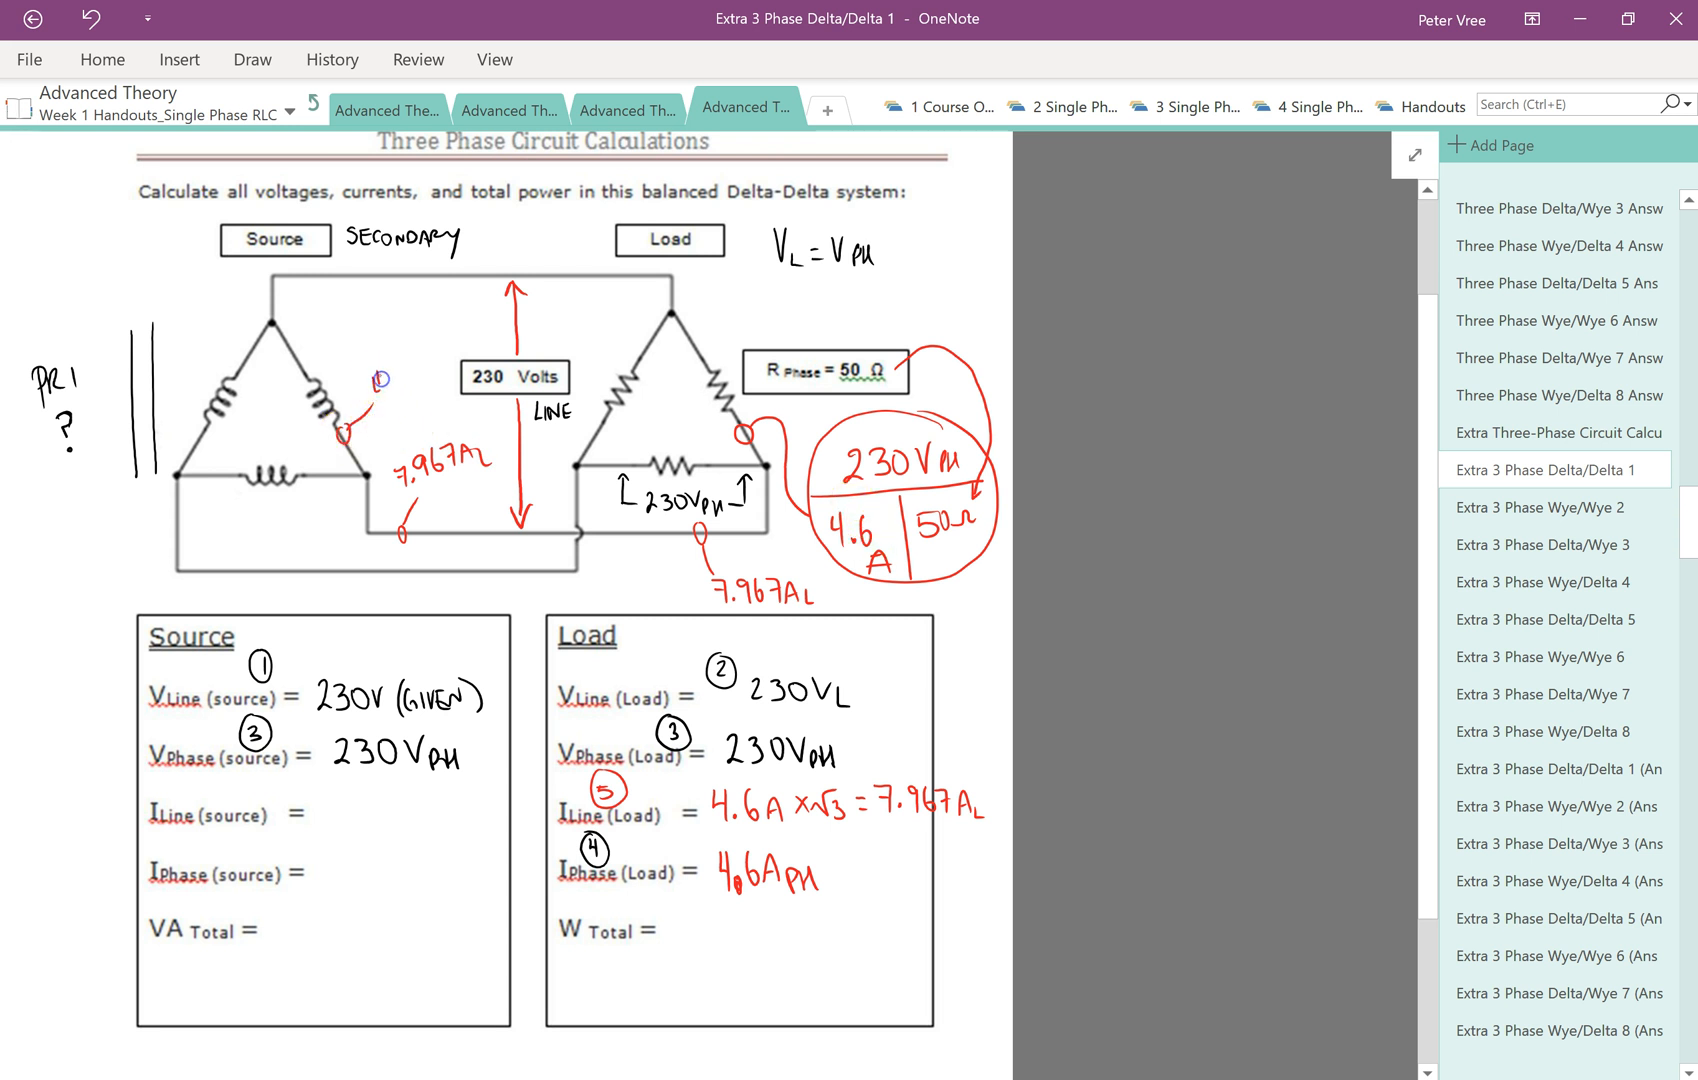
Label 4.6 A_PH by the source winding and fill source I Line 7.967 A_L and I Phase 4.6 A_PH
{"action": "type", "text": "4.6APH"}
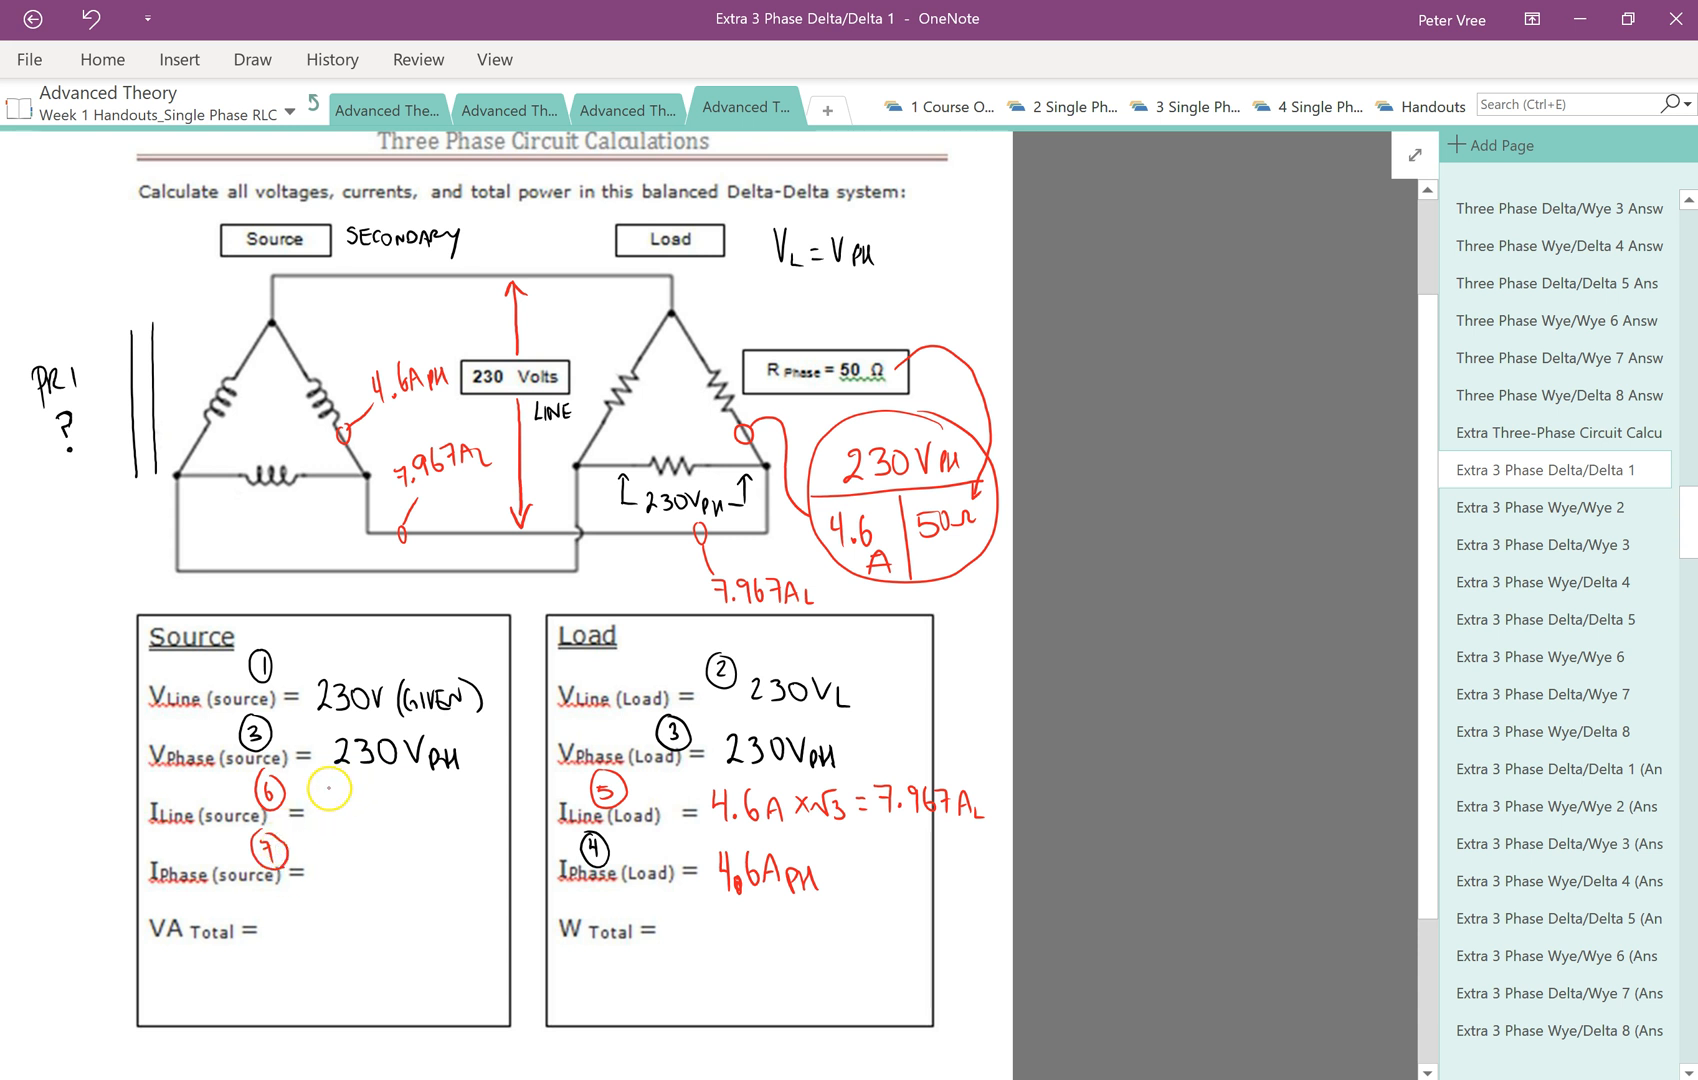
{"action": "type", "text": "7.967AL"}
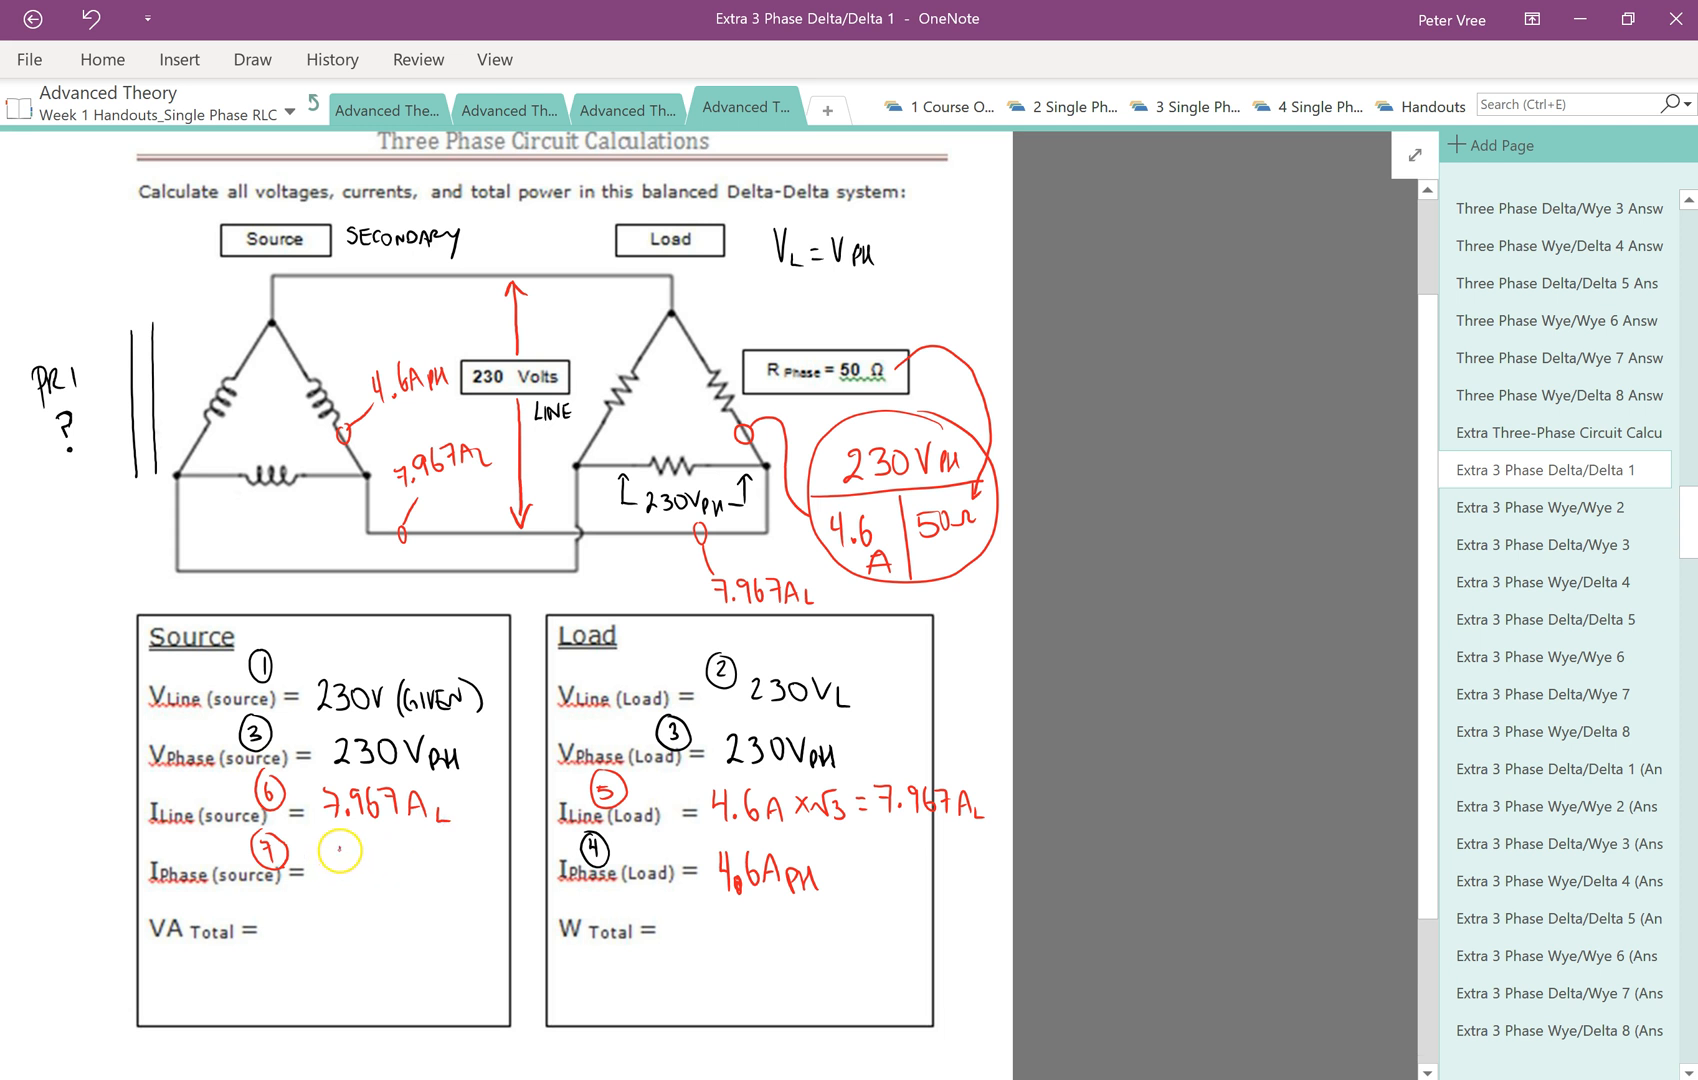
{"action": "type", "text": "4.6APH"}
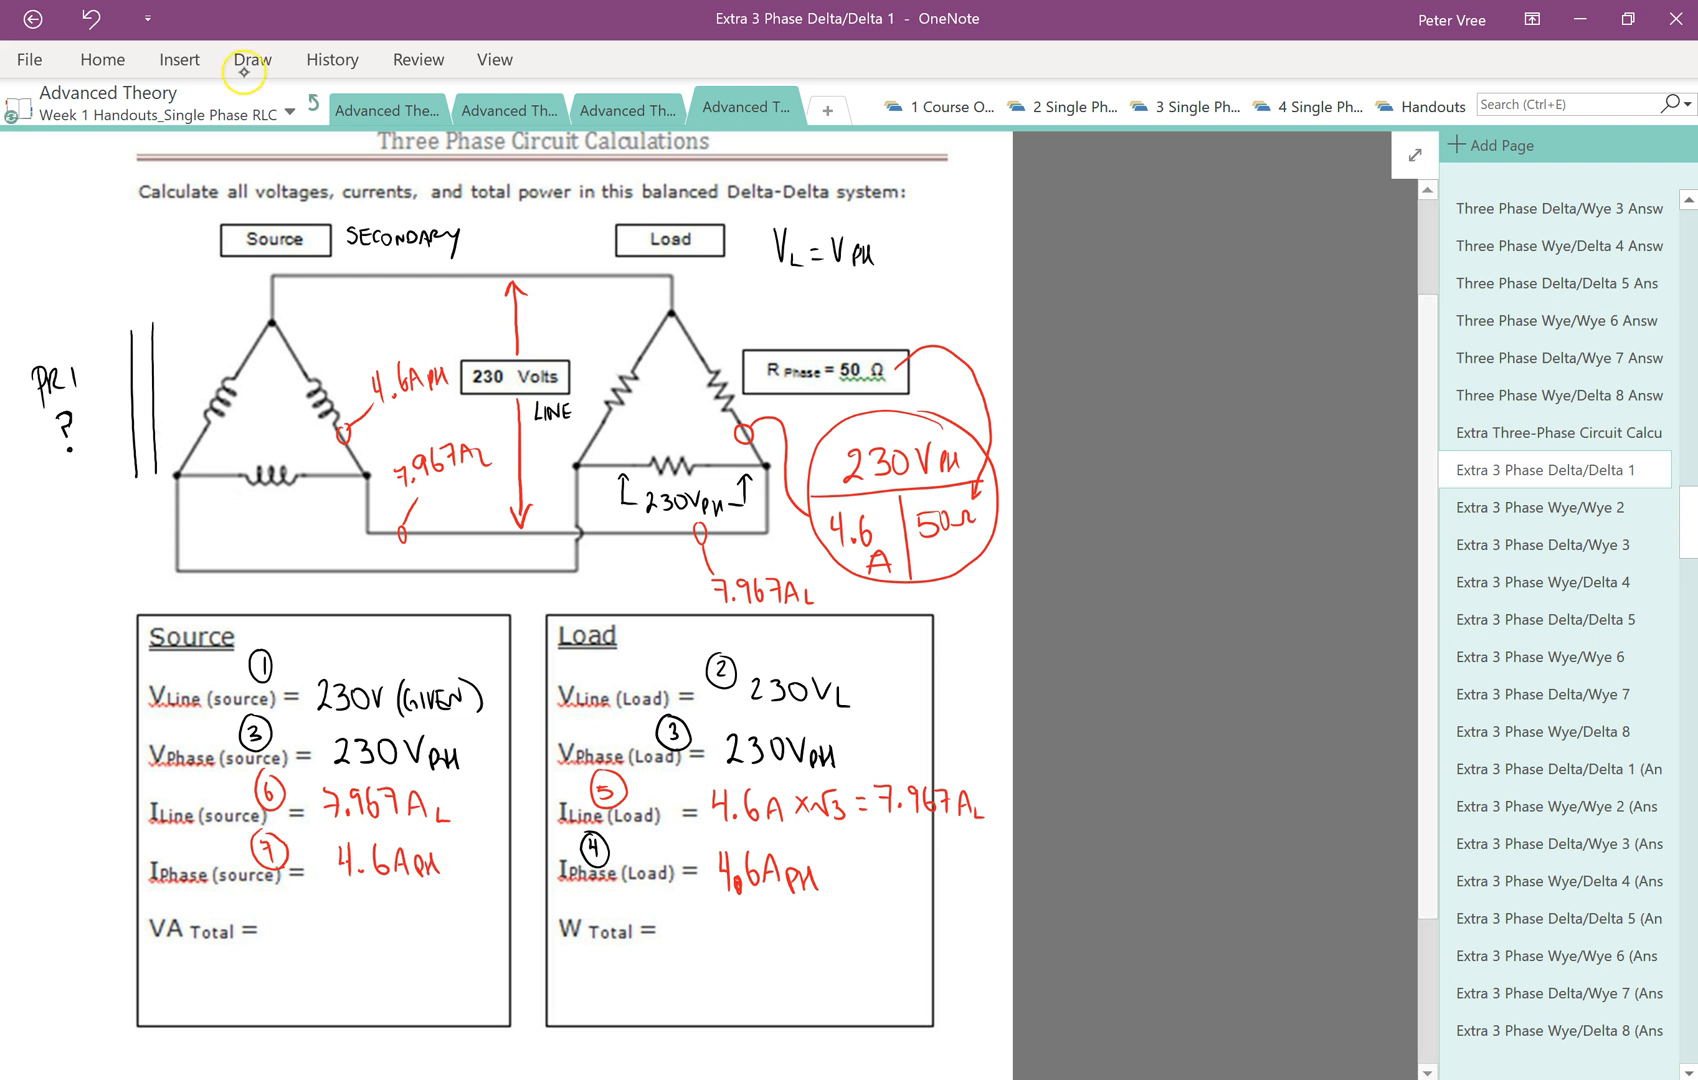
{"action": "left_click", "coordinate": [252, 60]}
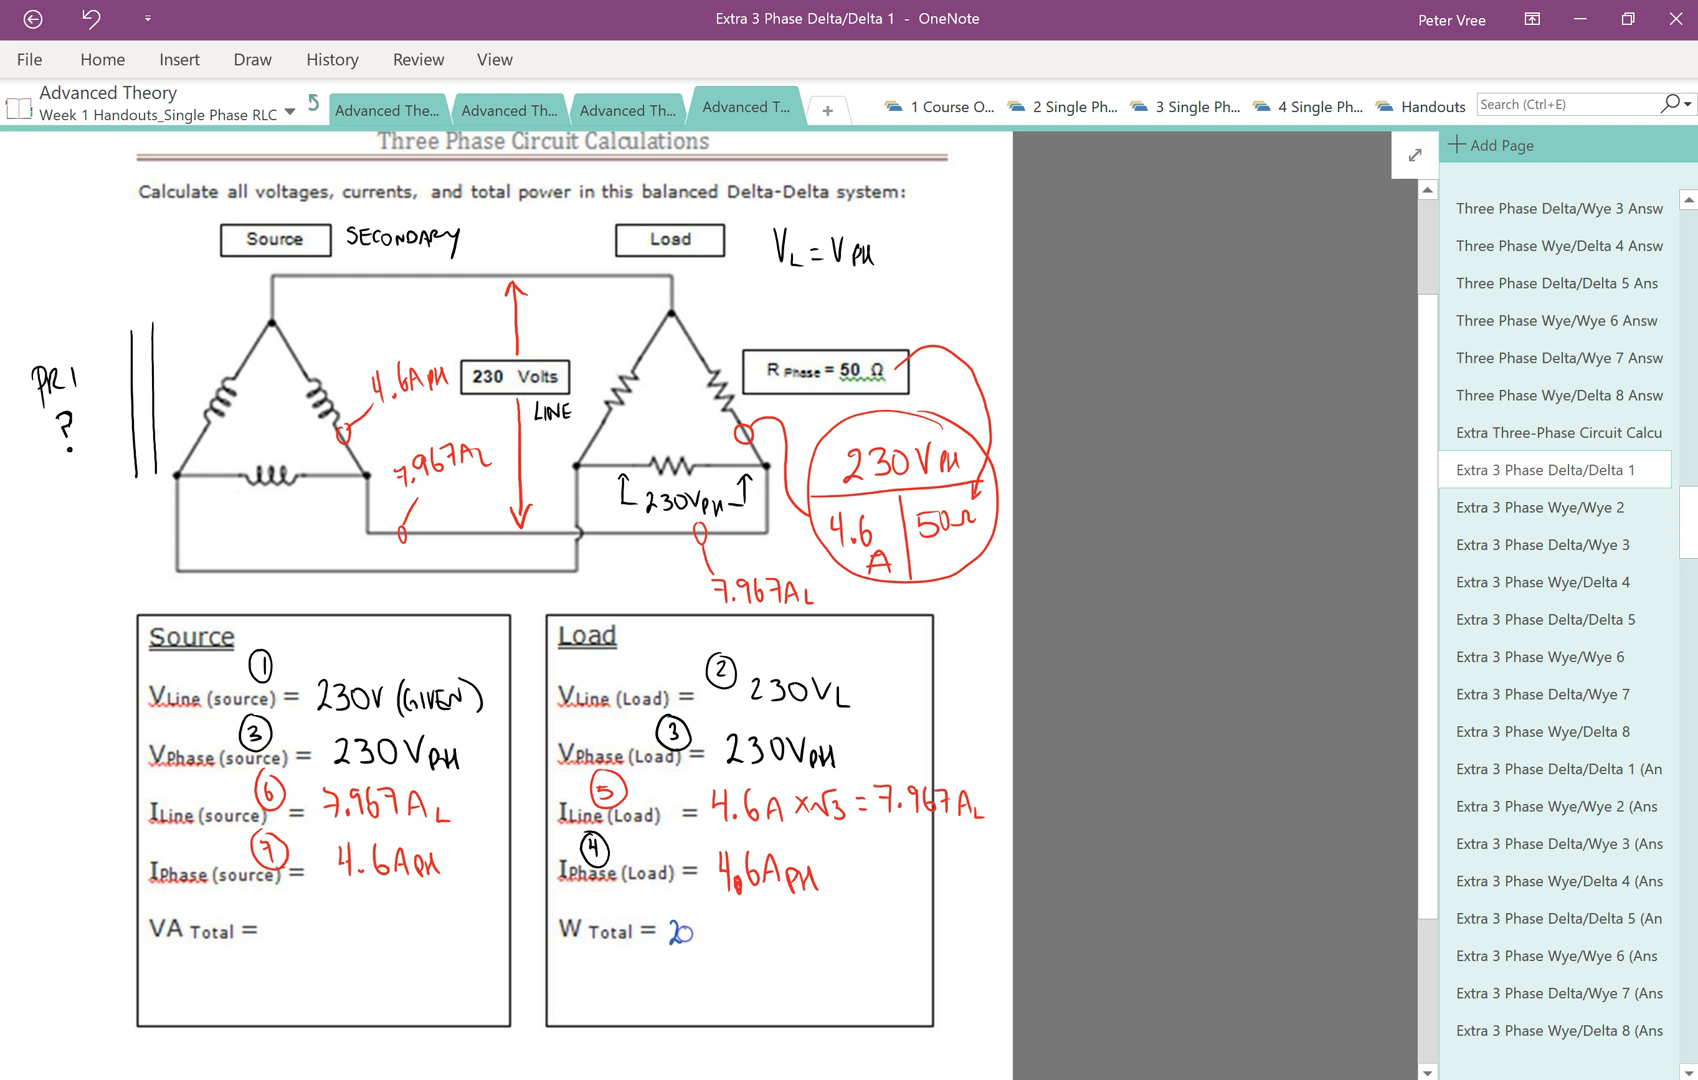
Write W Total as 230 V_L × 7.967 A_L × √3 with W = begun below
{"action": "type", "text": "230VL x"}
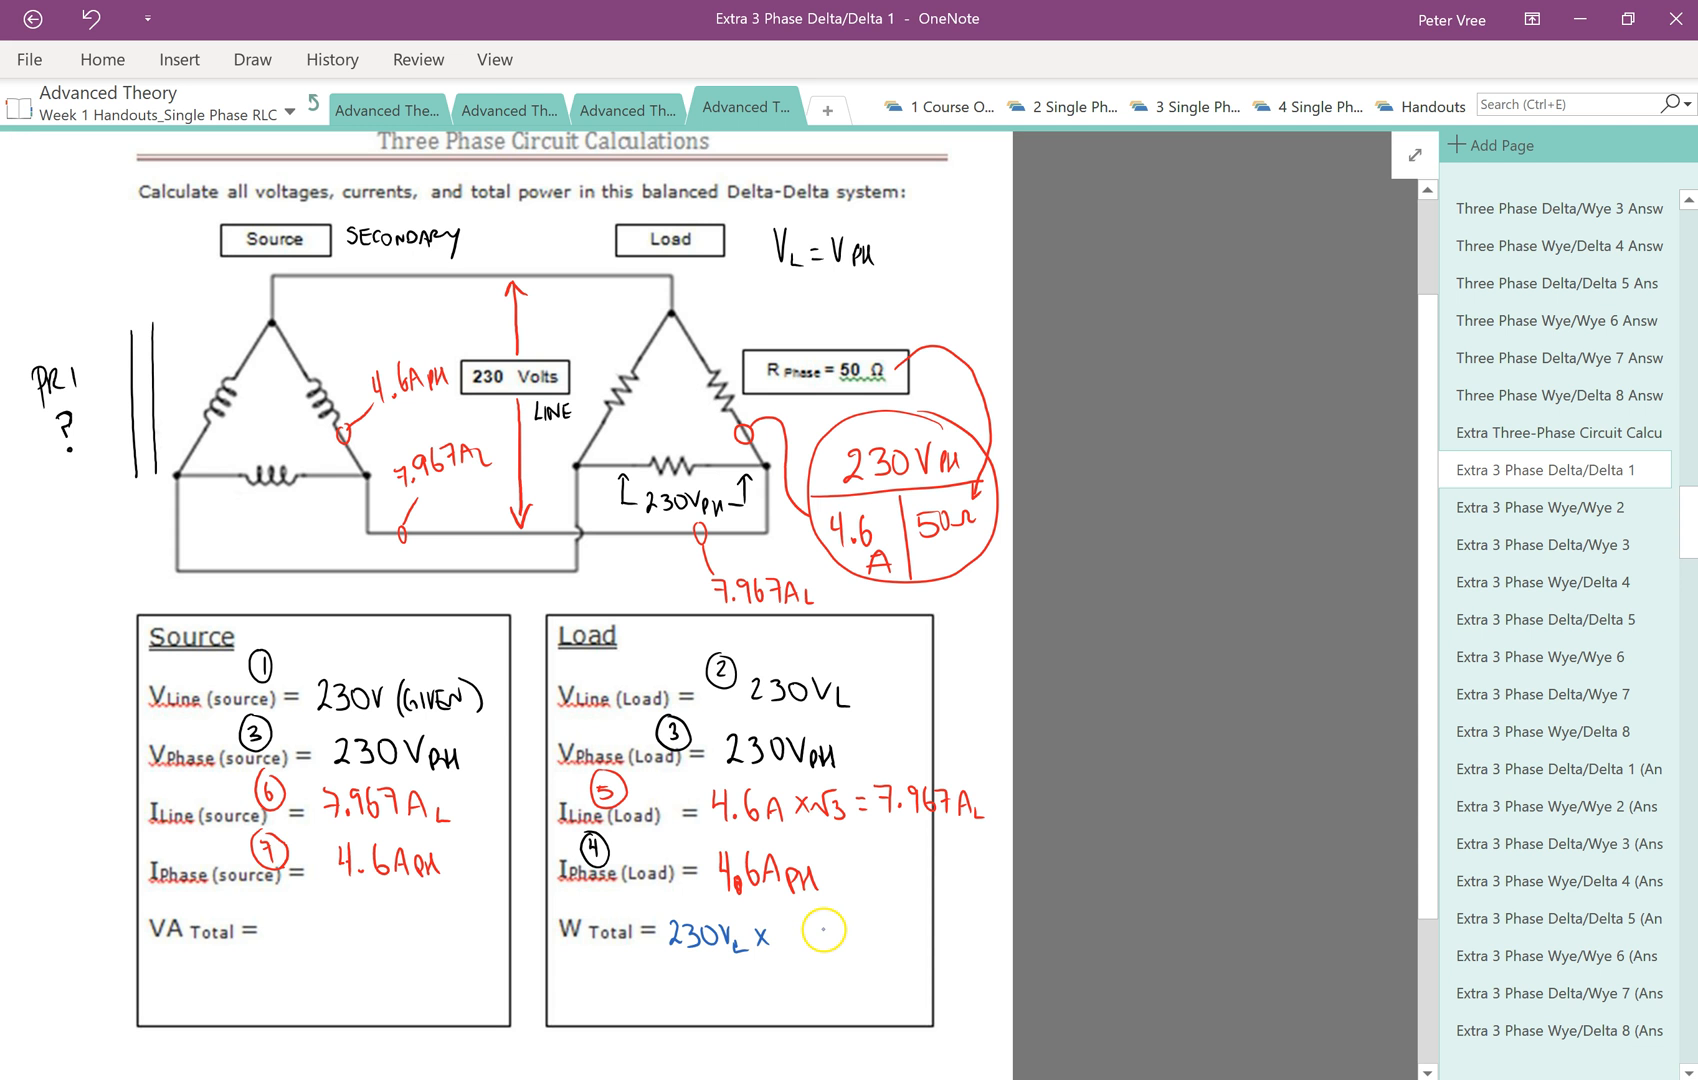
{"action": "type", "text": "7.9"}
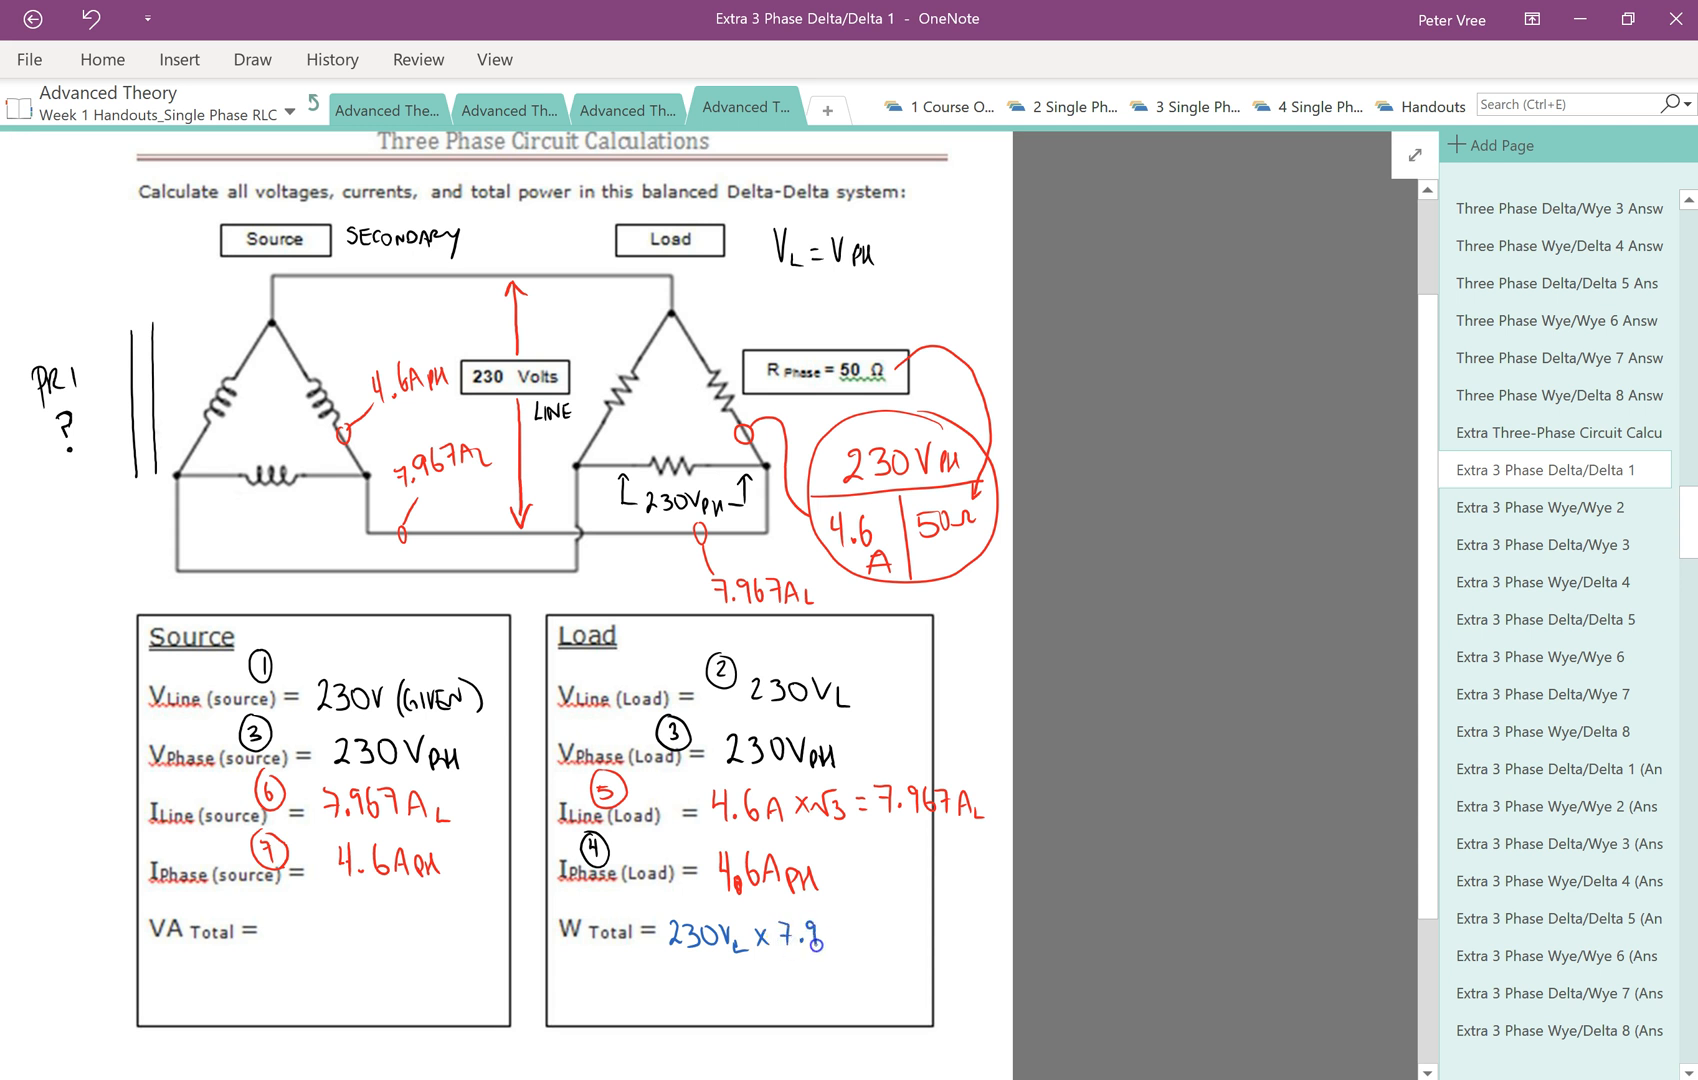
{"action": "type", "text": "967"}
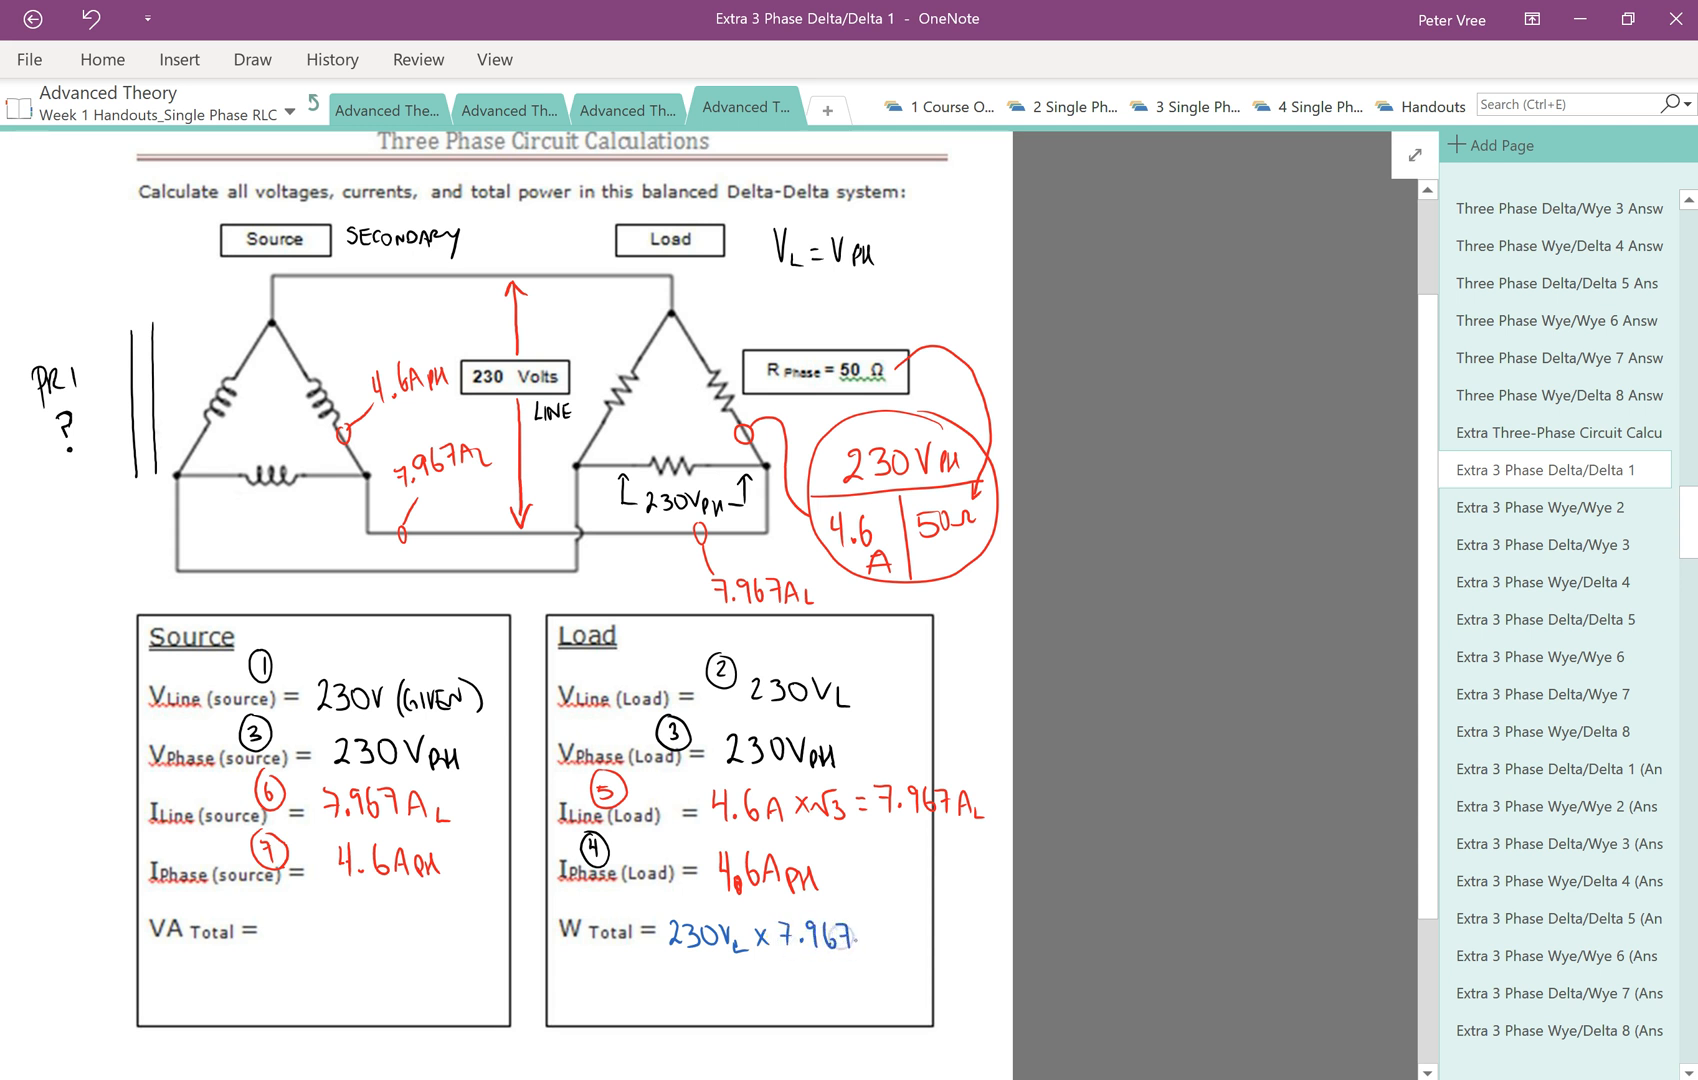
{"action": "type", "text": "AL x√3"}
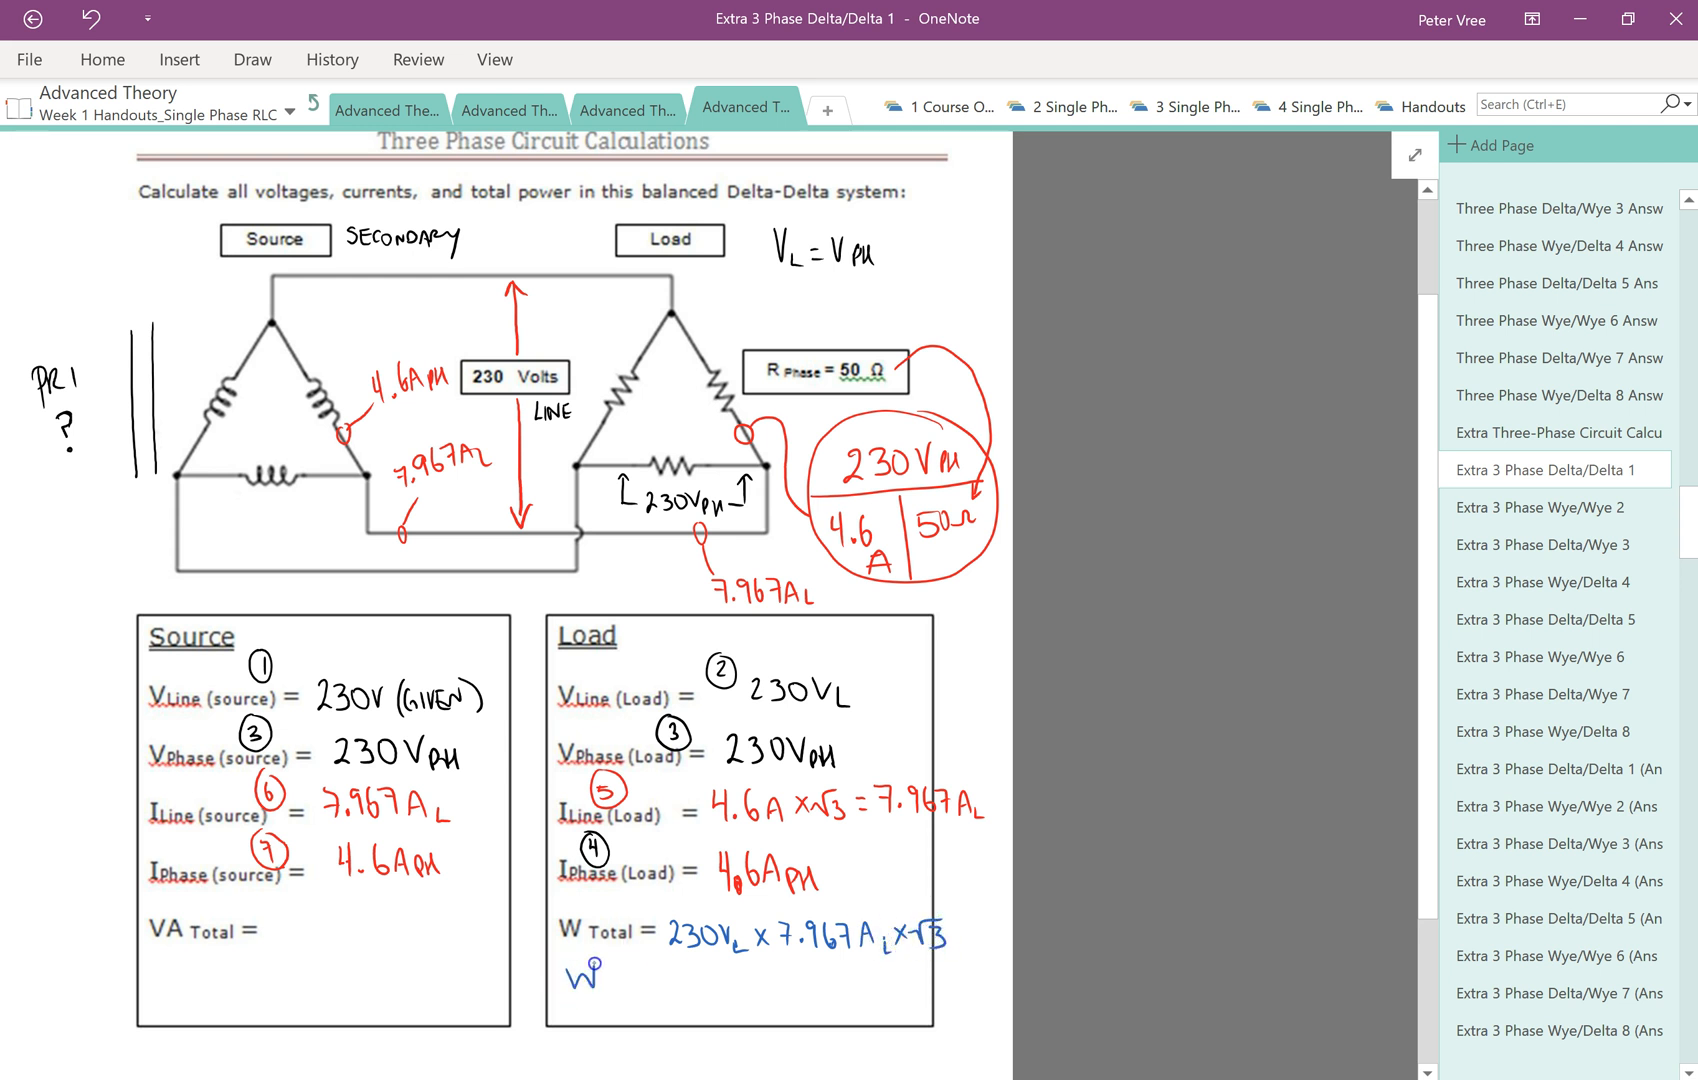
{"action": "type", "text": "="}
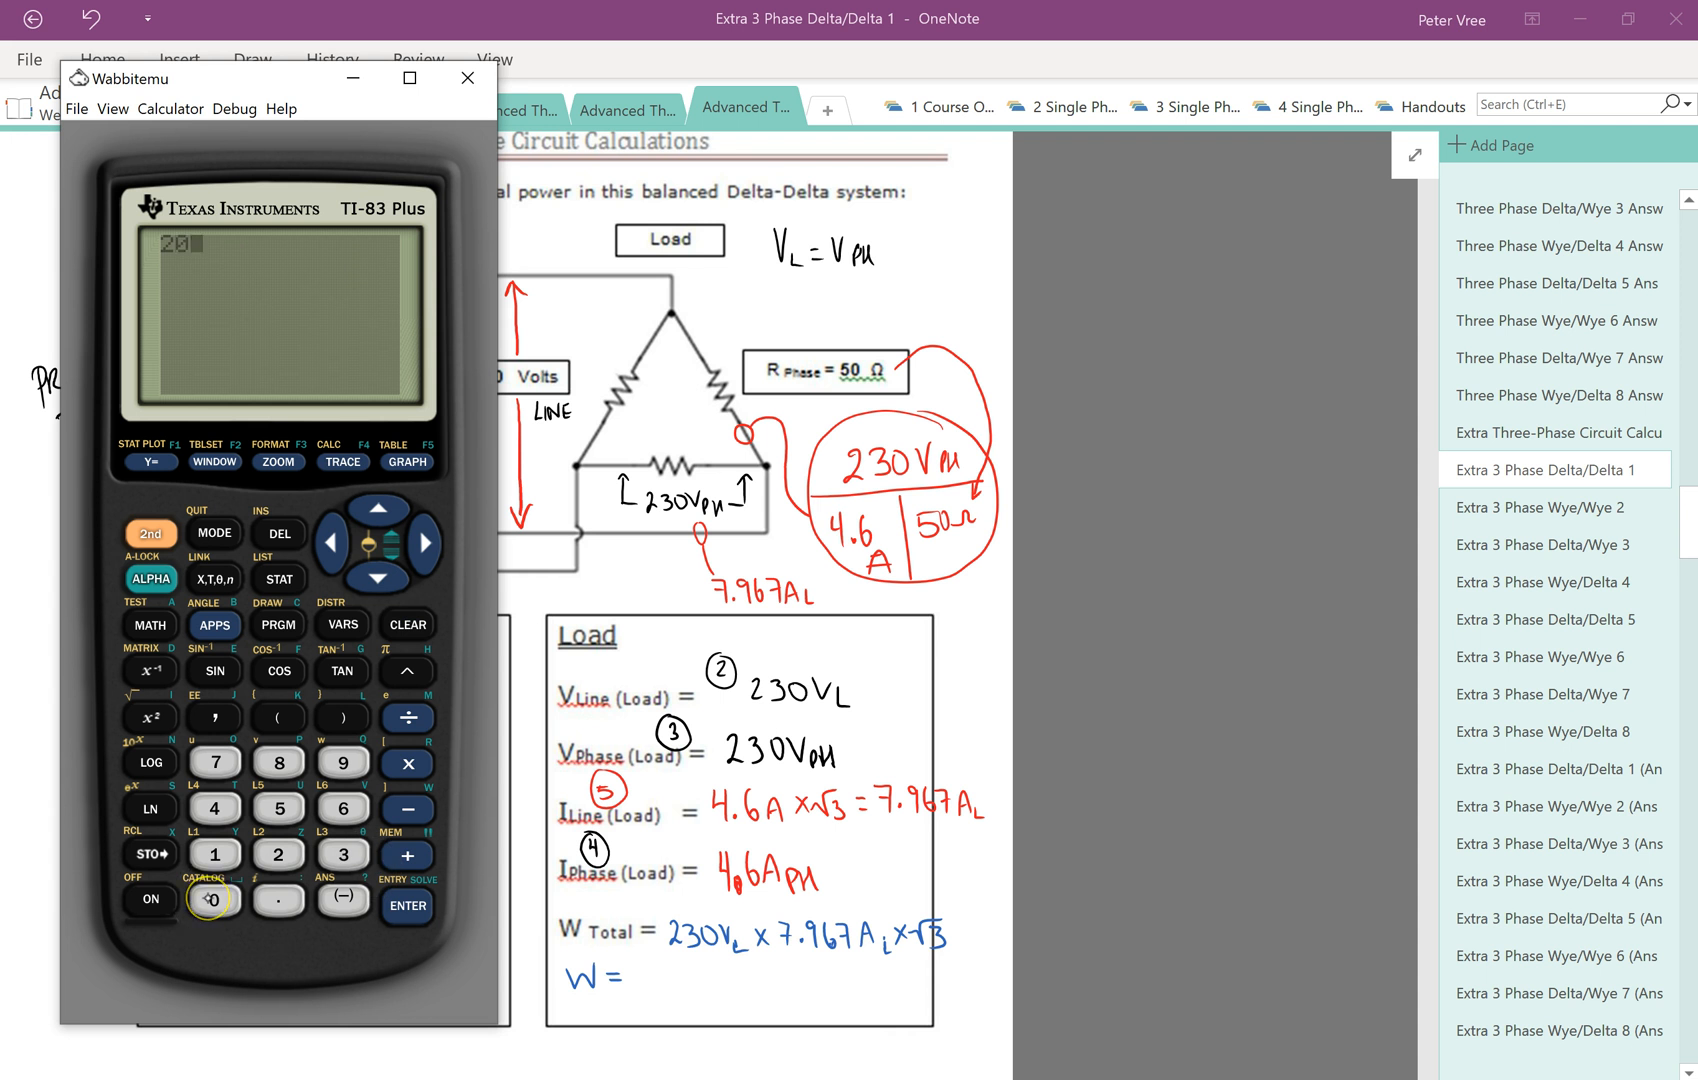
Record the total load power as W = 3173.827 W
{"action": "left_click", "coordinate": [344, 854]}
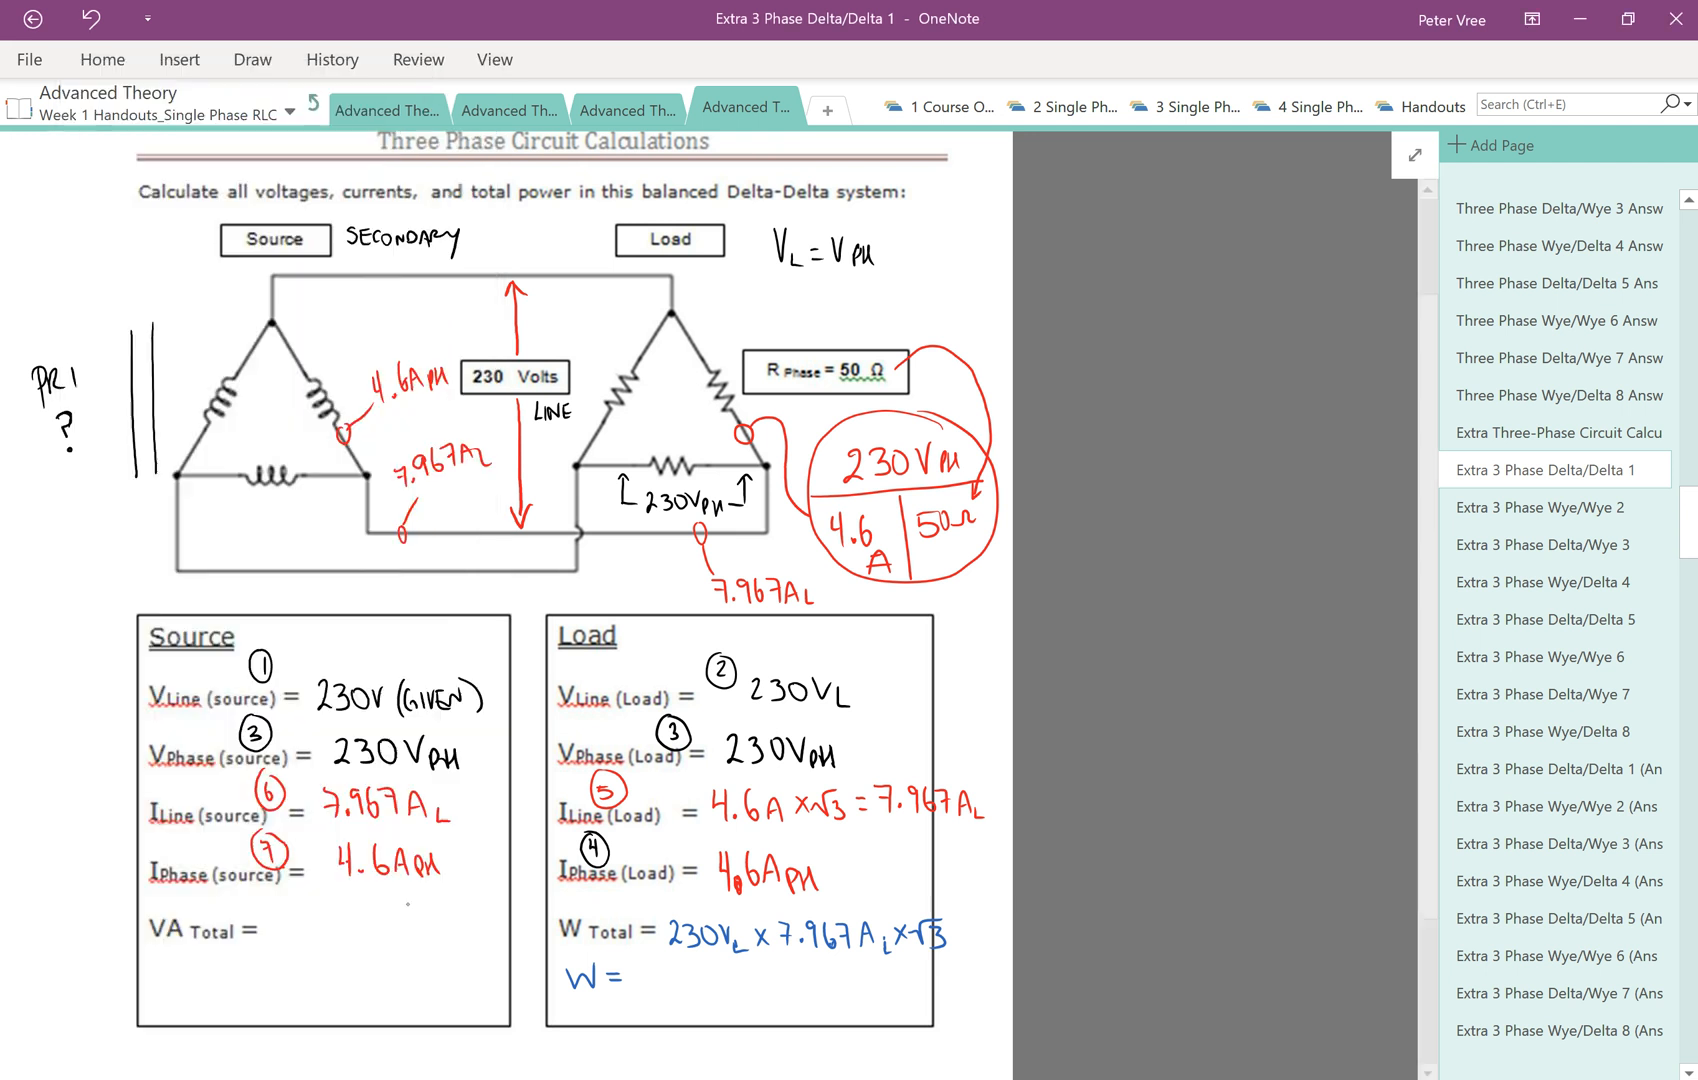
{"action": "type", "text": "3b"}
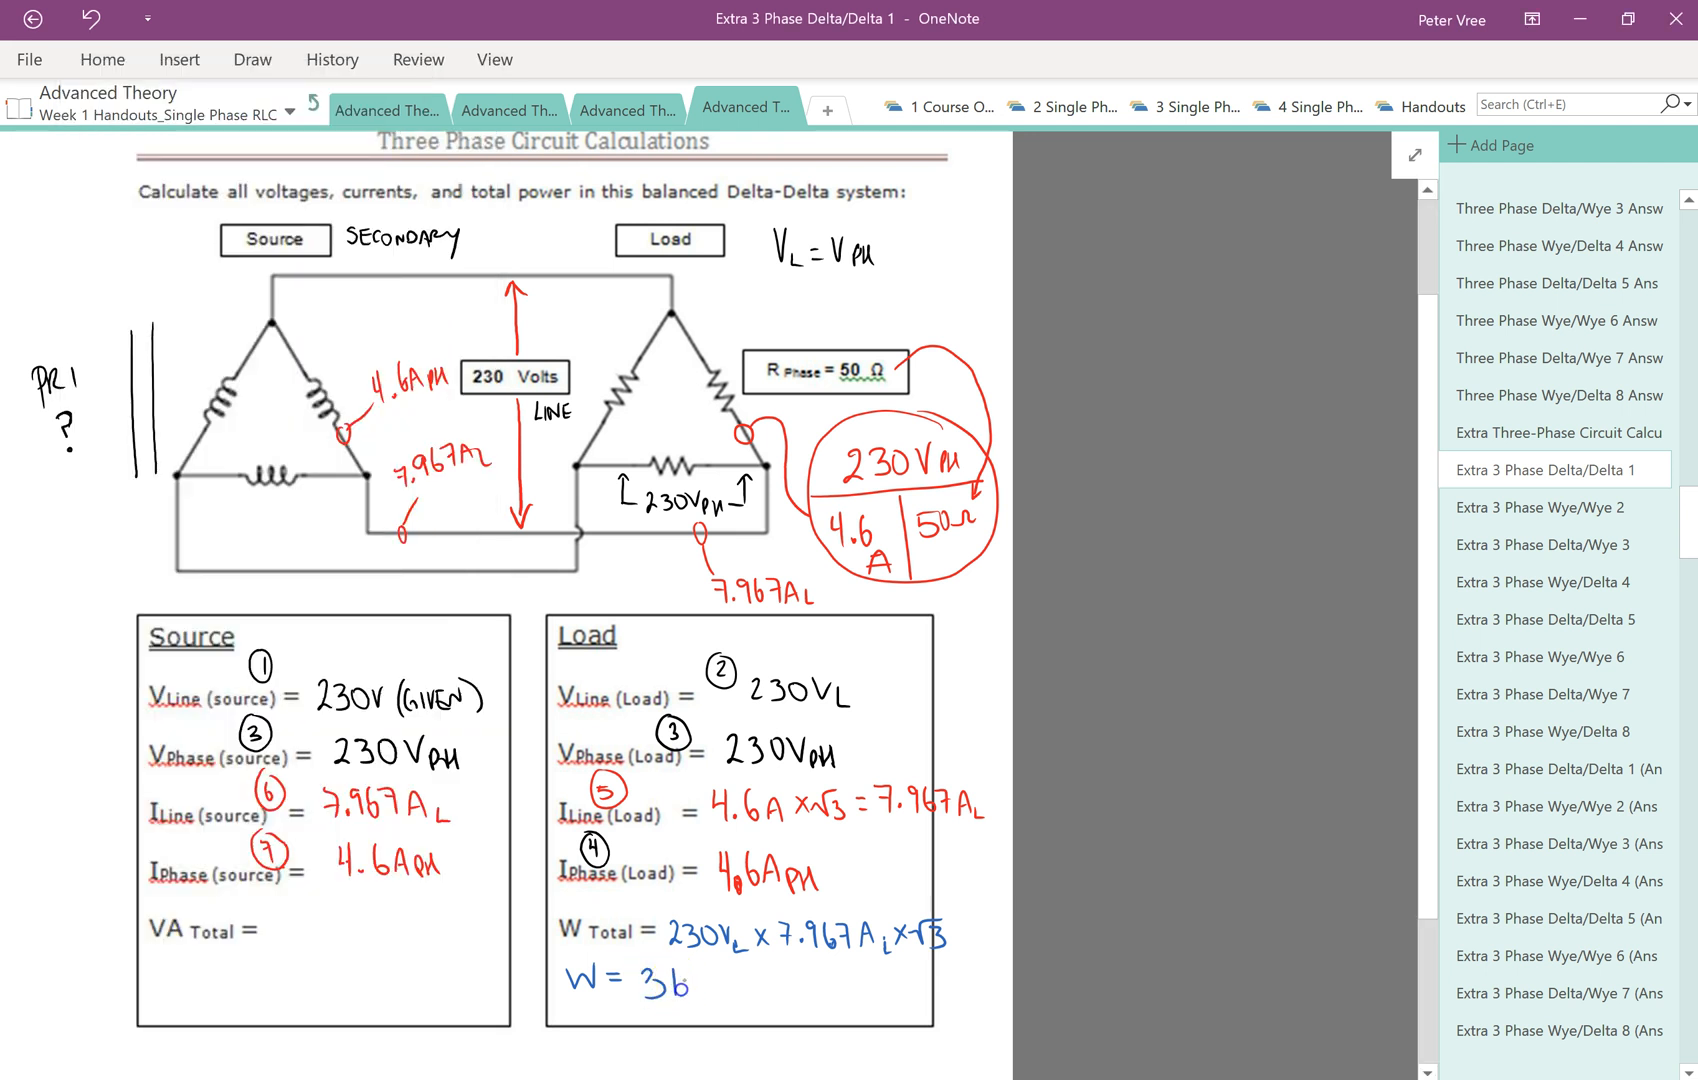
{"action": "type", "text": "173.827"}
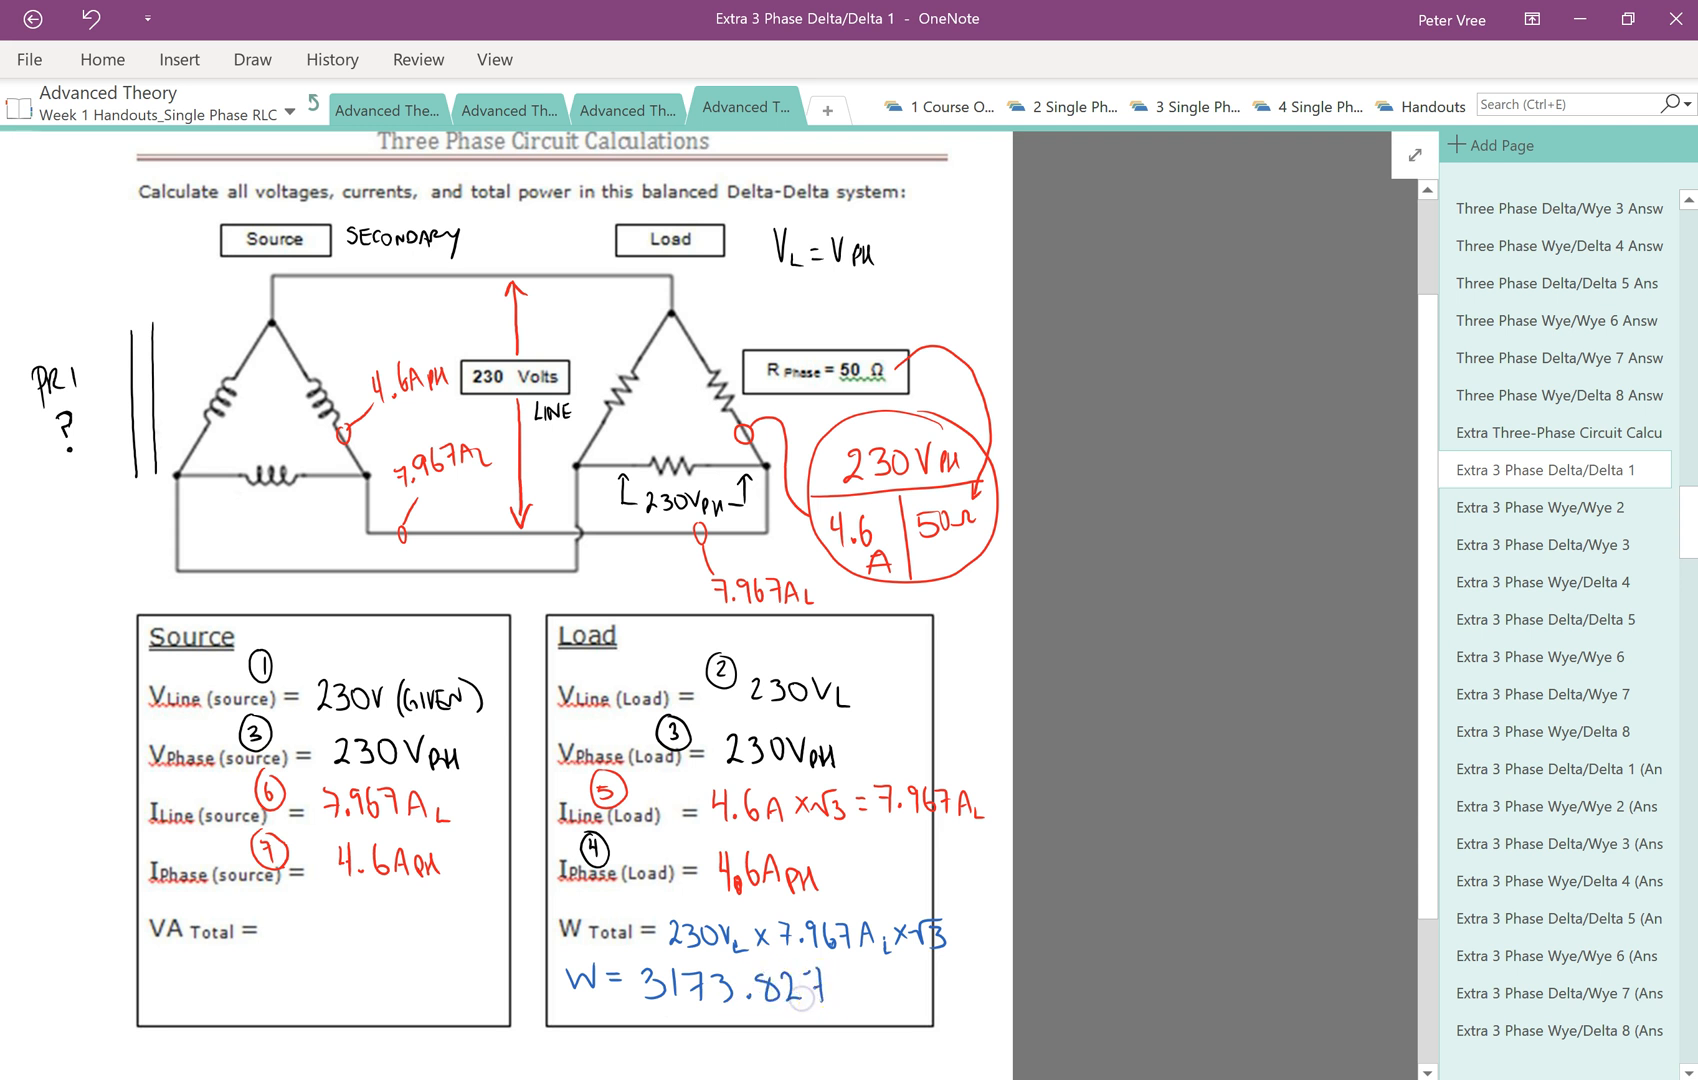
{"action": "type", "text": "W"}
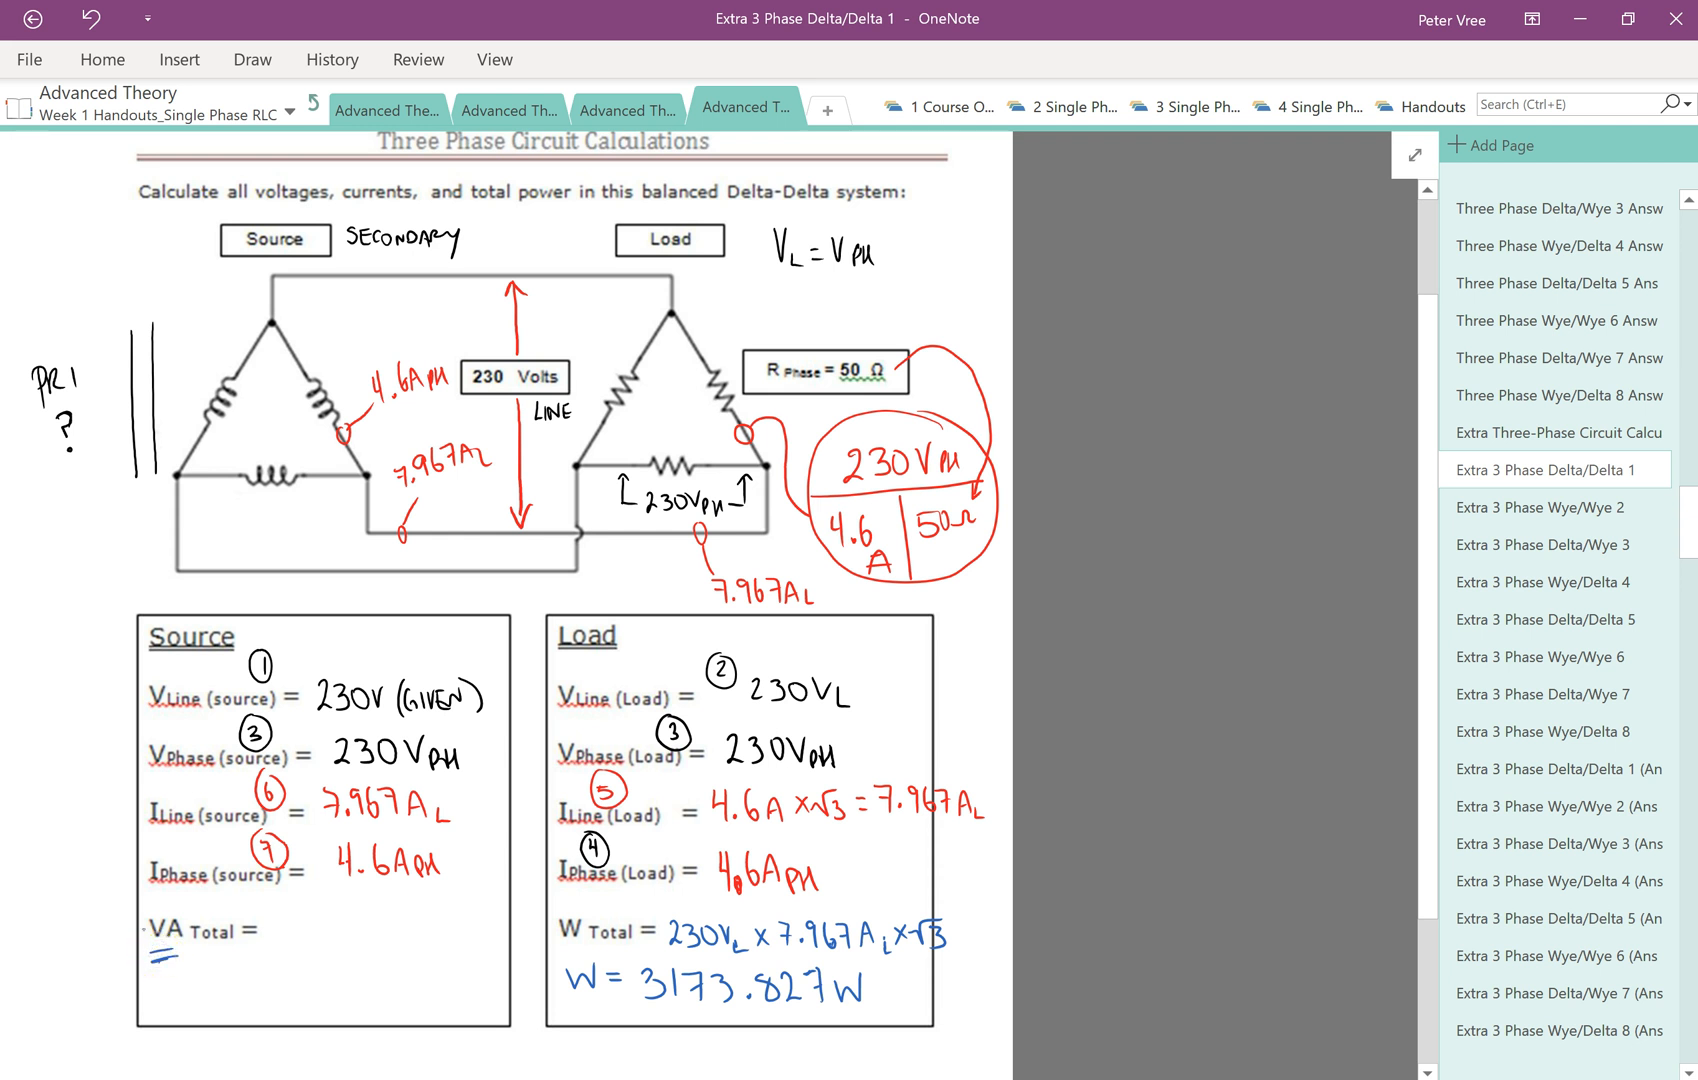
Circle one load-delta resistor in blue and start VA Total = W
{"action": "left_click_drag", "start_coordinate": [616, 346], "coordinate": [618, 428]}
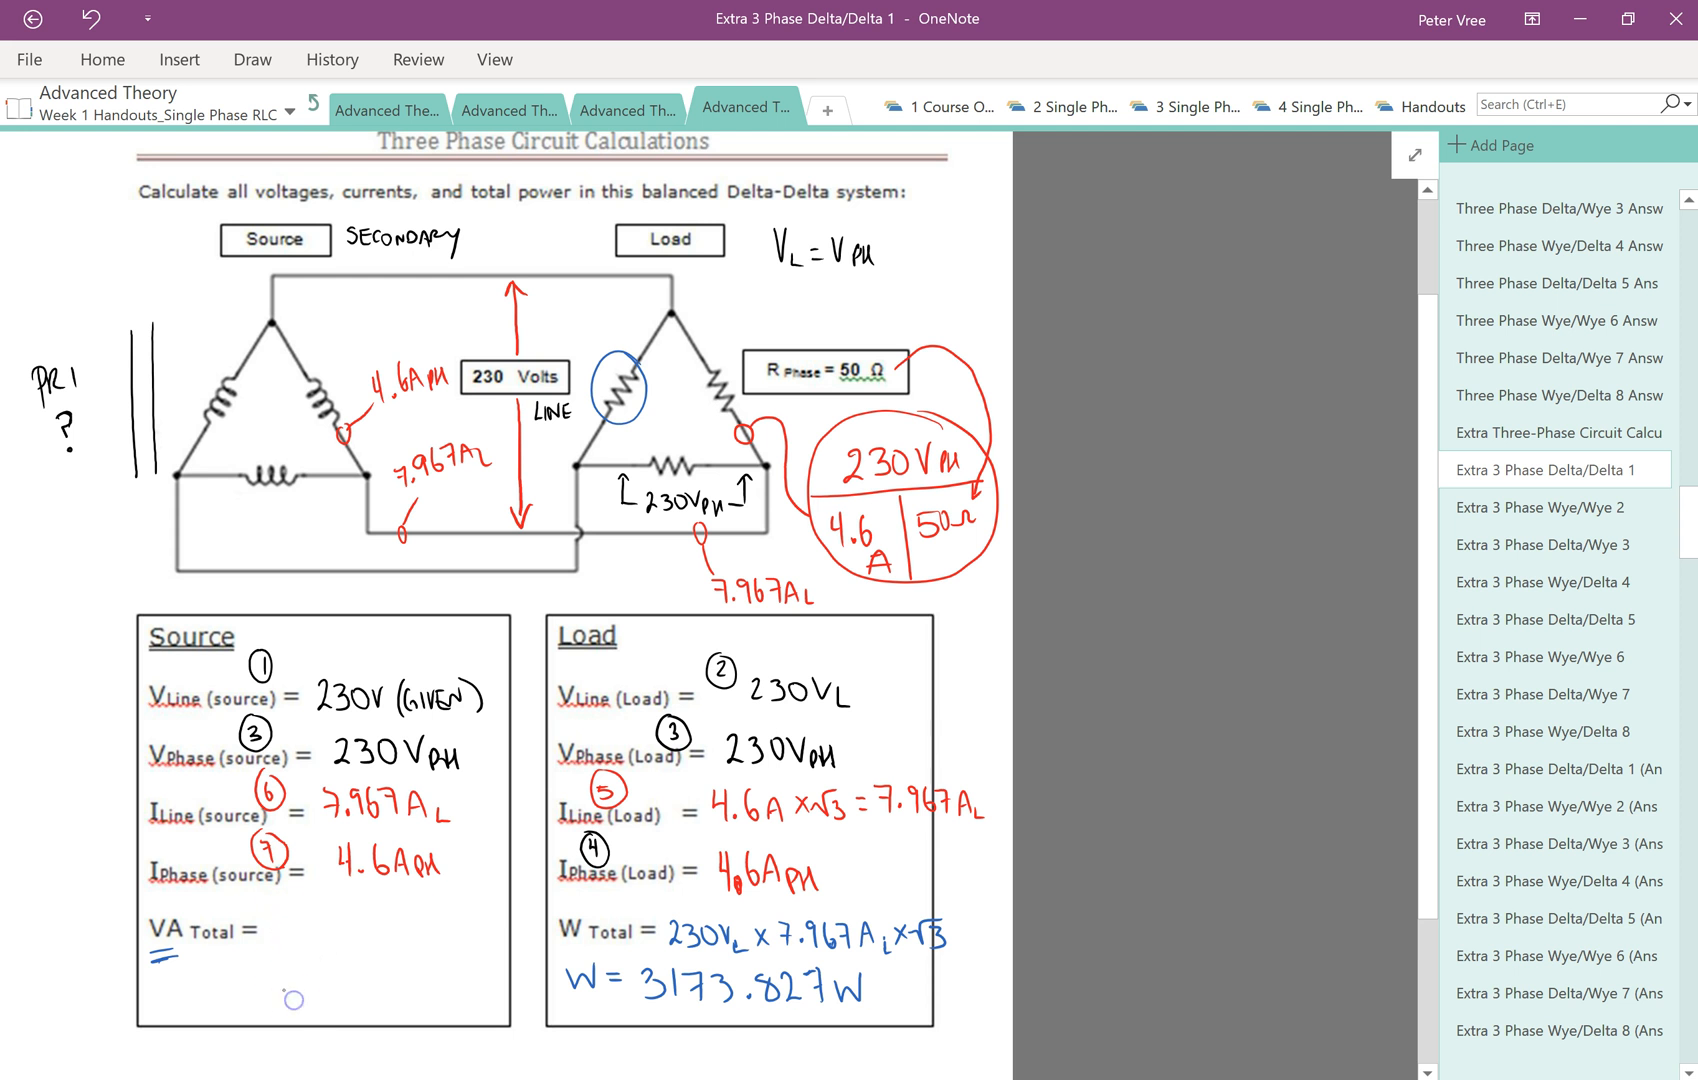
{"action": "type", "text": "W"}
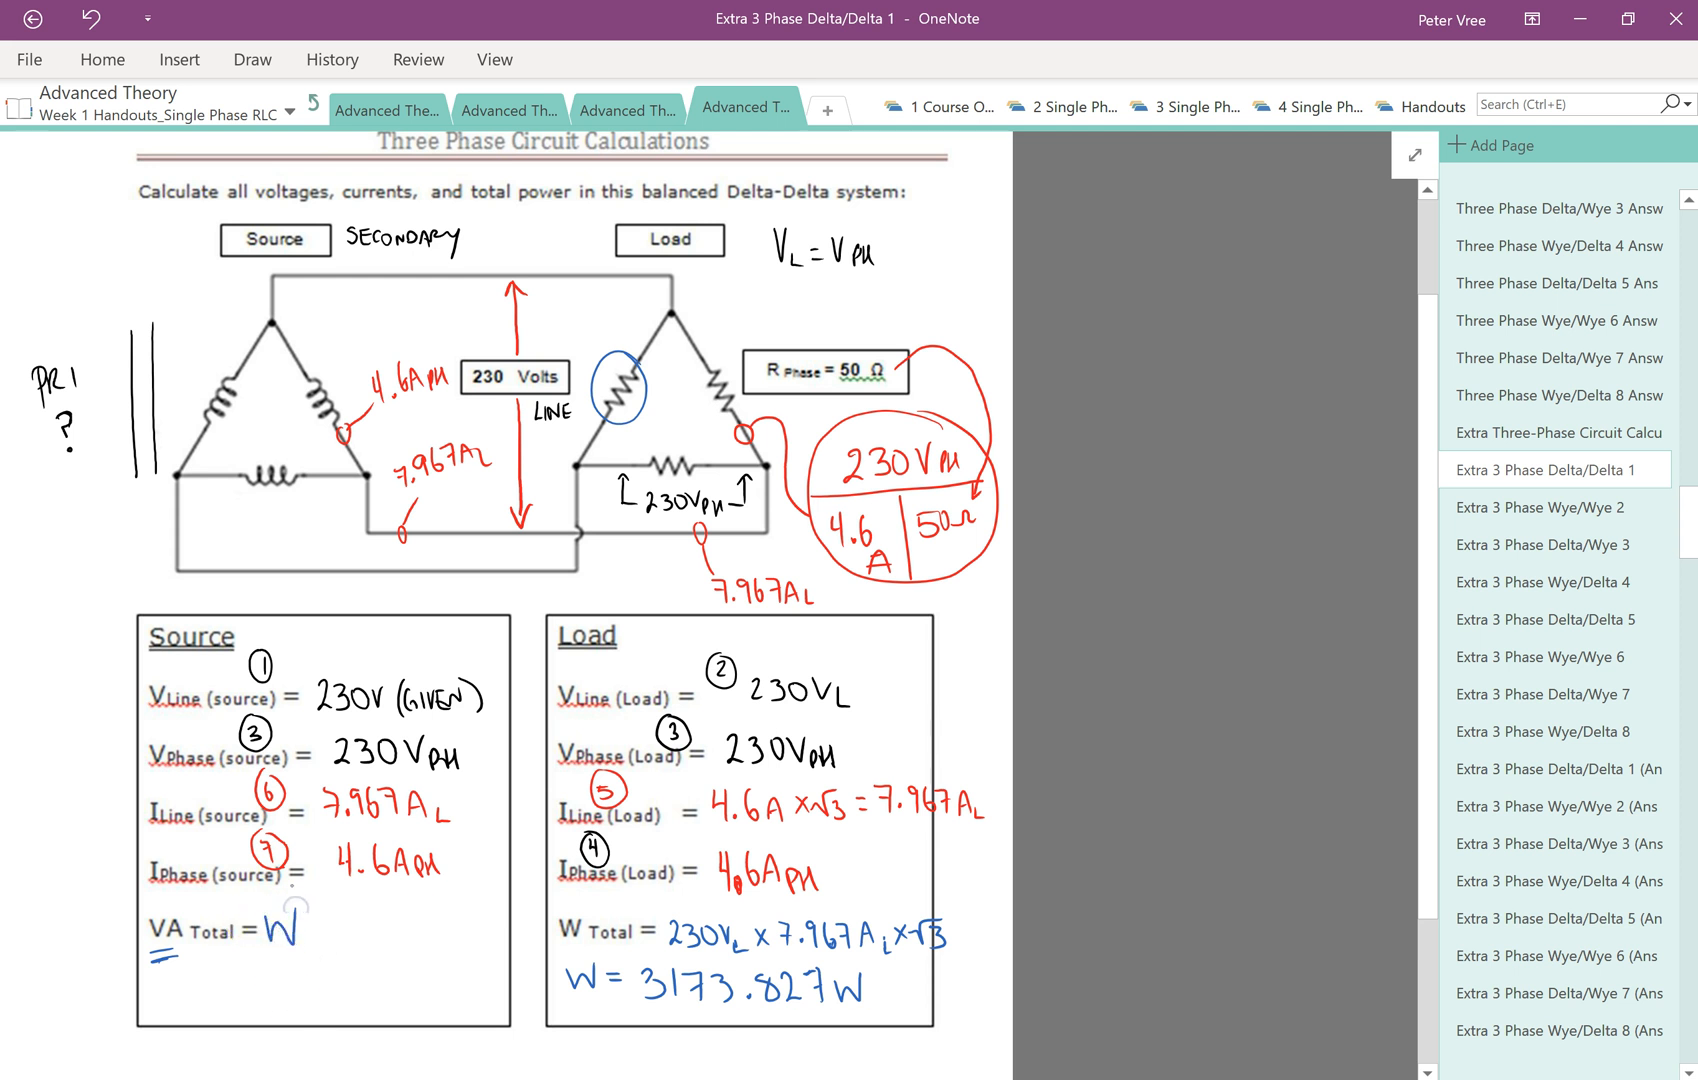